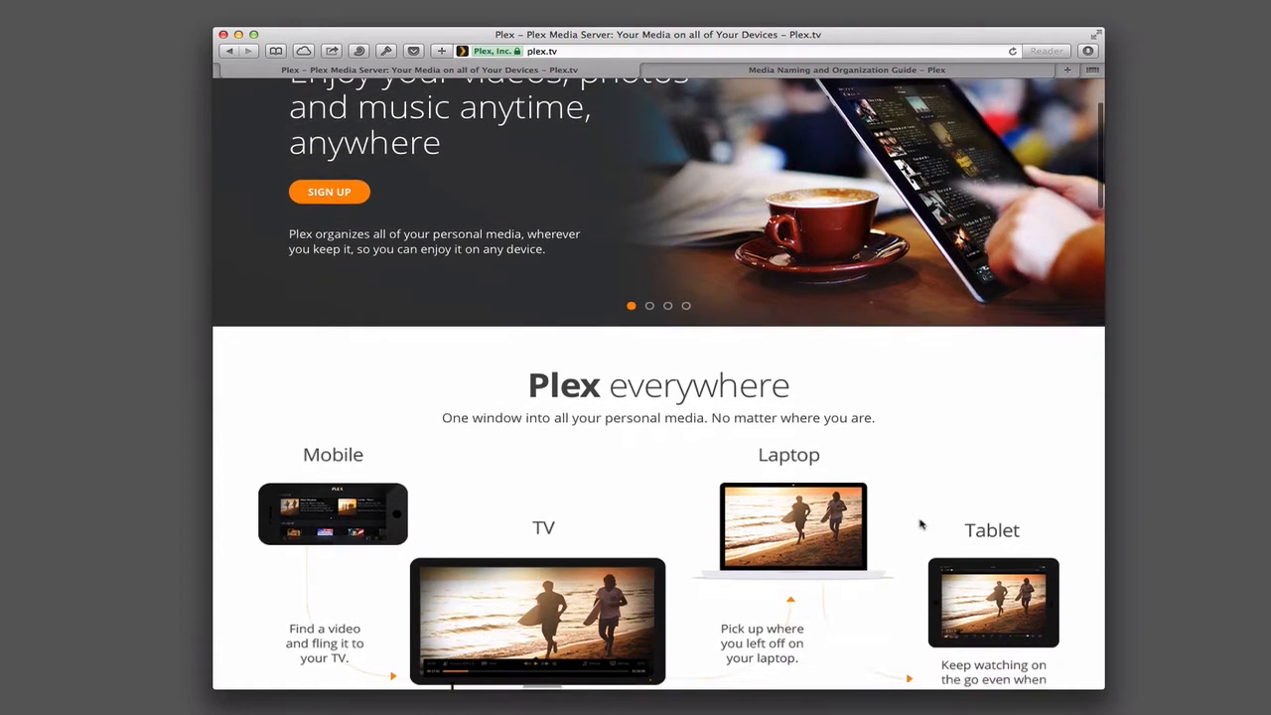
Scroll down through the current Plex support page to read its content
scroll("down", 3)
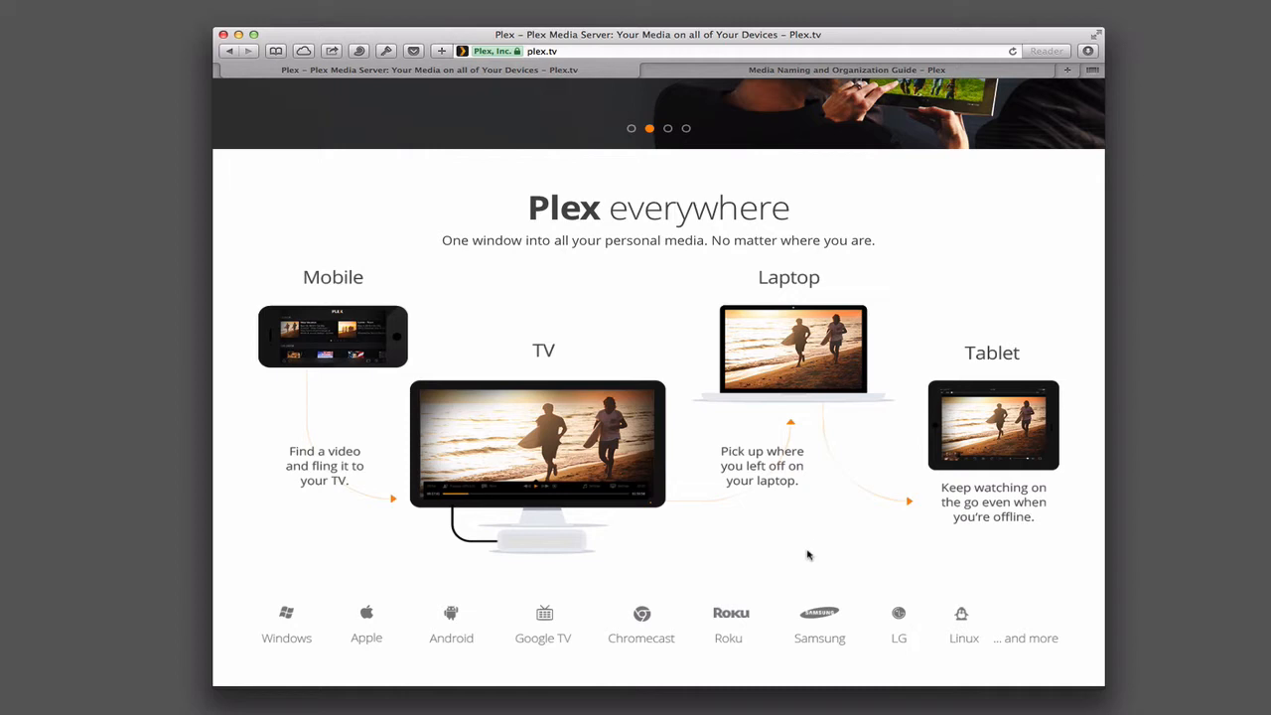
mouse_move(858, 659)
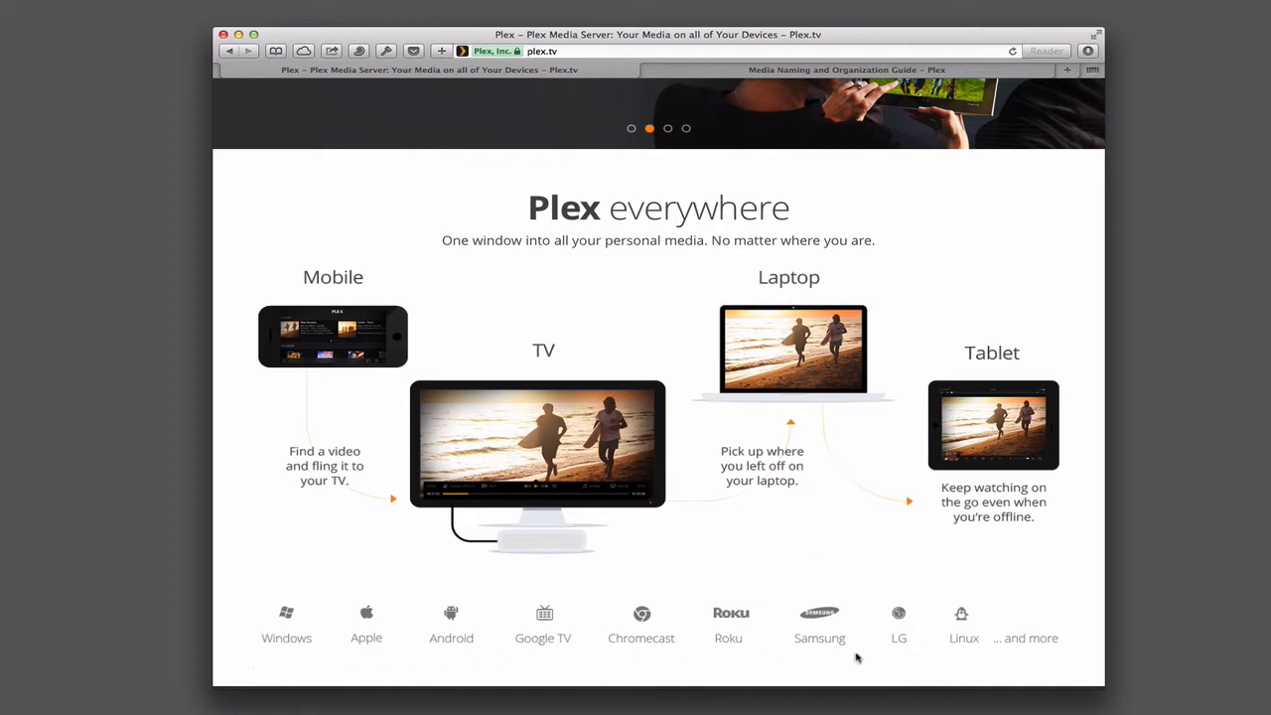
mouse_move(1021, 662)
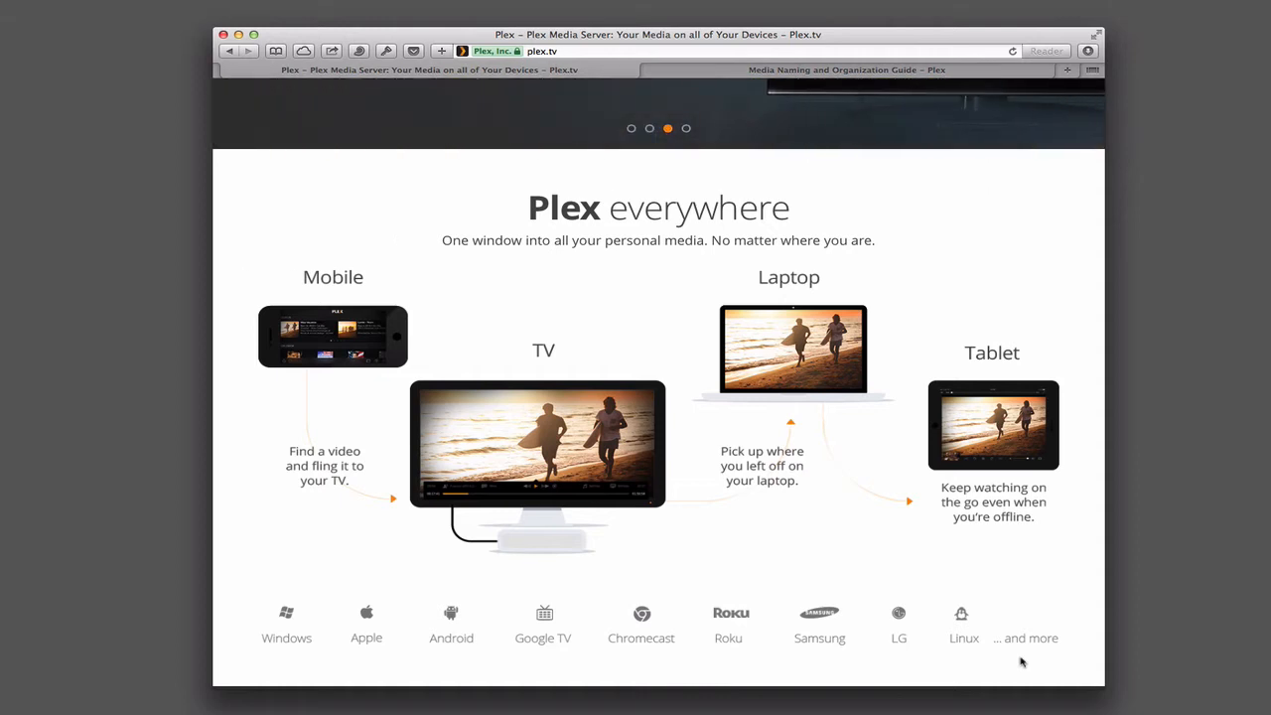
mouse_move(763, 640)
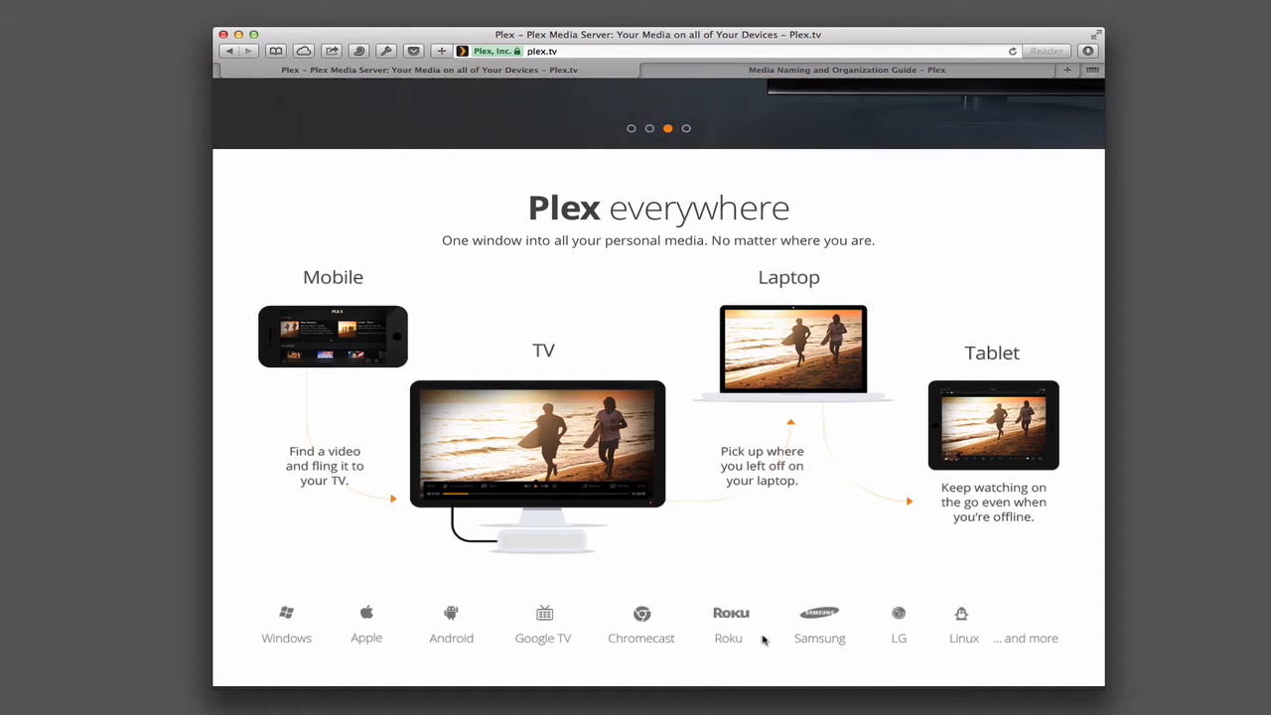
mouse_move(787, 656)
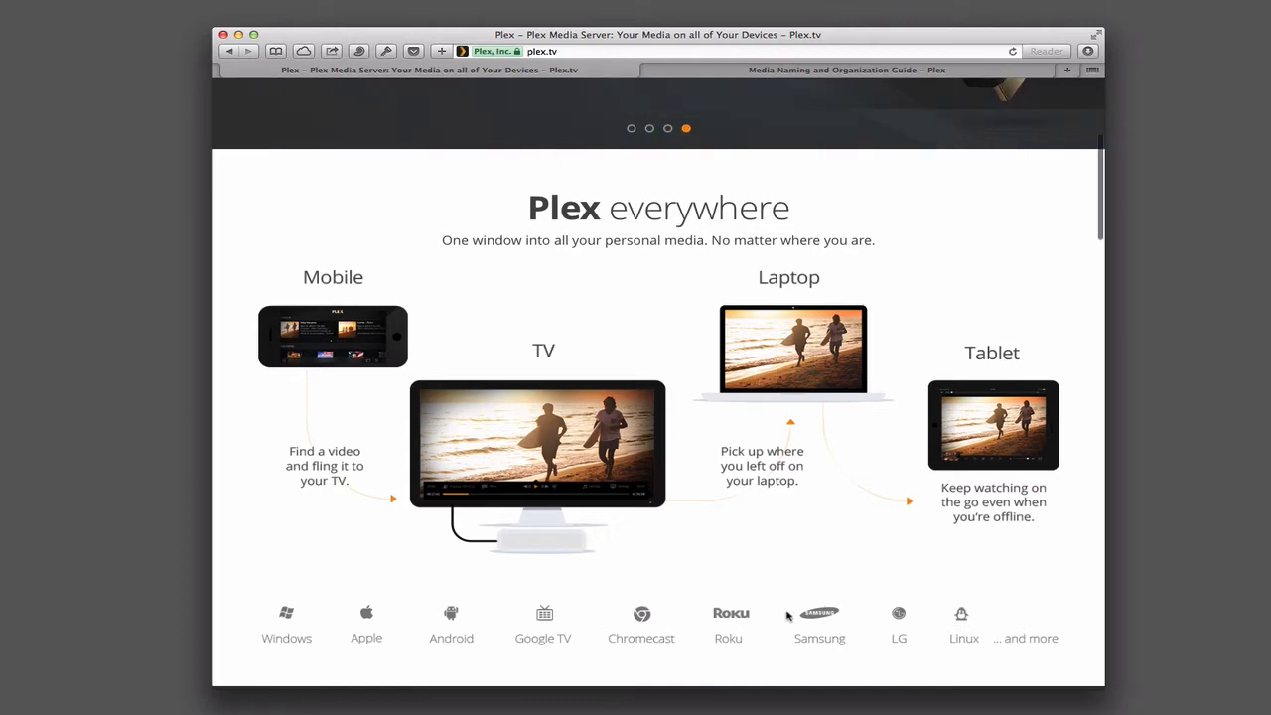
scroll("down", 3)
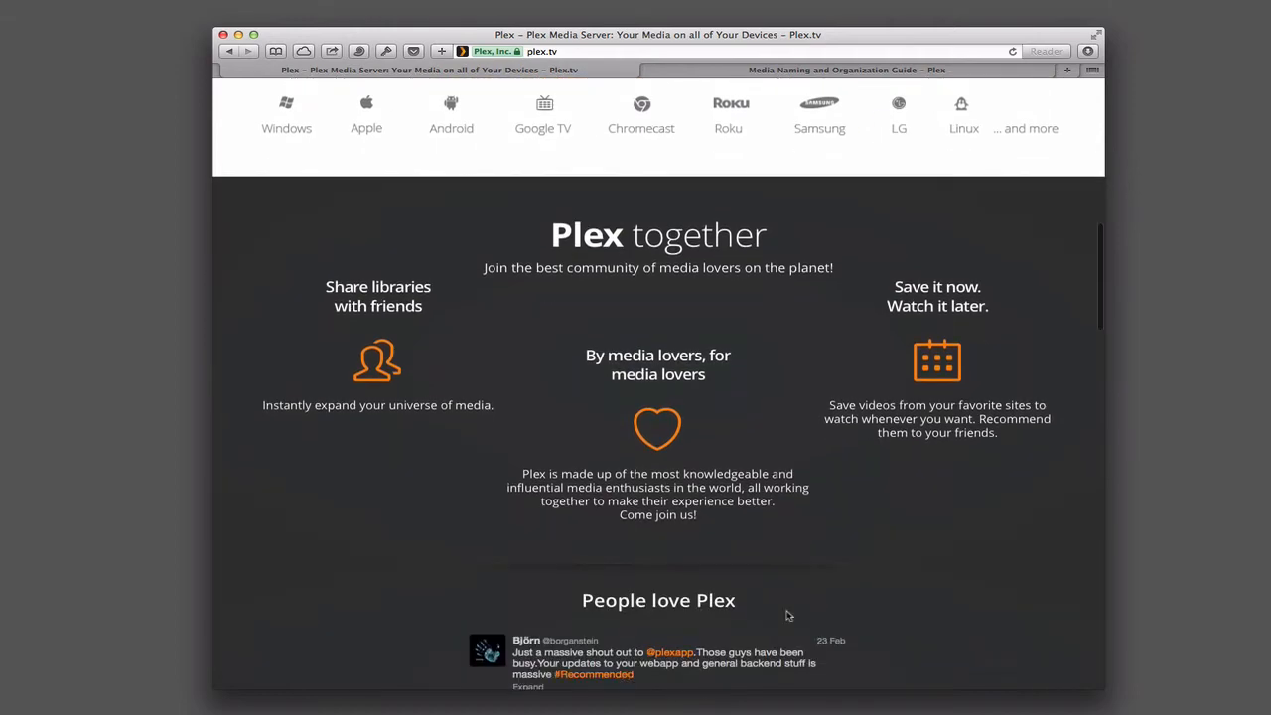
scroll("down", 3)
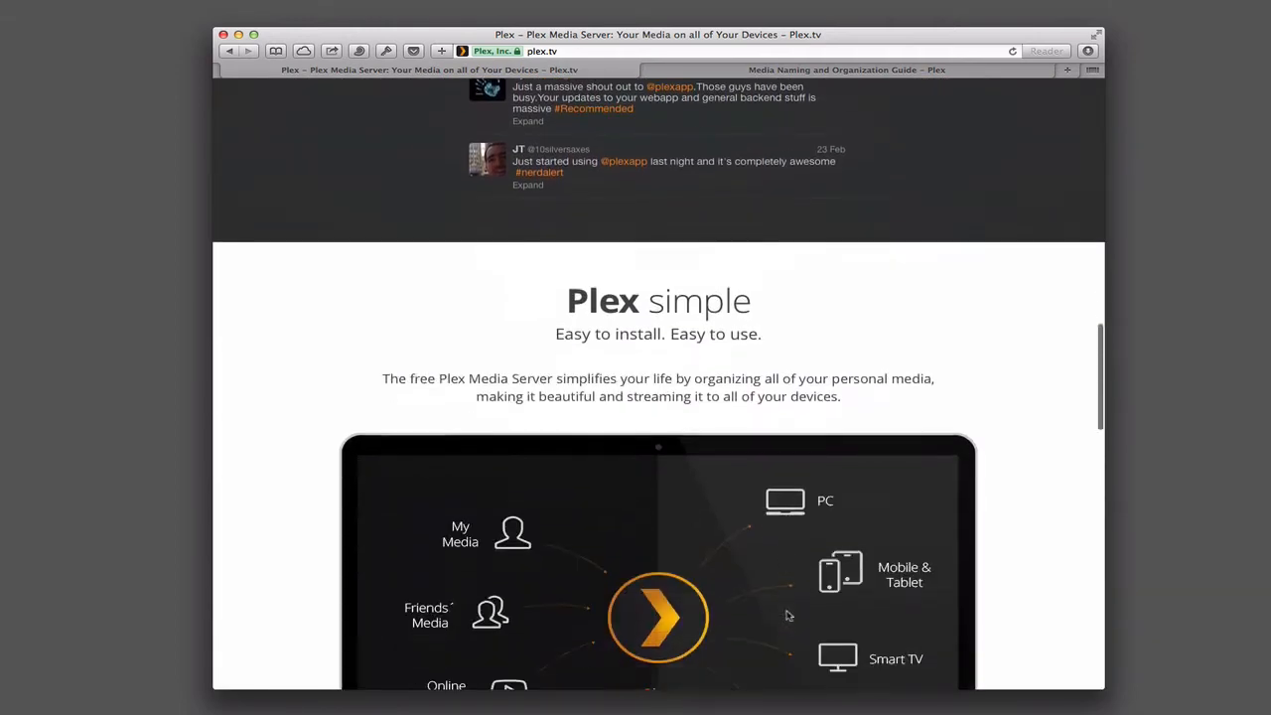
scroll("down", 3)
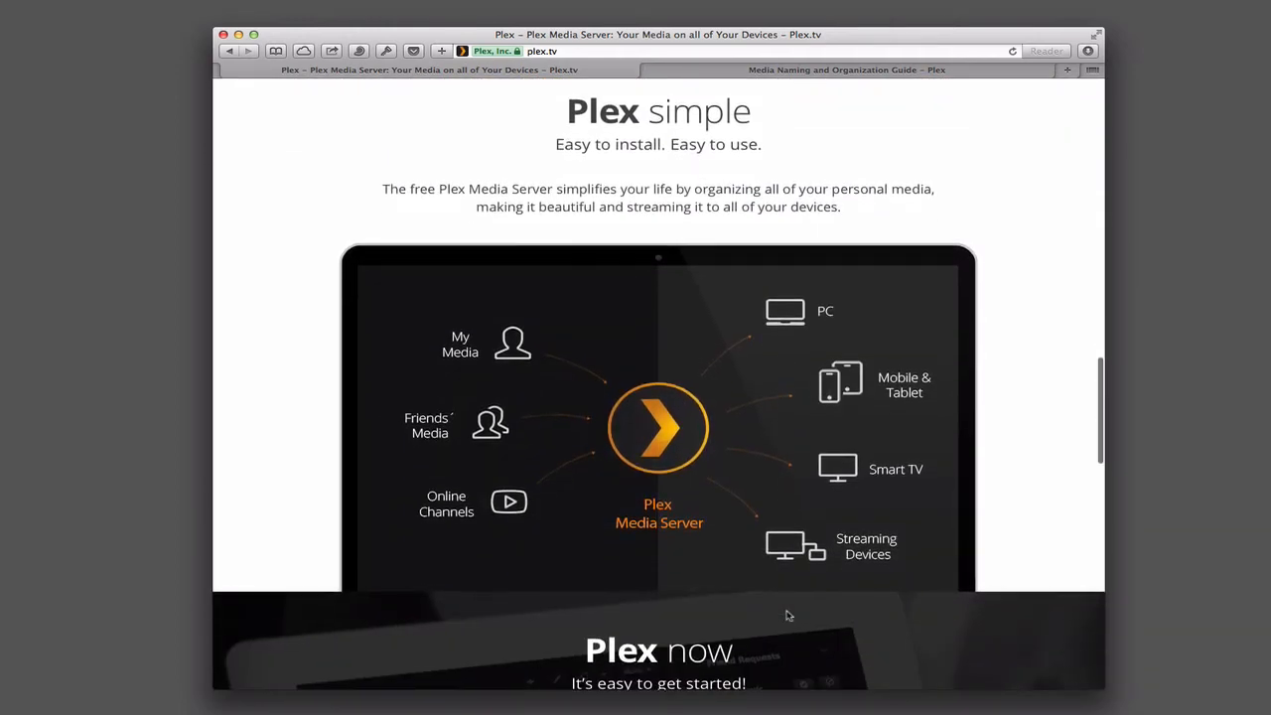
scroll("down", 3)
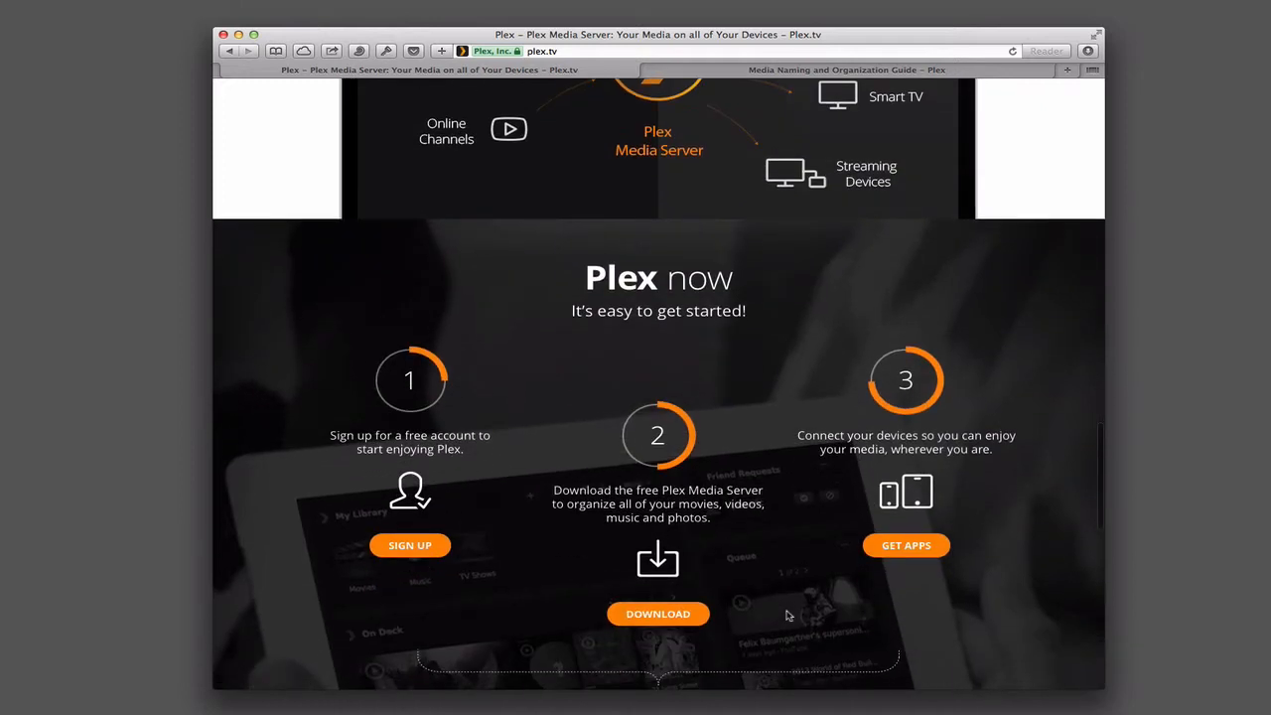
scroll("down", 3)
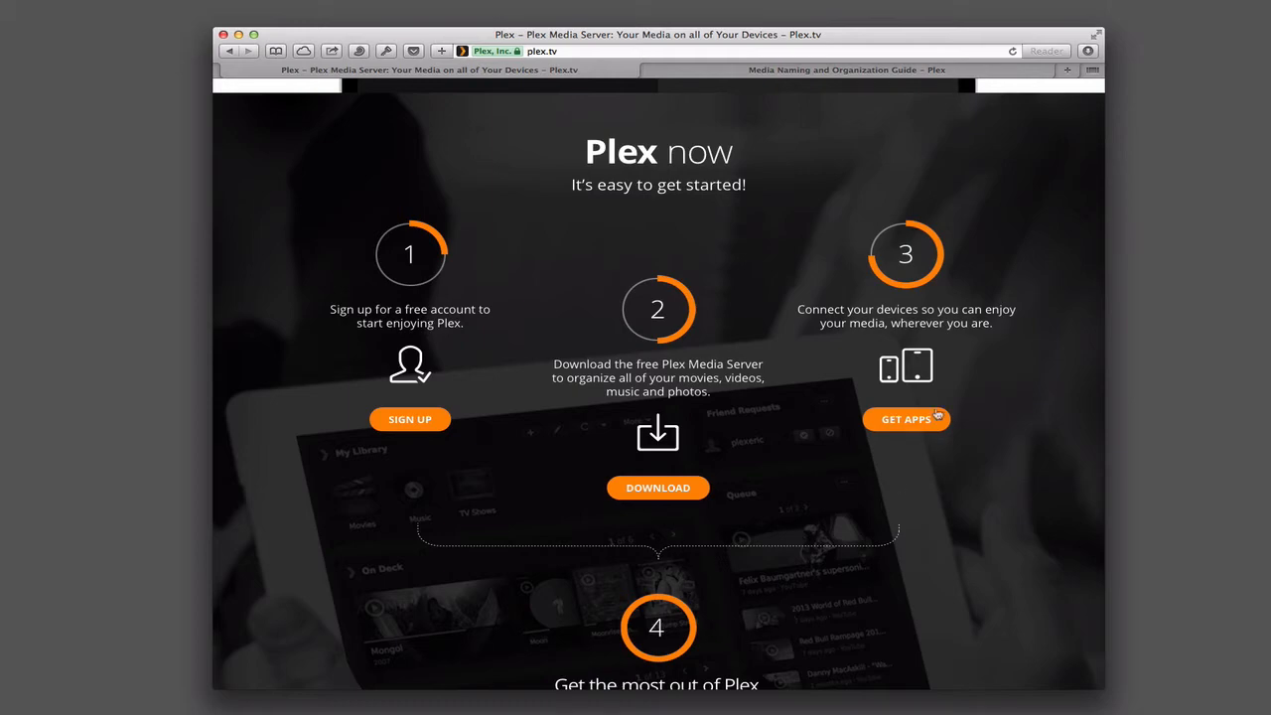
scroll("down", 3)
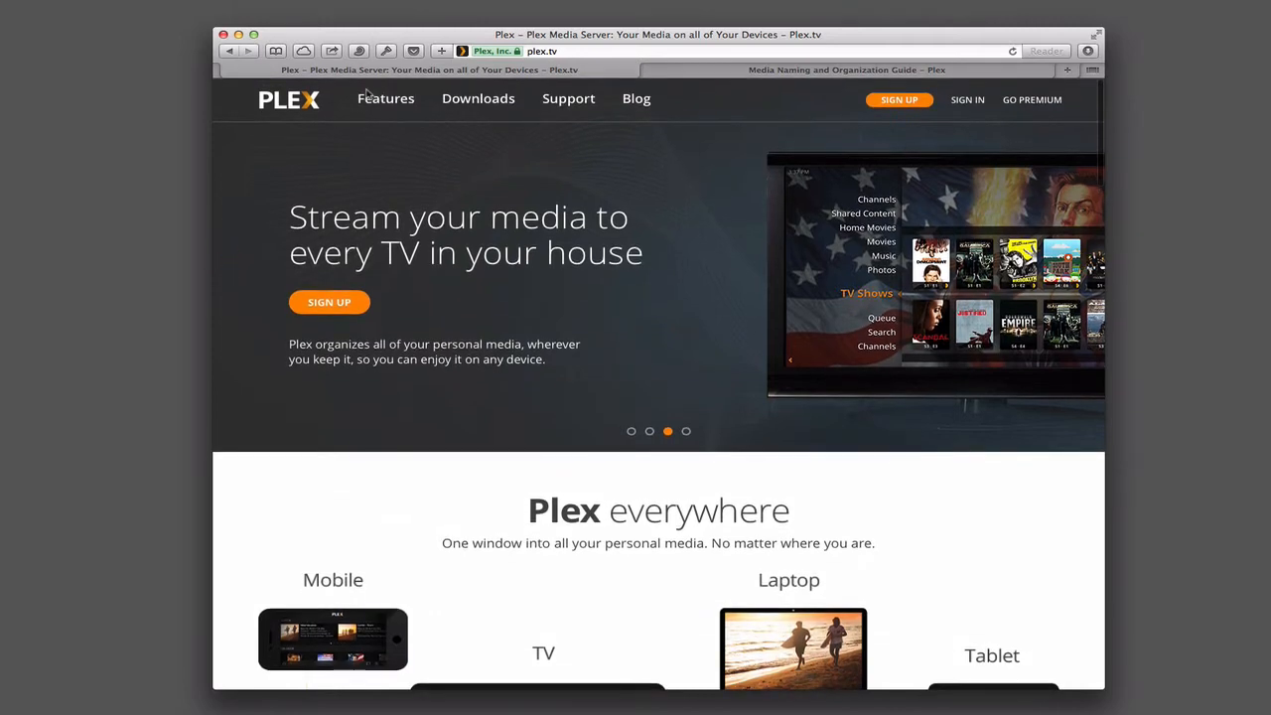
View the Plex features overview page and scroll through its sections
left_click(386, 99)
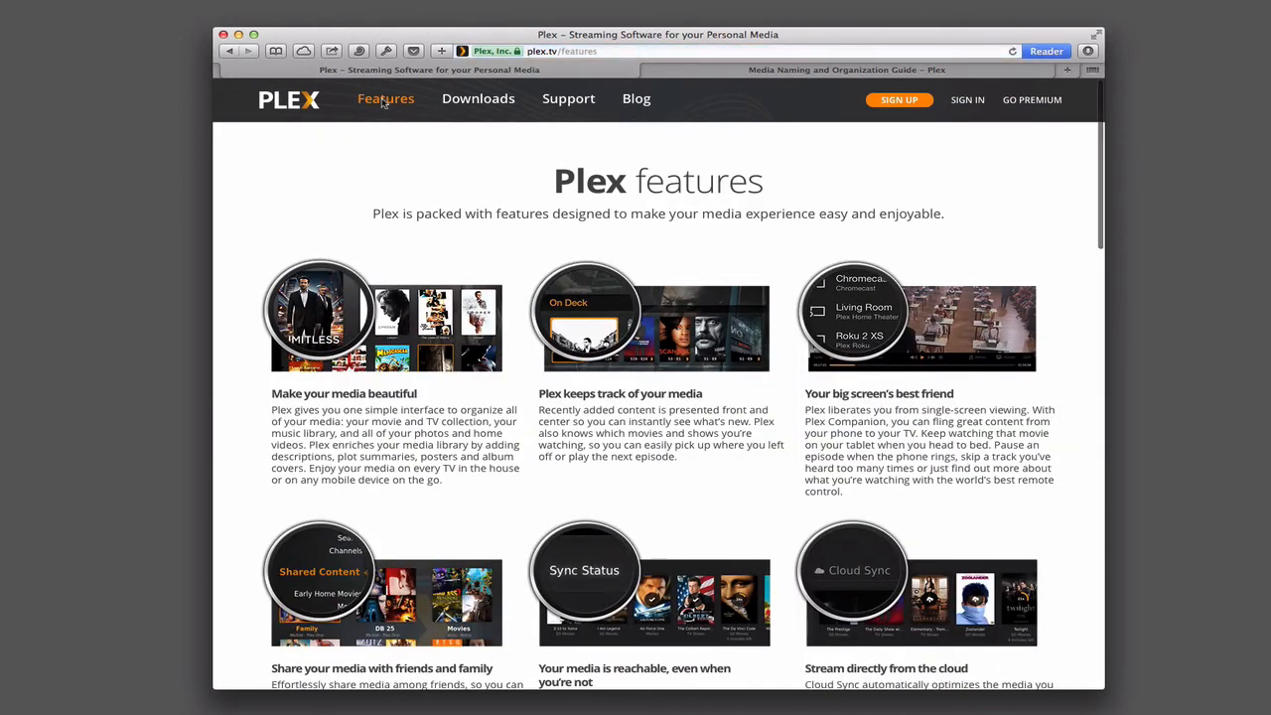
mouse_move(346, 421)
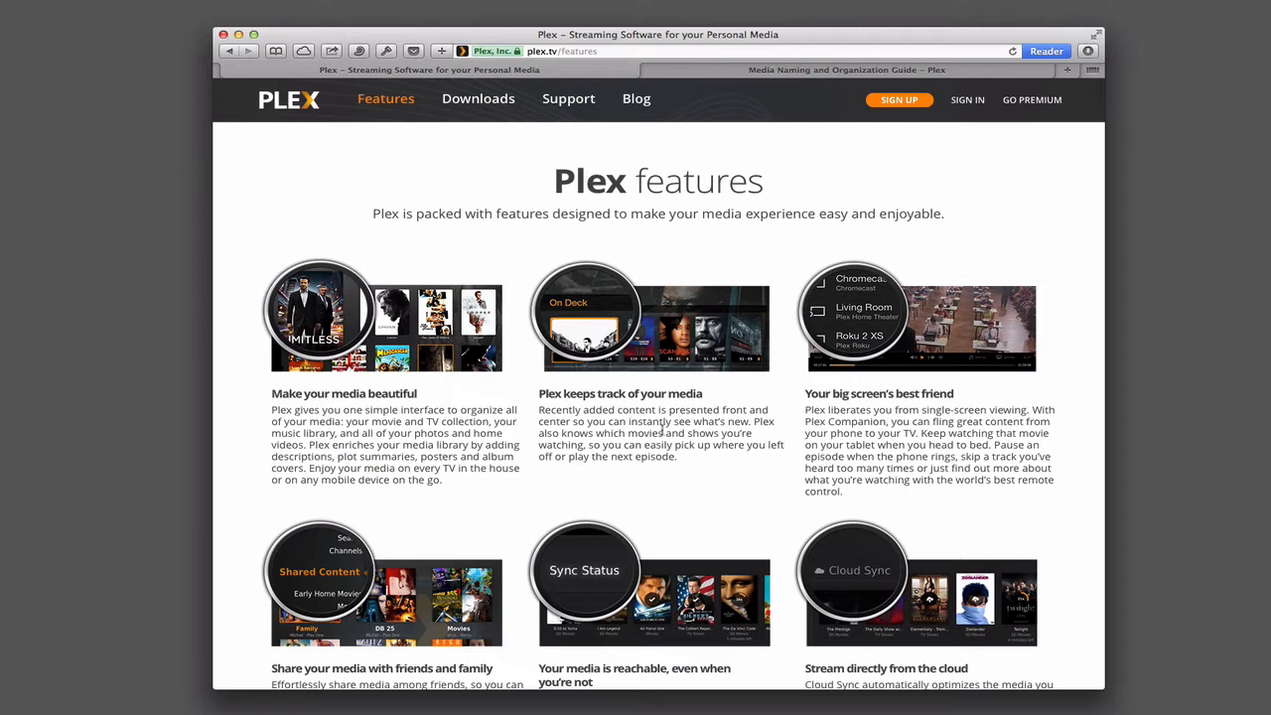
scroll("down", 3)
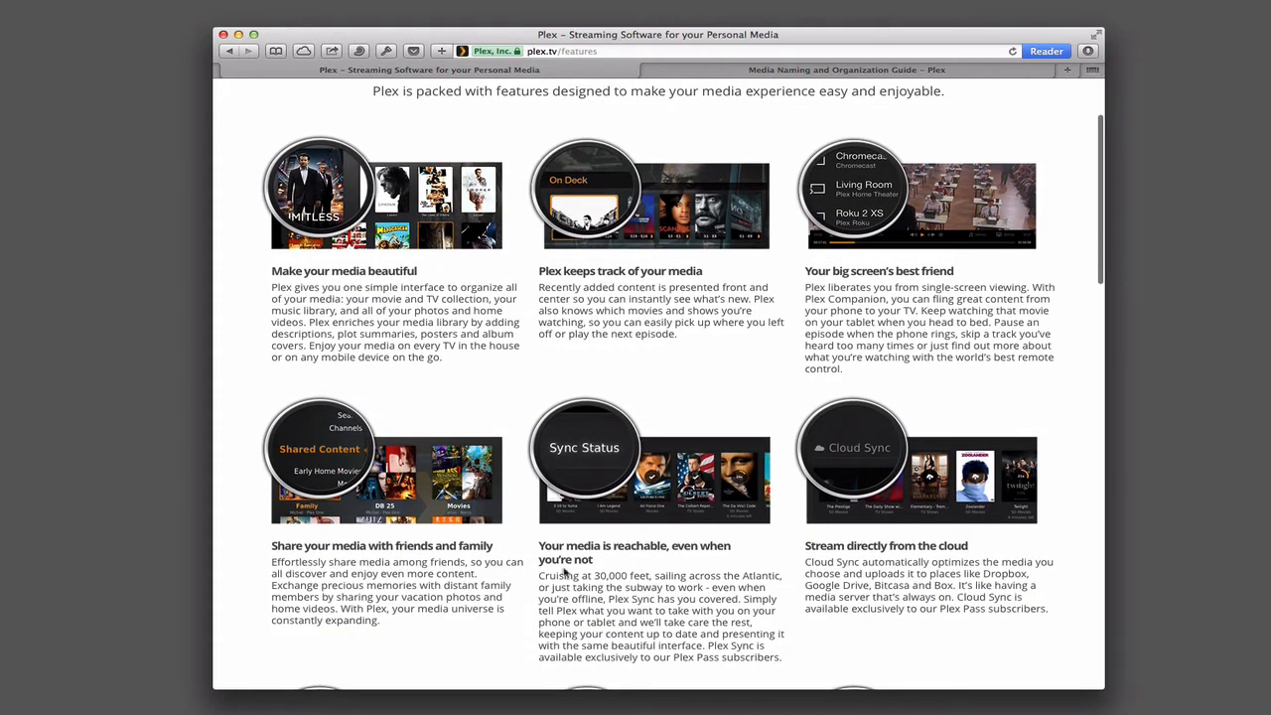
mouse_move(399, 529)
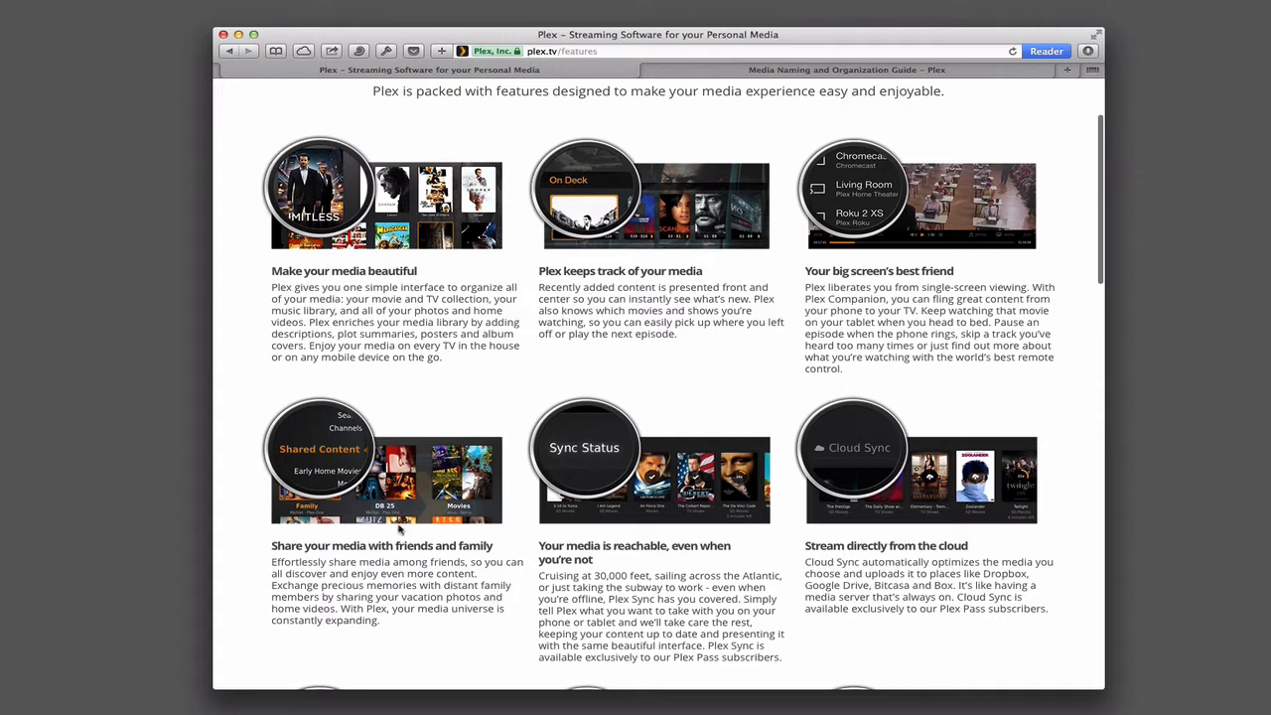
scroll("down", 3)
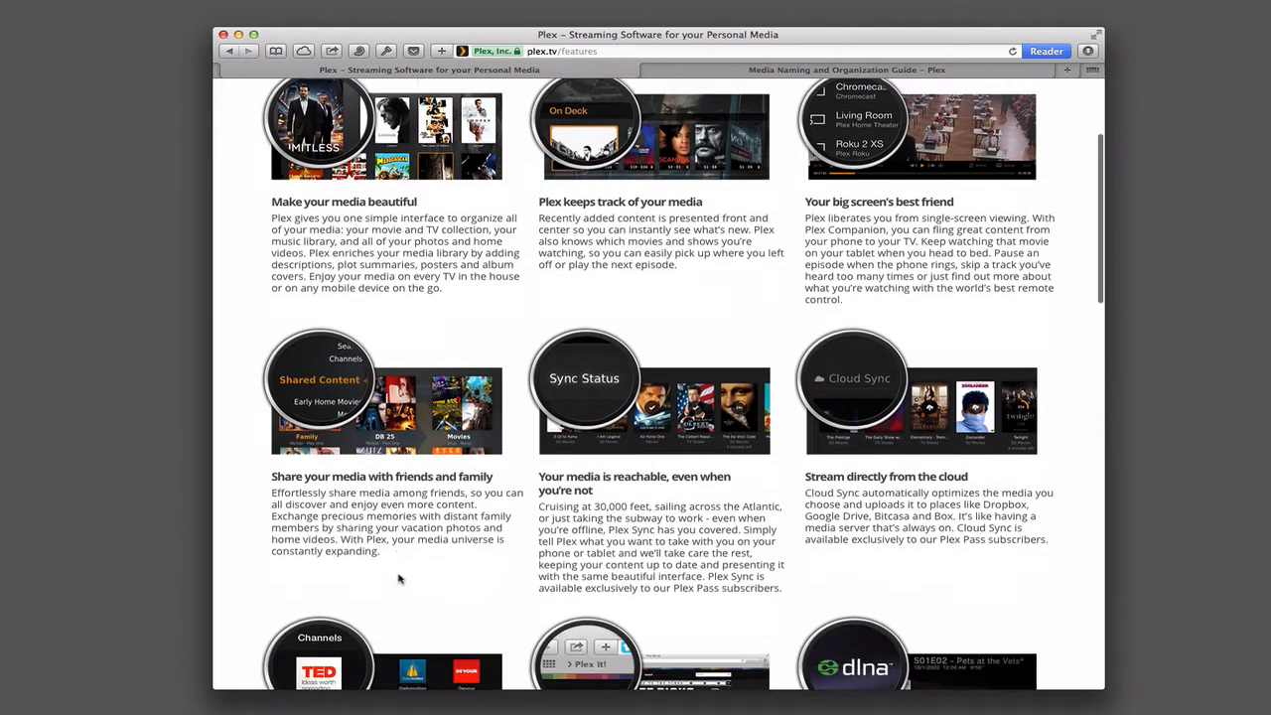
scroll("down", 3)
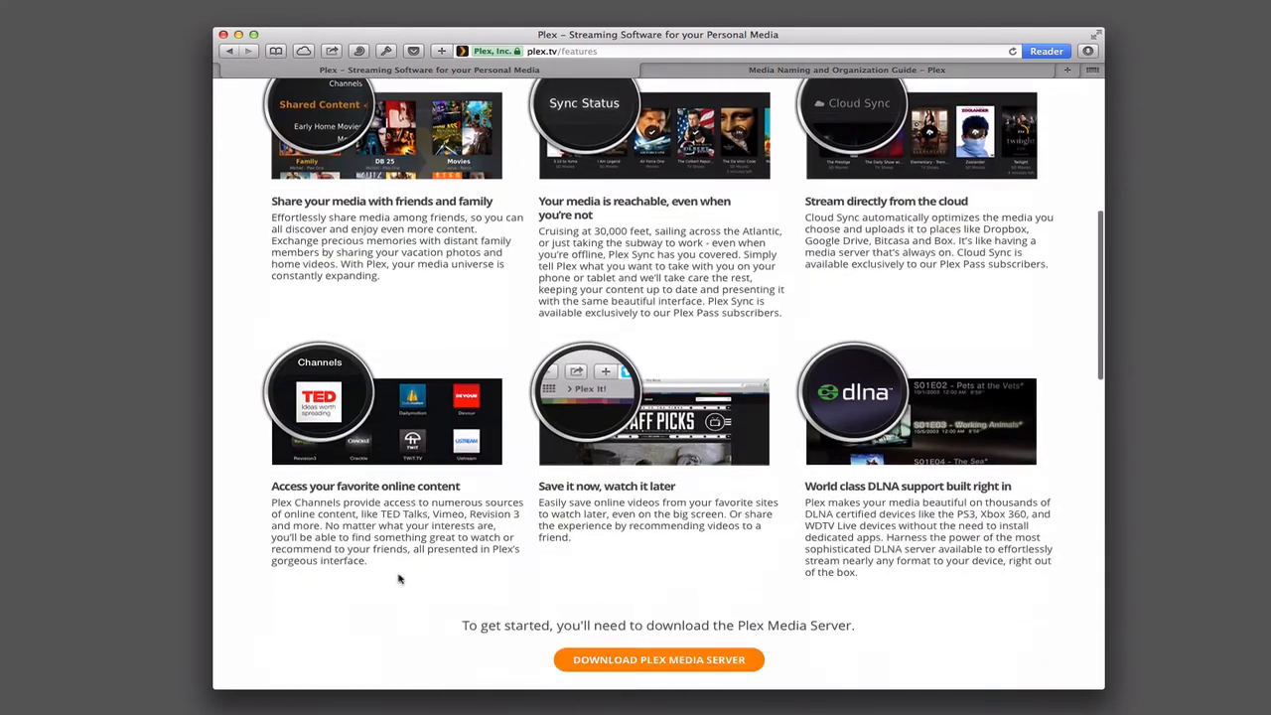
scroll("down", 3)
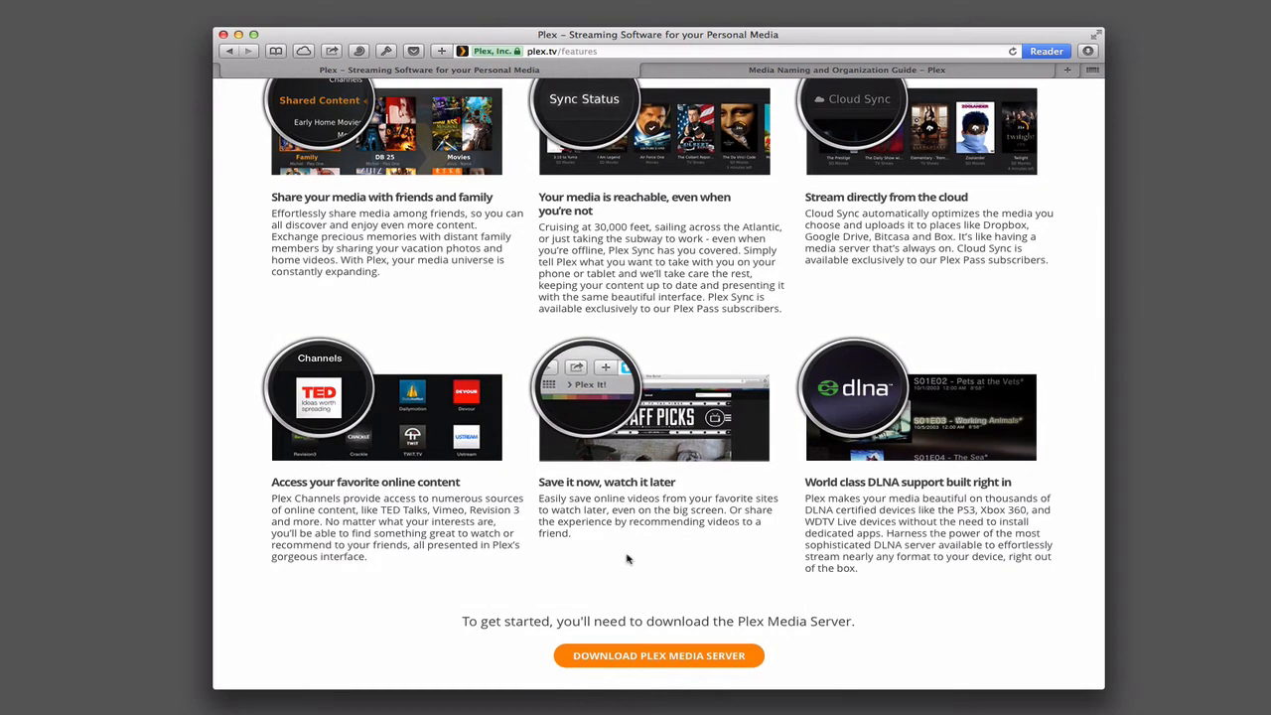
mouse_move(920, 537)
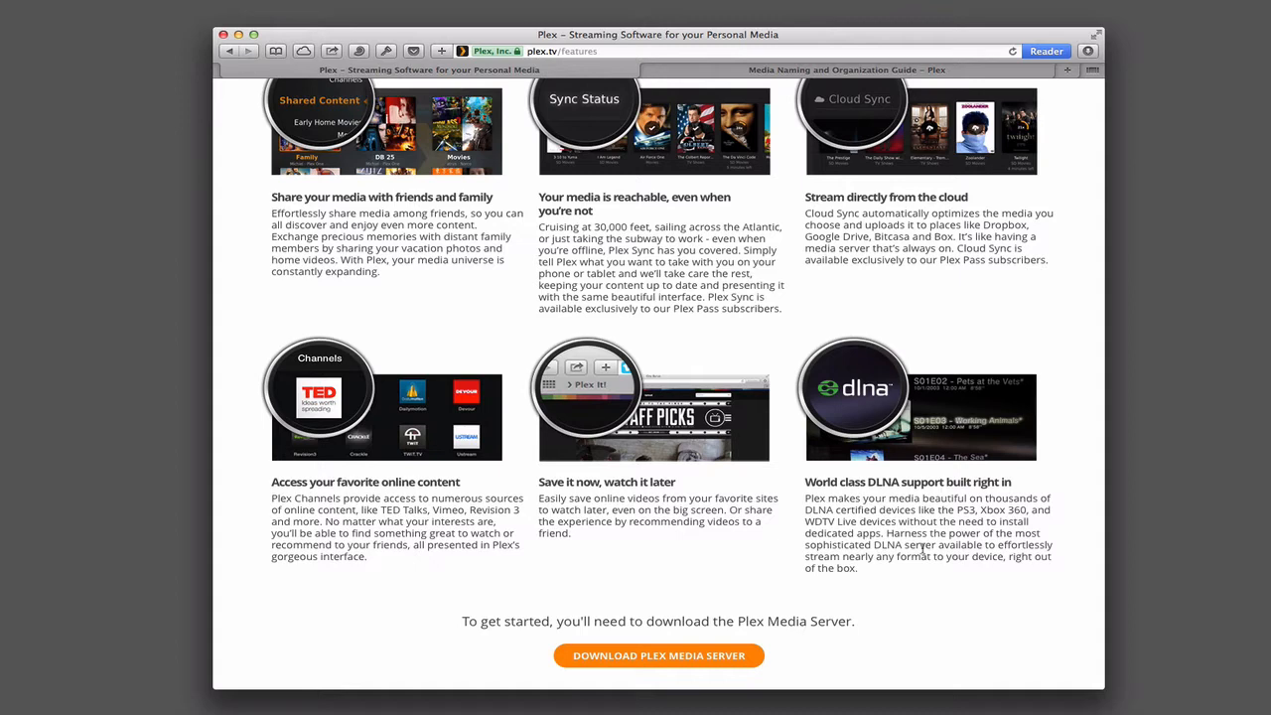
mouse_move(862, 572)
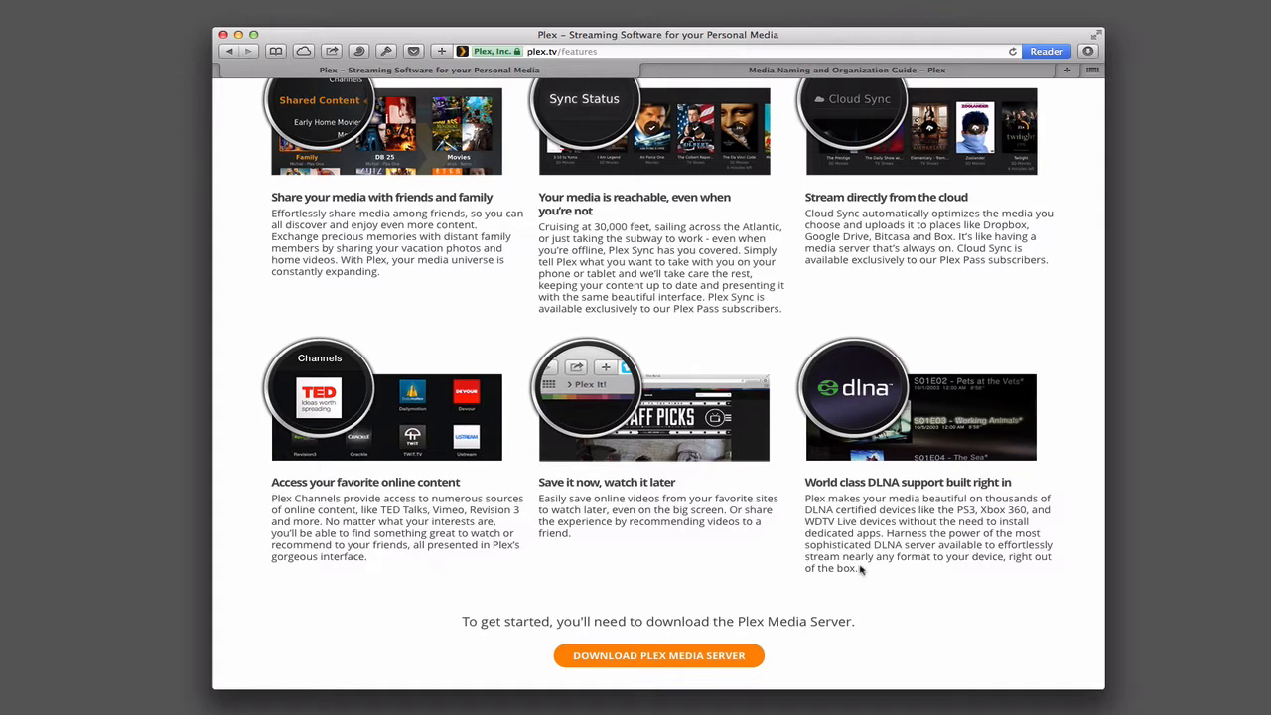
scroll("up", 3)
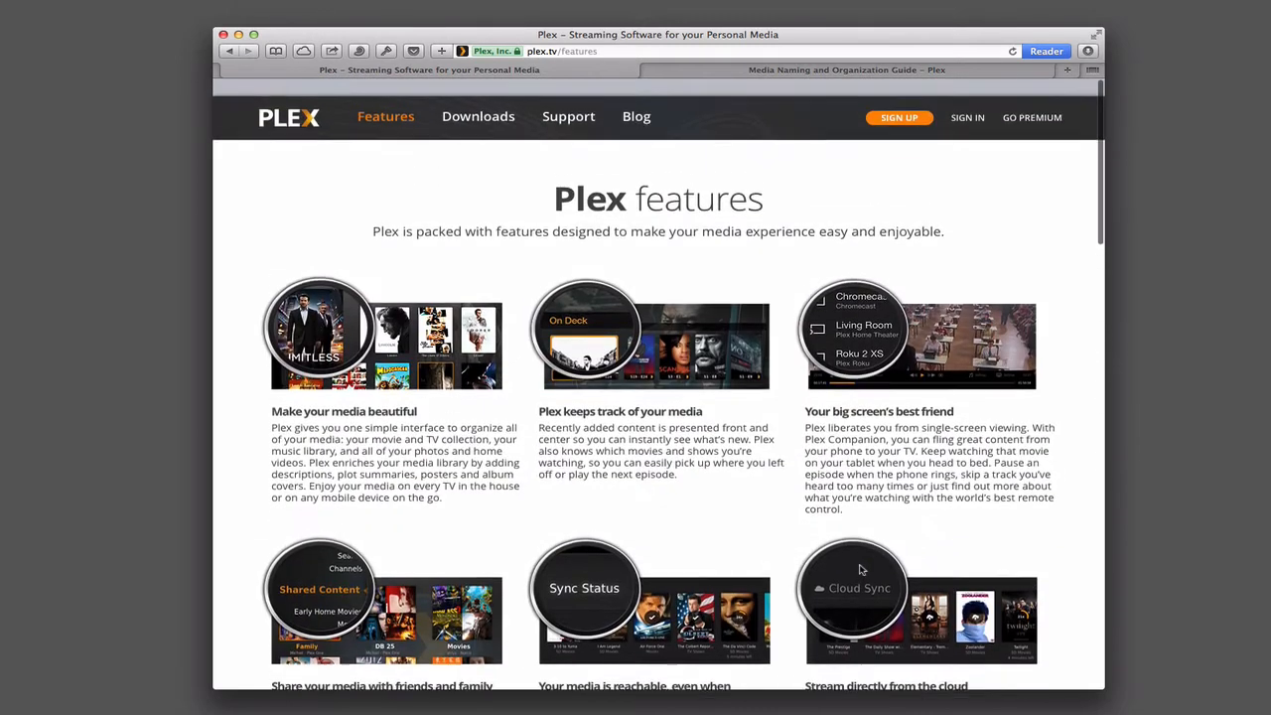
scroll("down", 3)
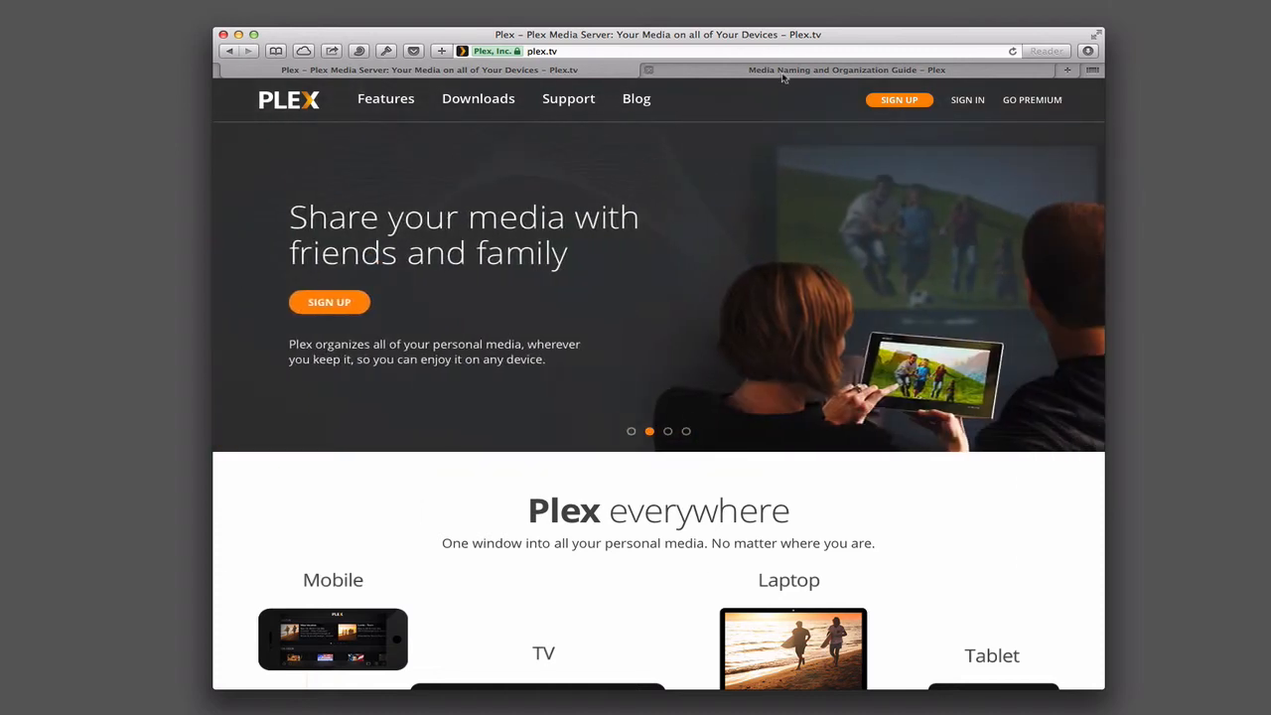
Show the Media Naming and Organization Guide's Movie Content naming examples
left_click(847, 69)
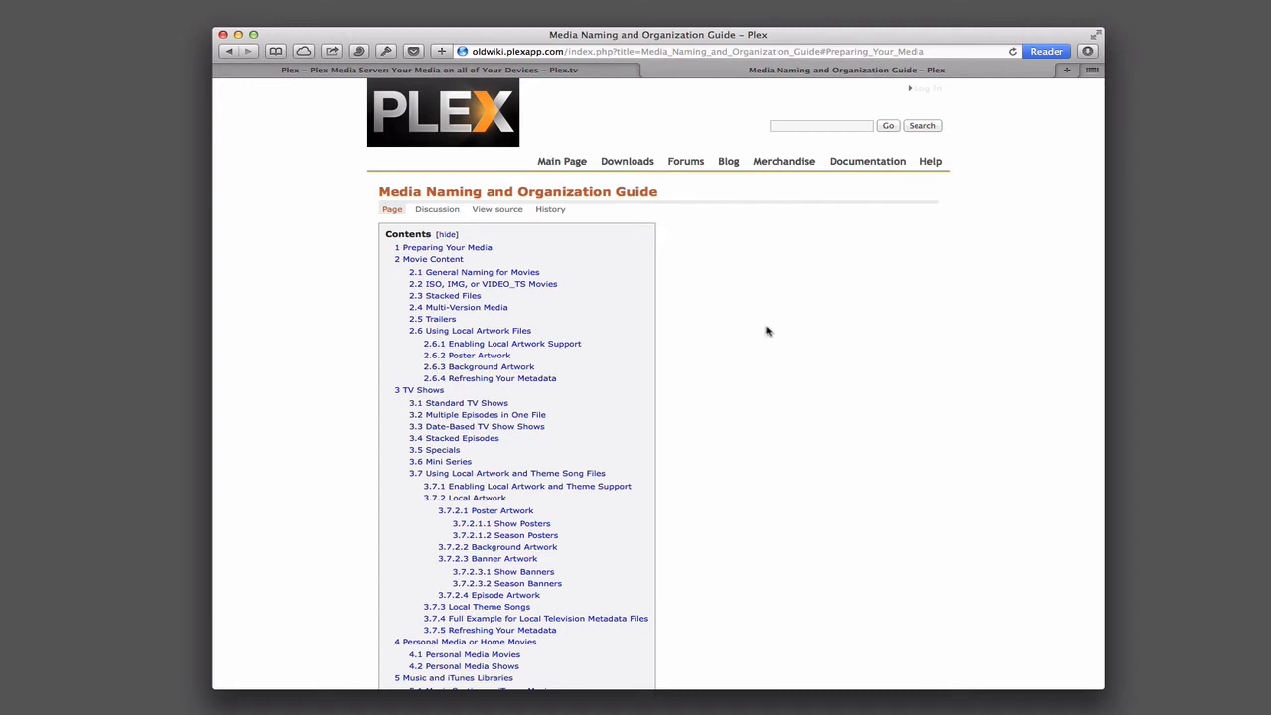
scroll("down", 3)
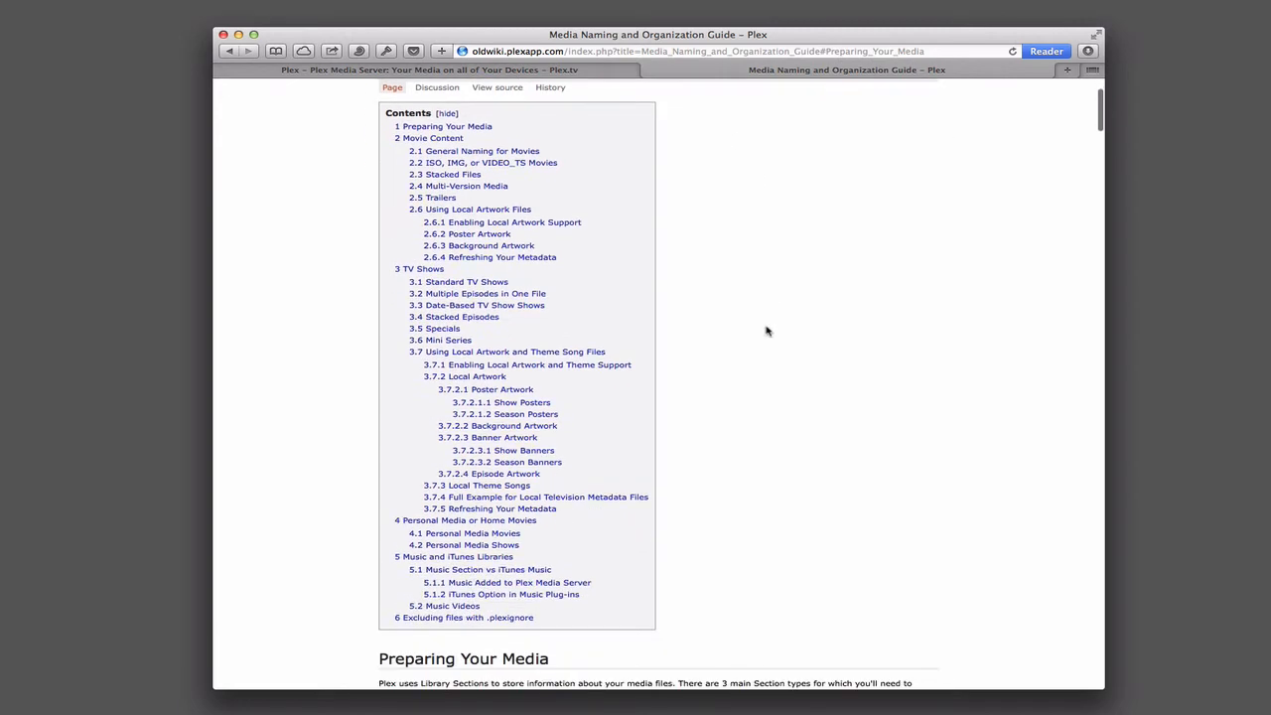
scroll("down", 3)
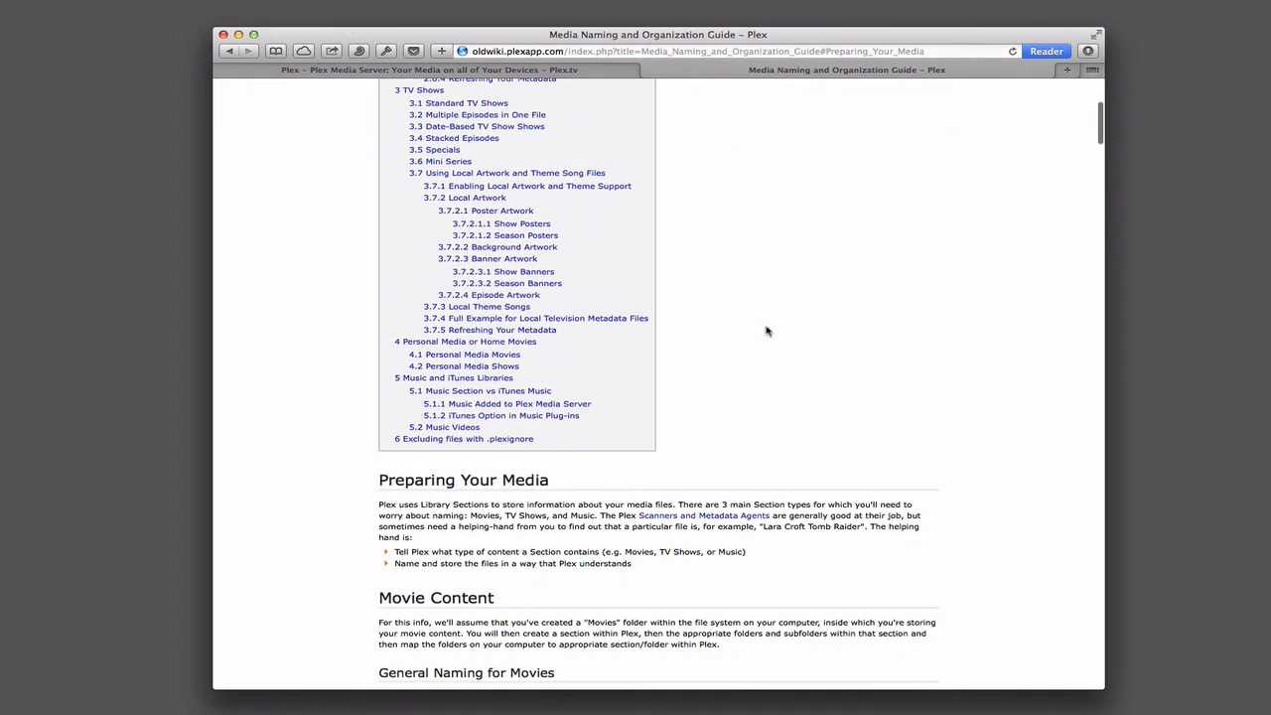
scroll("down", 3)
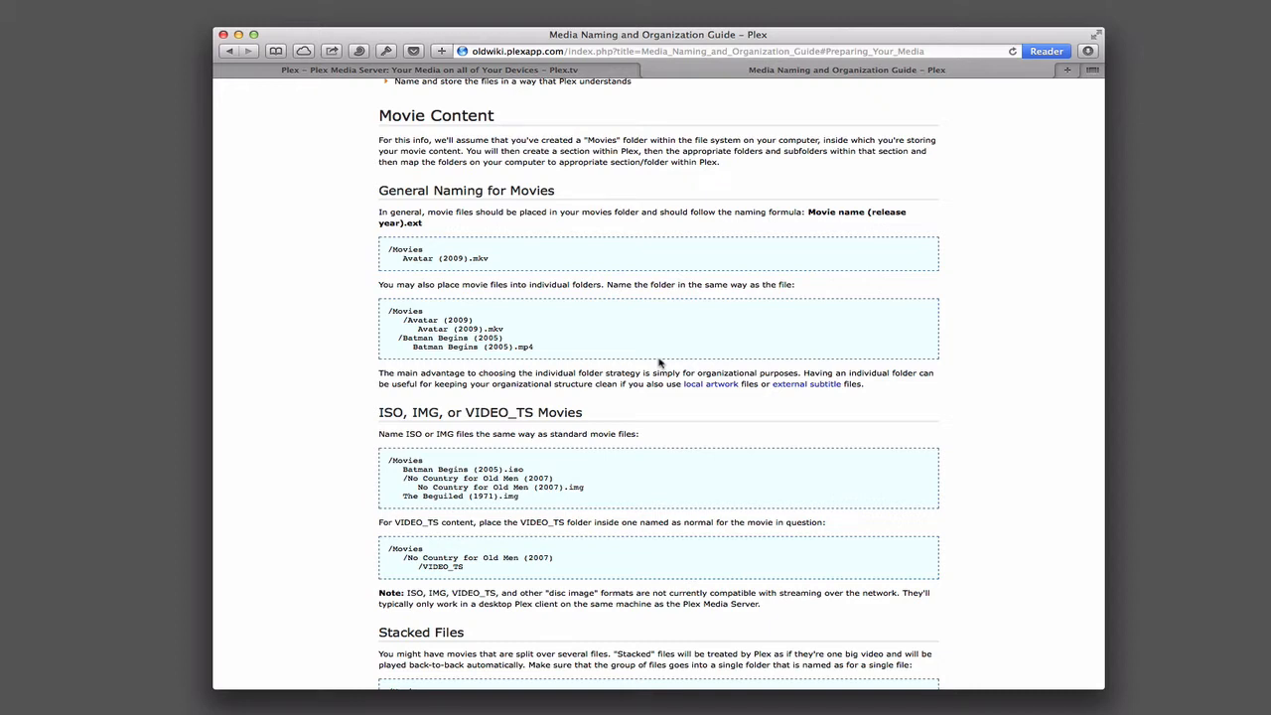
mouse_move(634, 427)
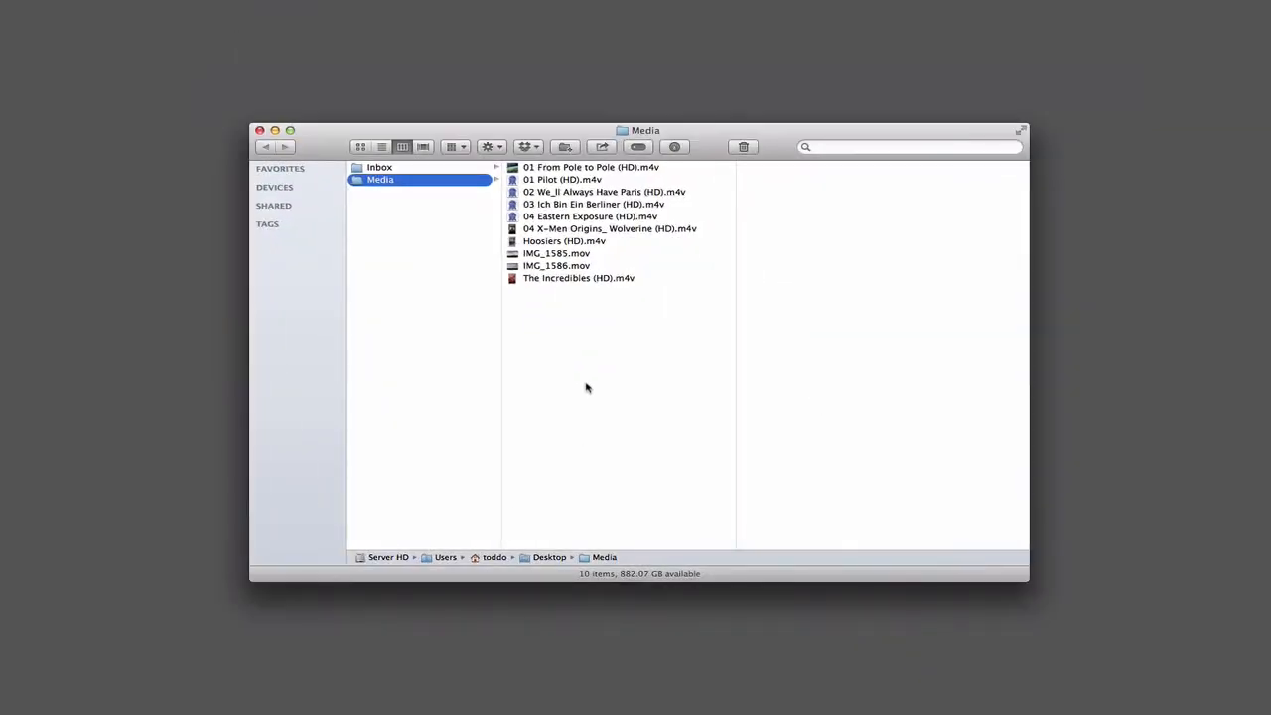
mouse_move(526, 217)
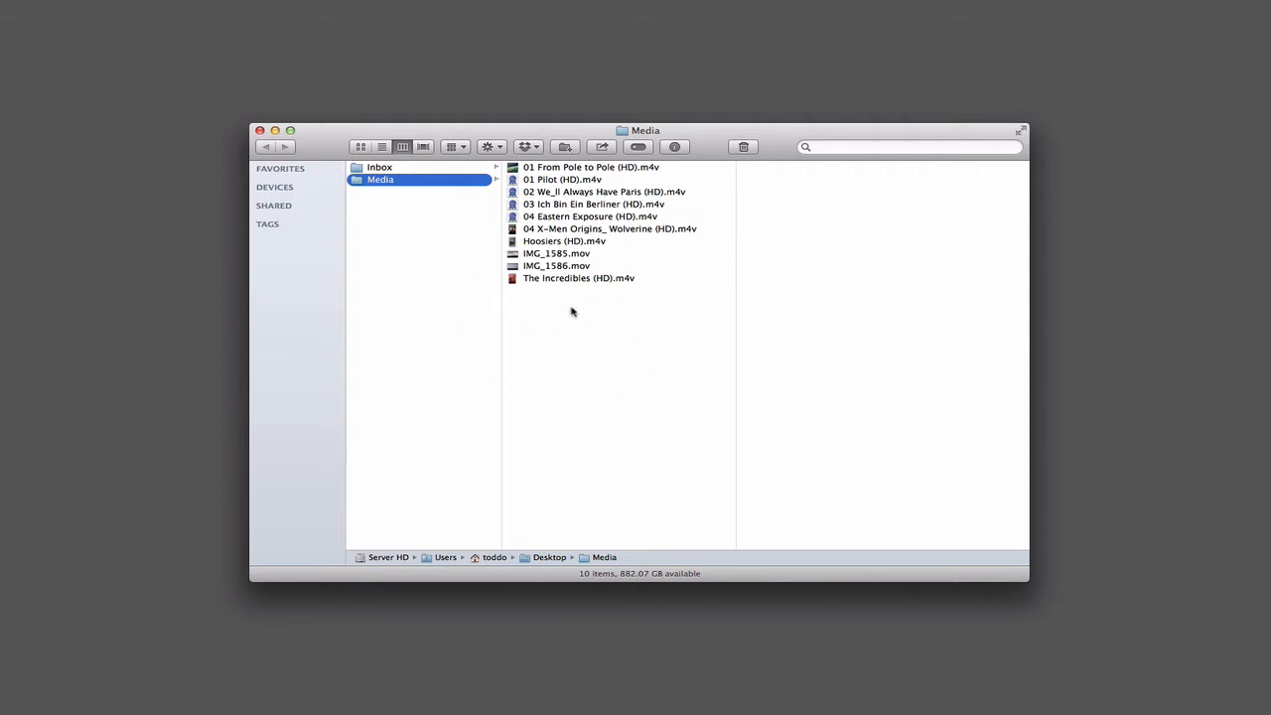
mouse_move(588, 173)
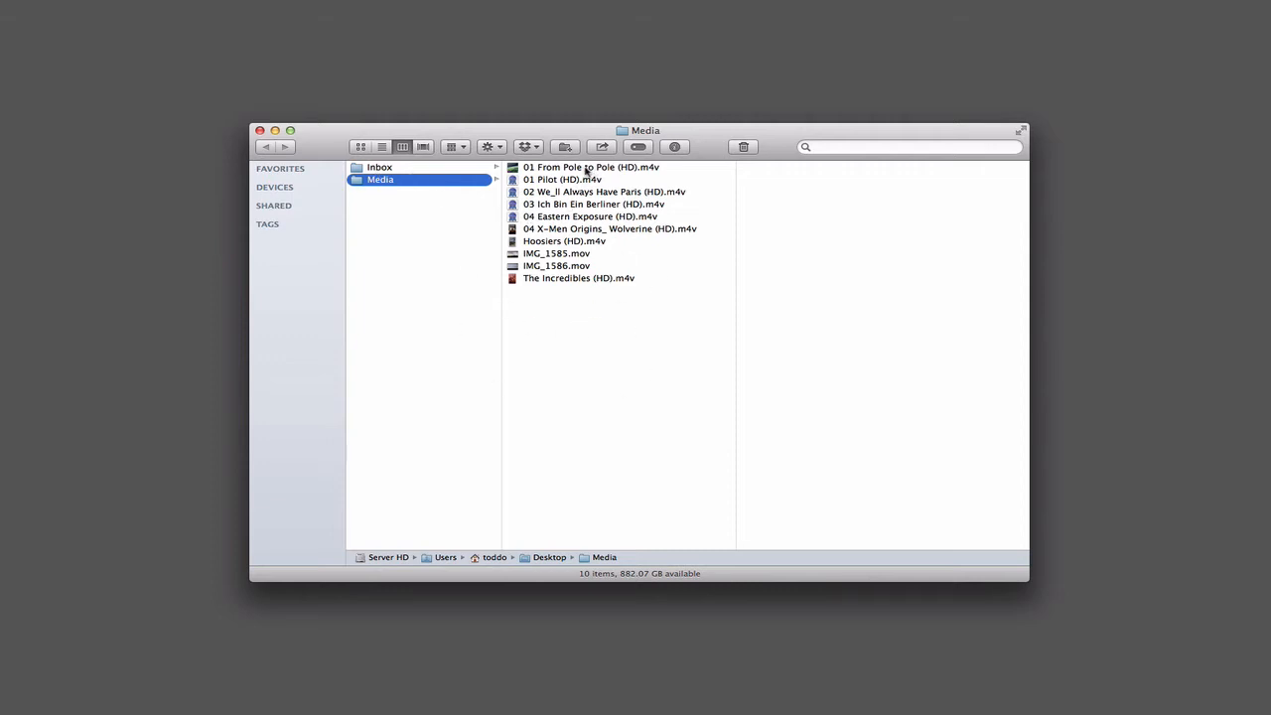
Preview the From Pole to Pole, Pilot, Wolverine, IMG_1585 and The Incredibles video files
left_click(592, 167)
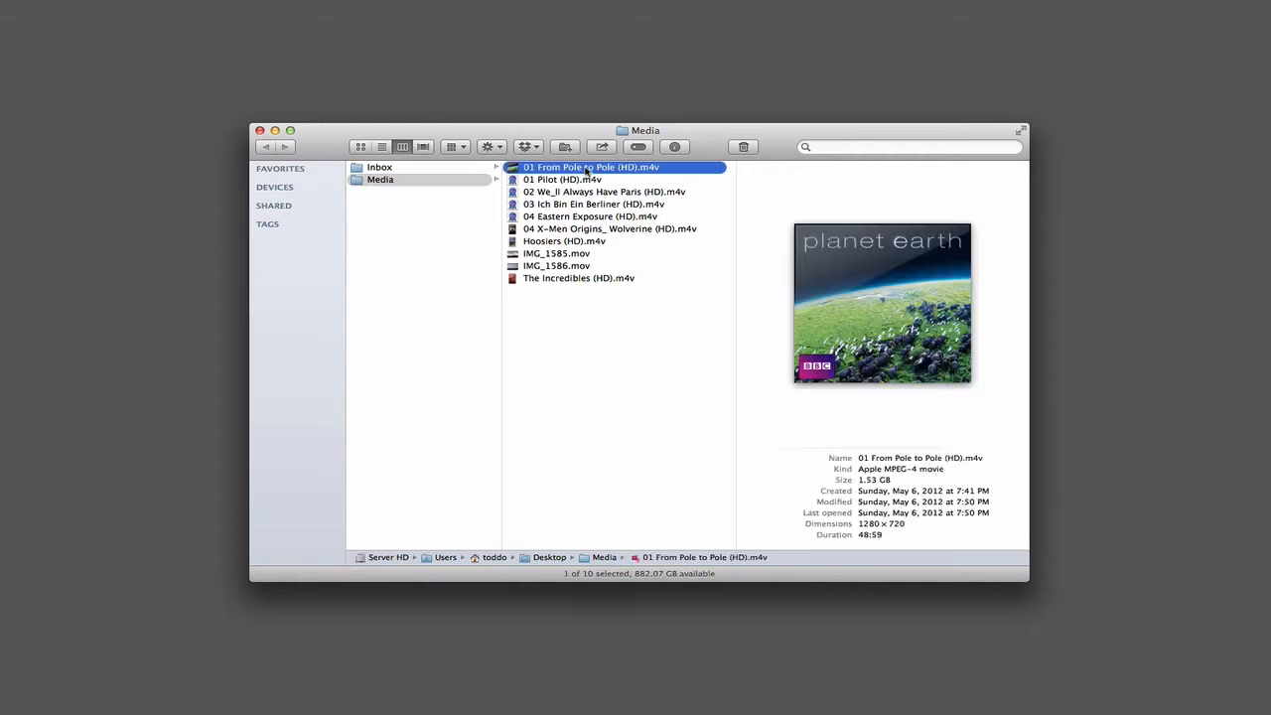
mouse_move(560, 185)
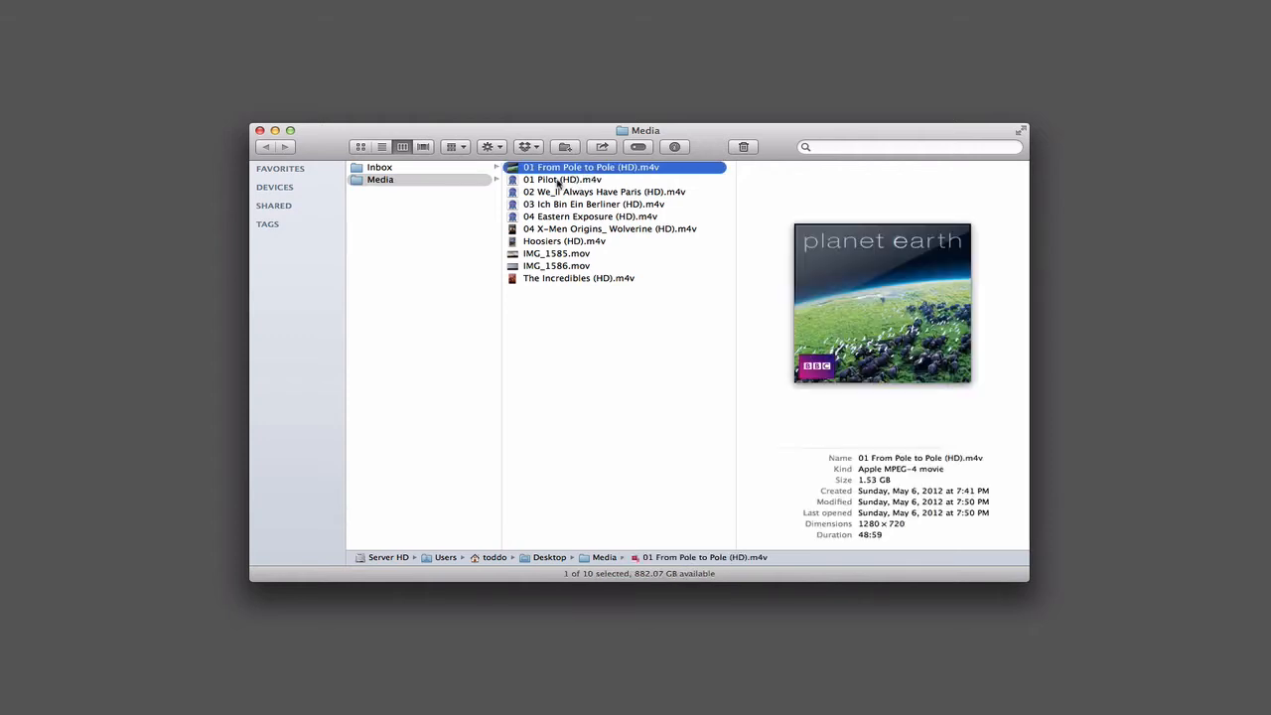
left_click(563, 179)
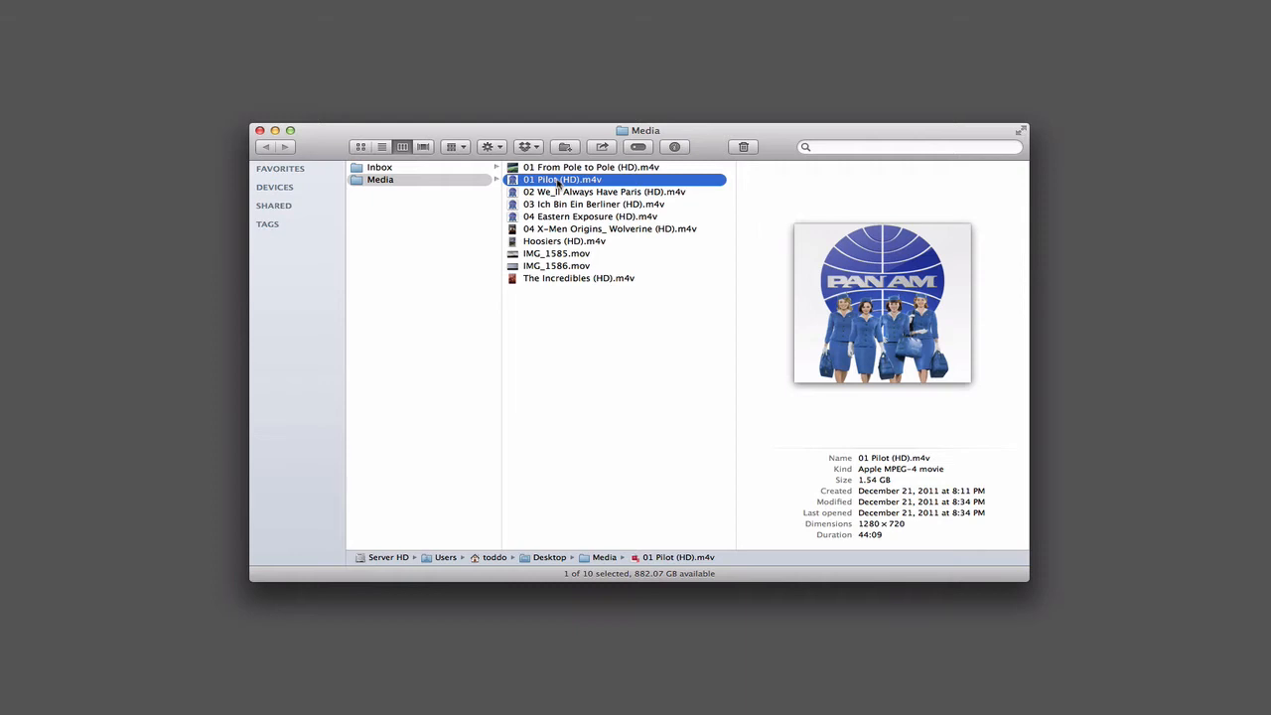
mouse_move(607, 208)
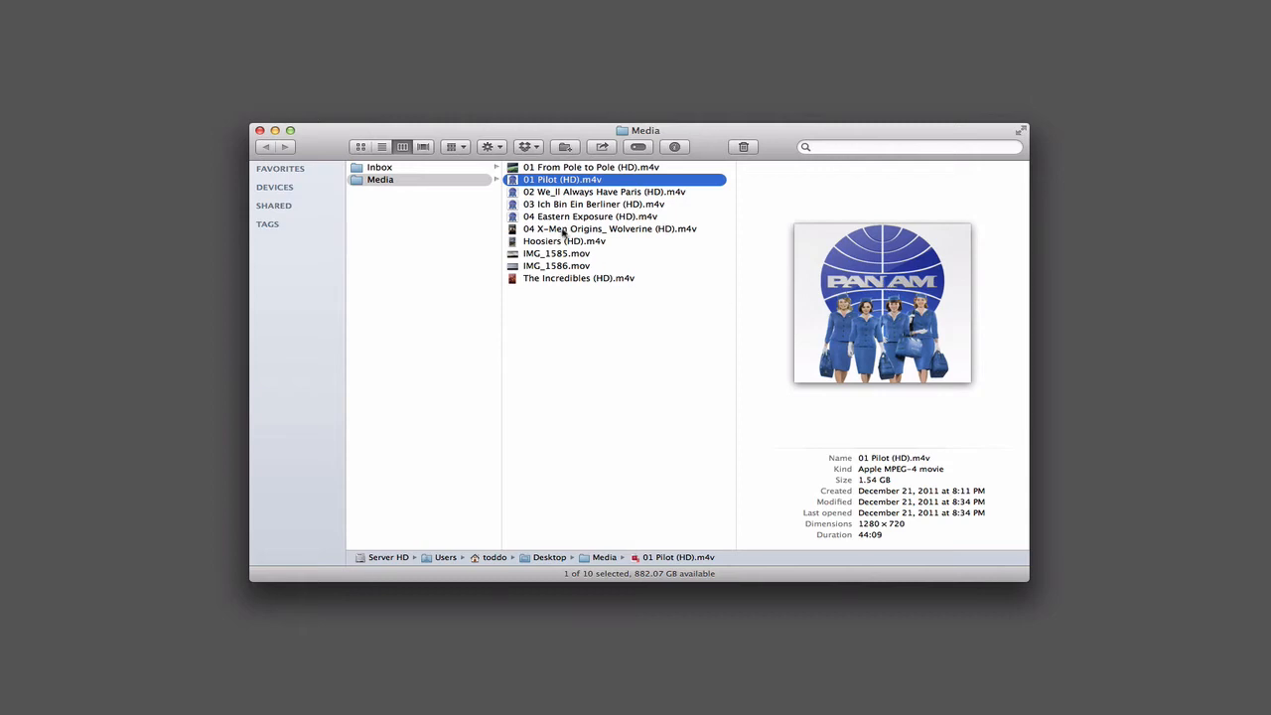
left_click(610, 229)
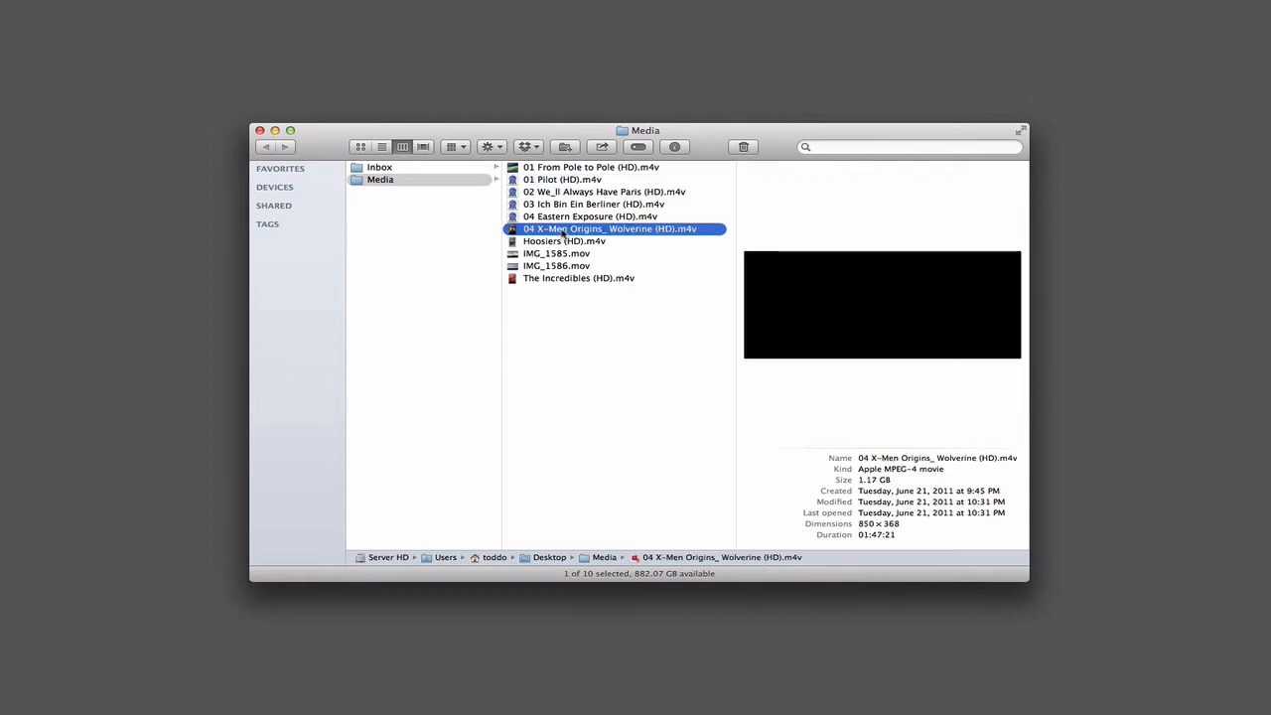
left_click(557, 254)
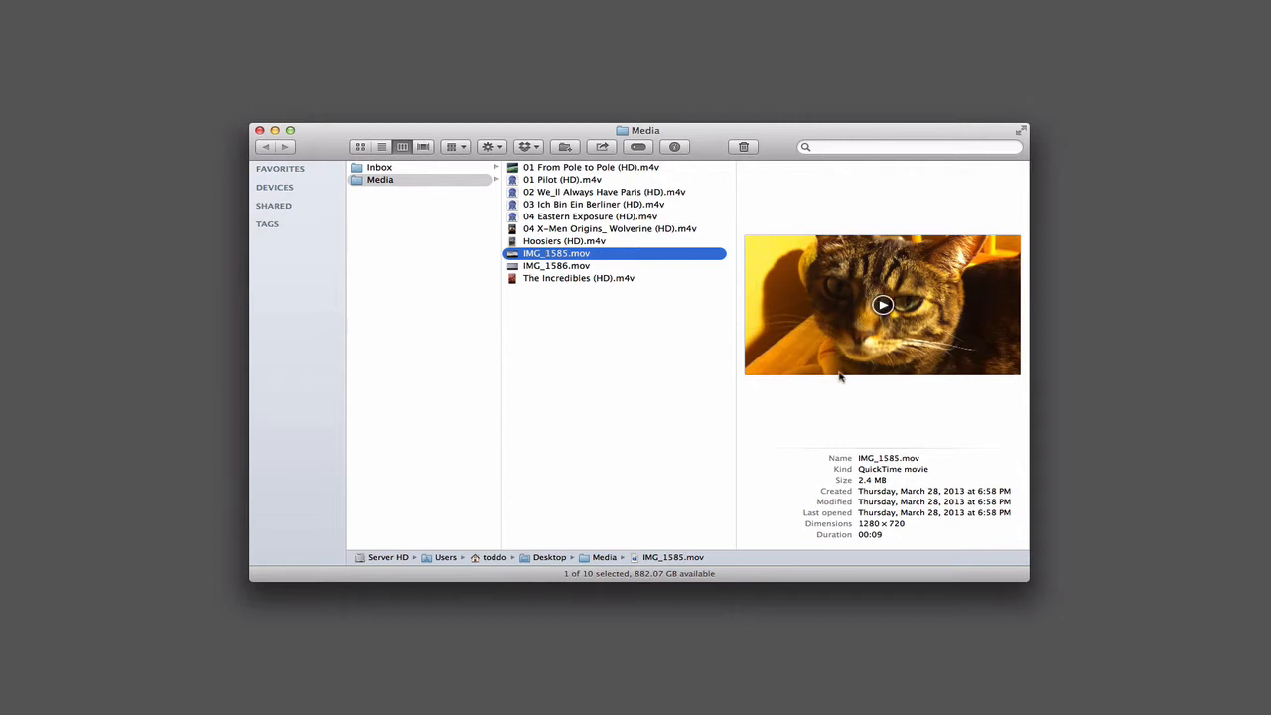
mouse_move(838, 377)
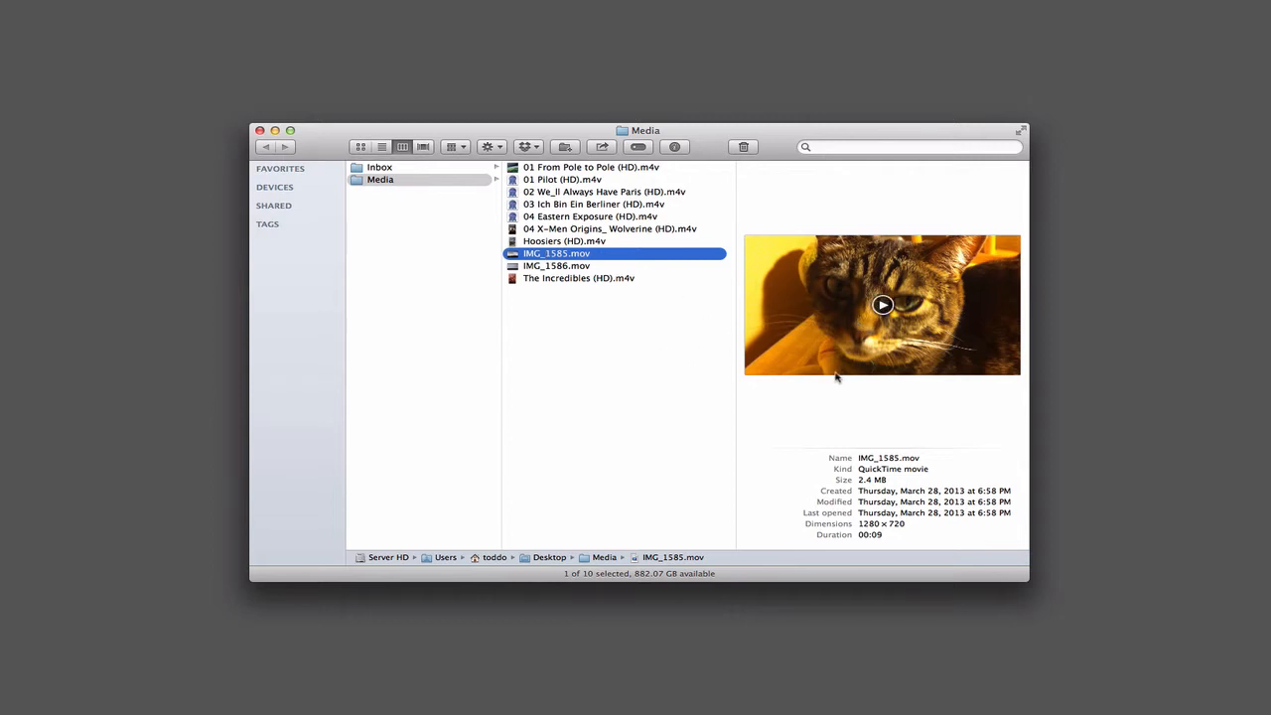
left_click(580, 279)
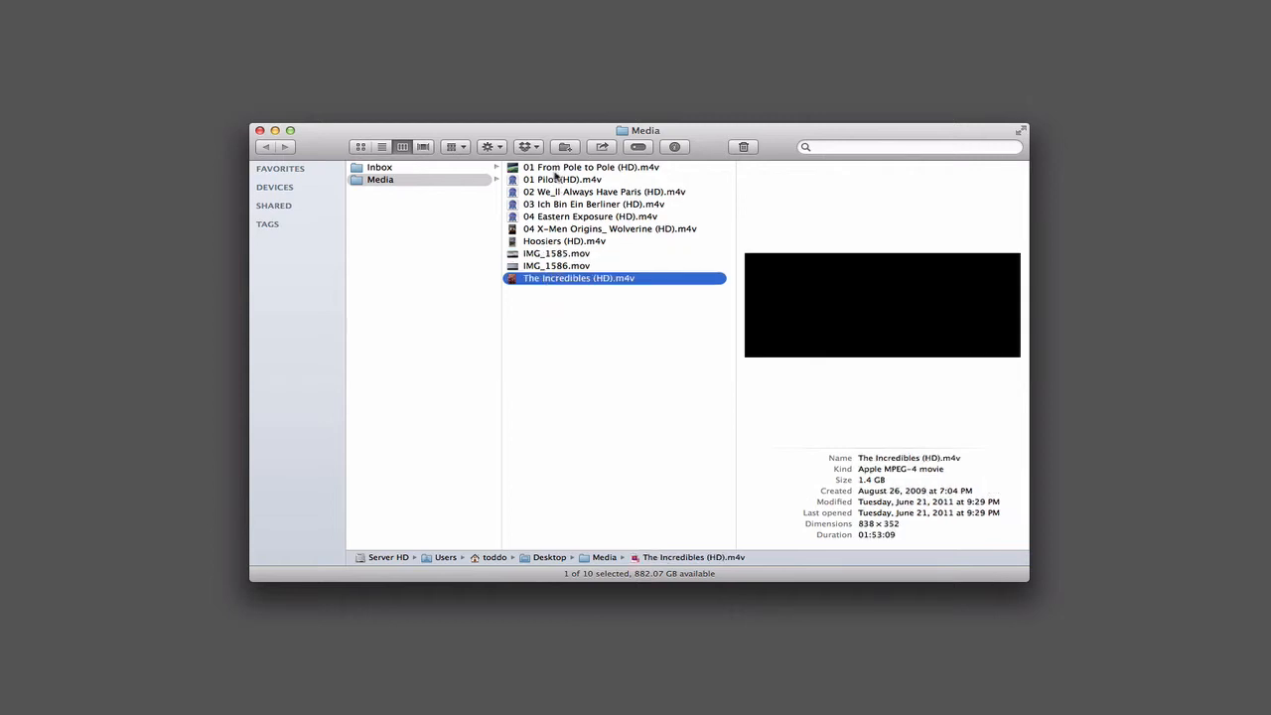
mouse_move(580, 326)
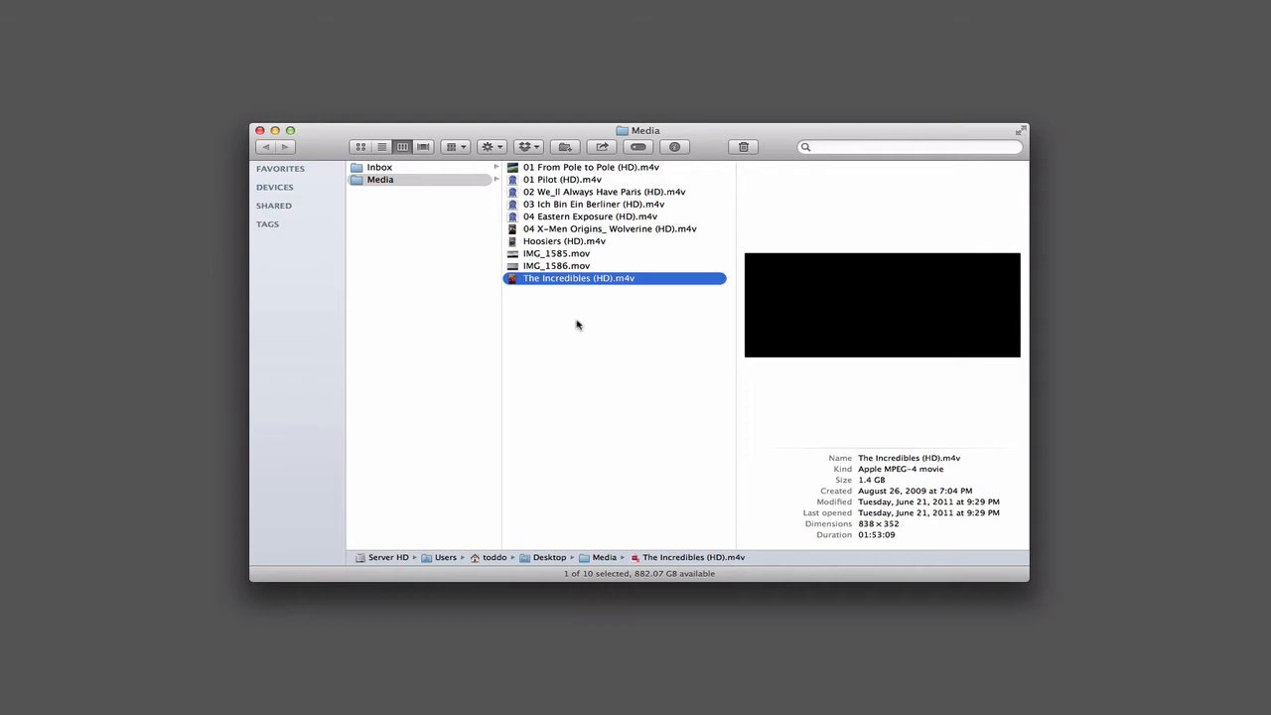
mouse_move(640, 363)
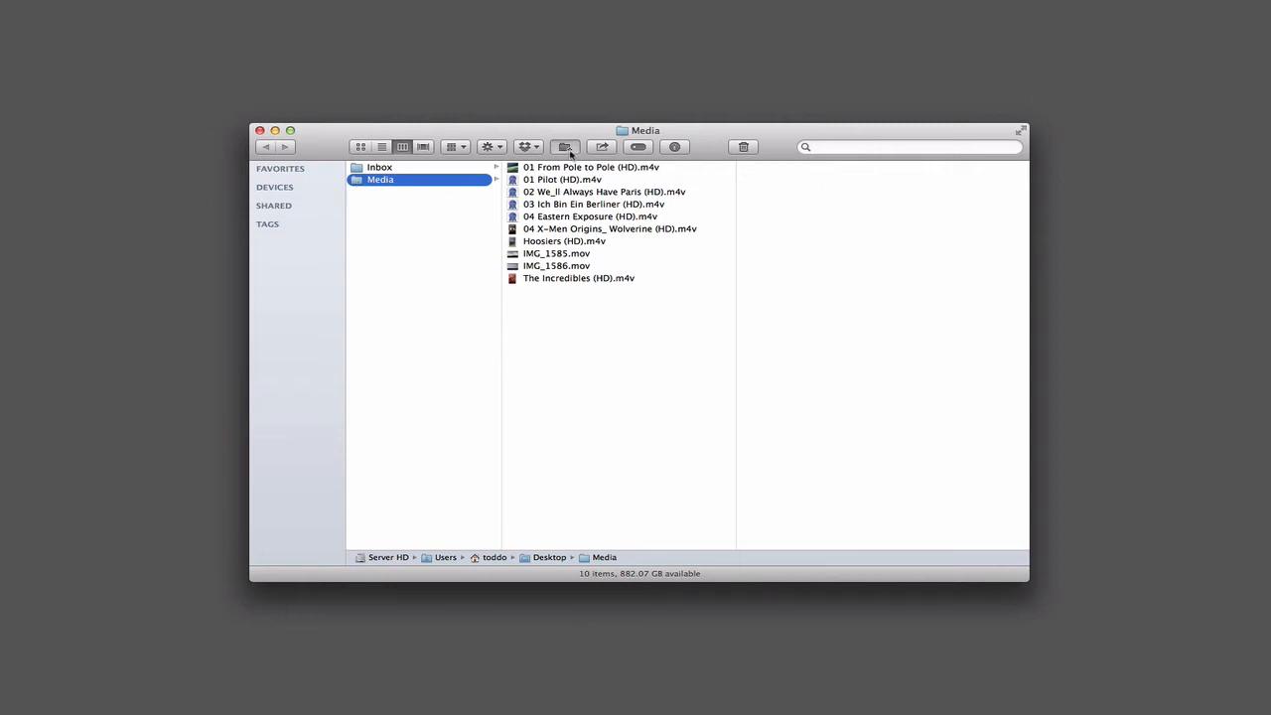
Create three new folders in Media named Movie, TV Shows and Home Movies
left_click(566, 147)
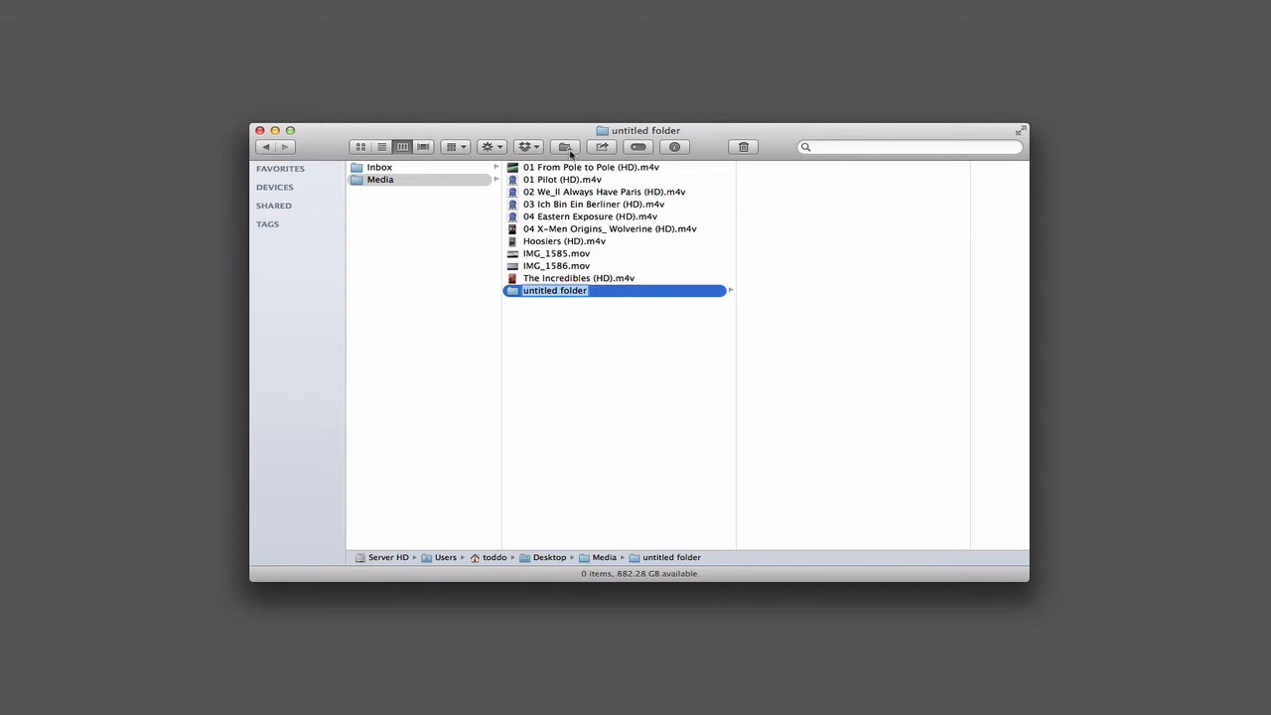
type("Movie")
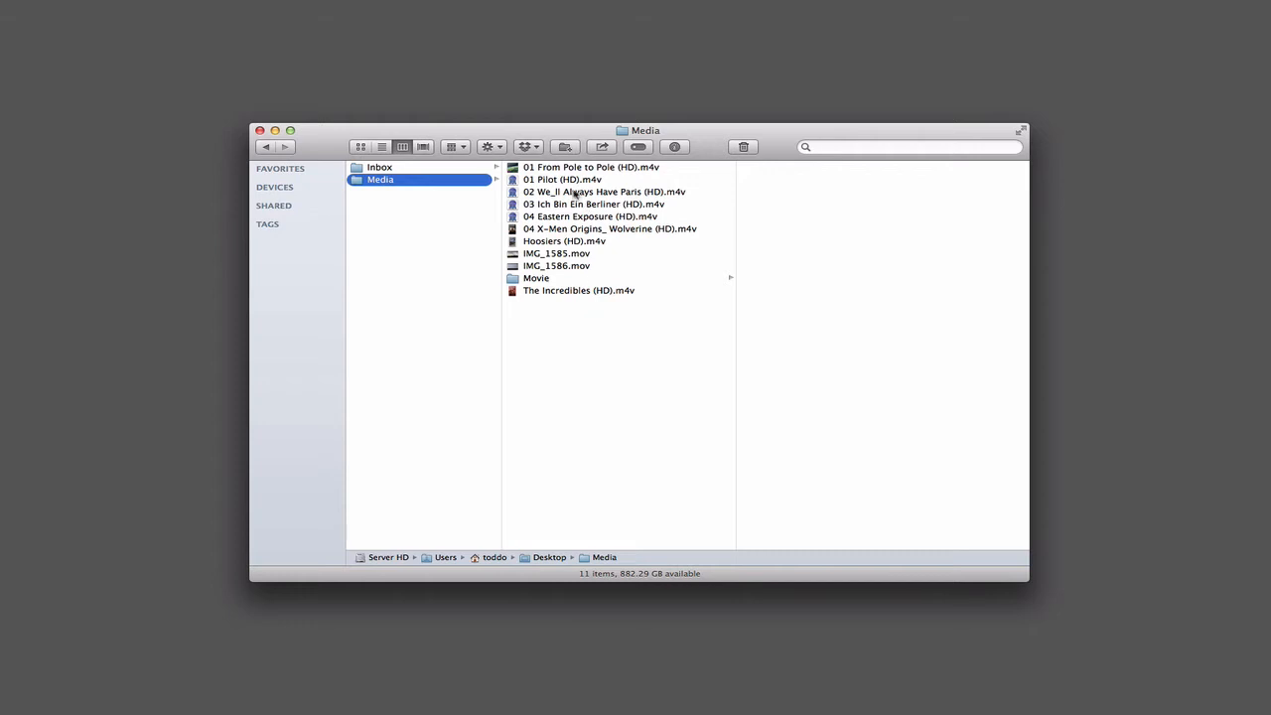
left_click(564, 147)
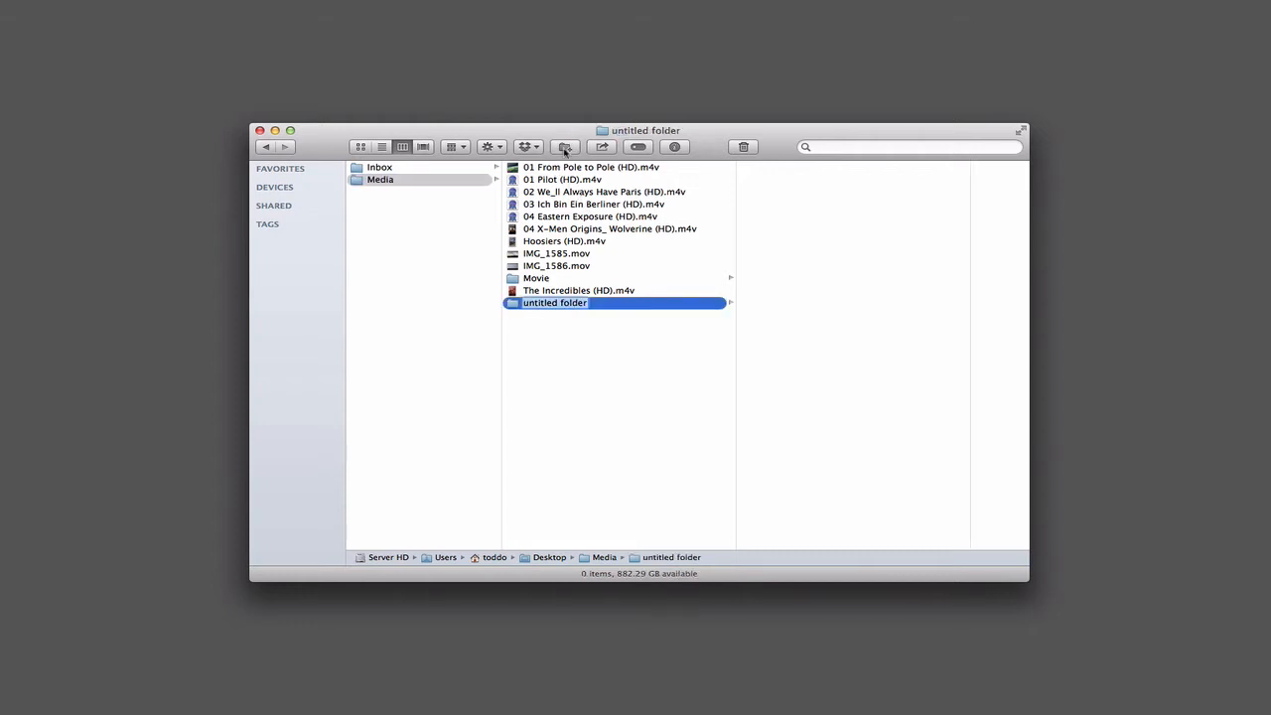
type("TV")
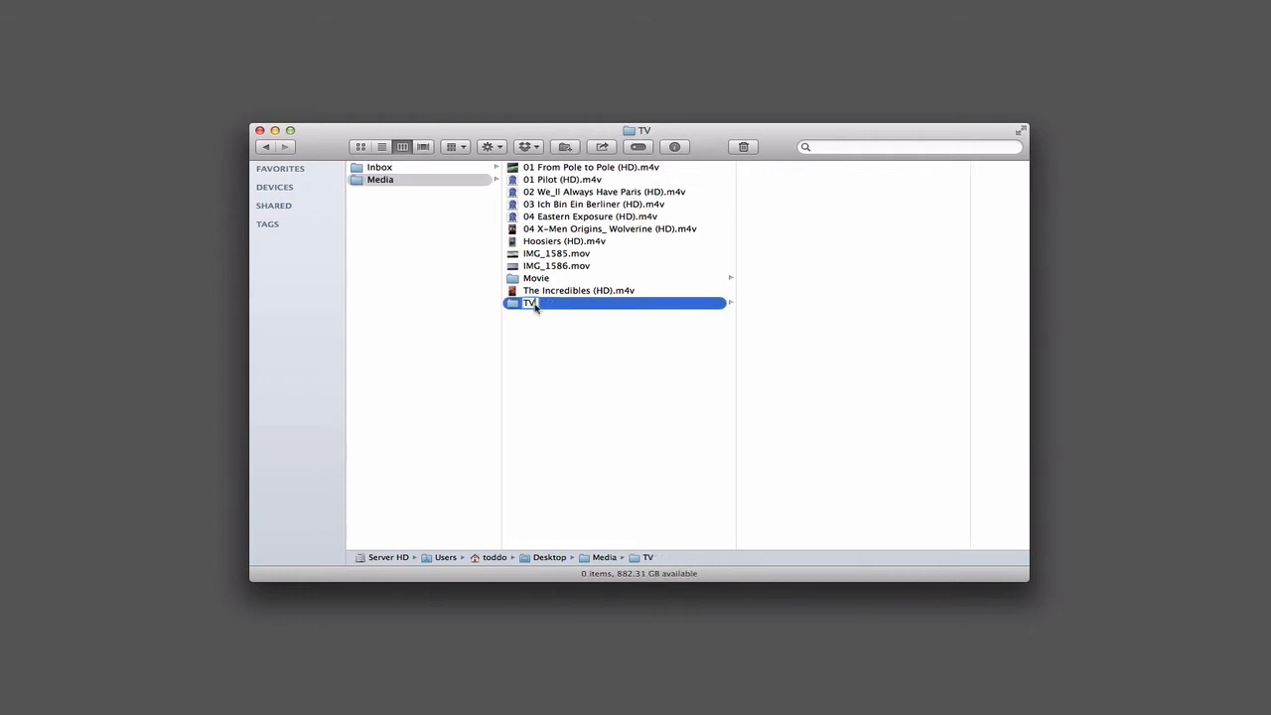
type("Shows")
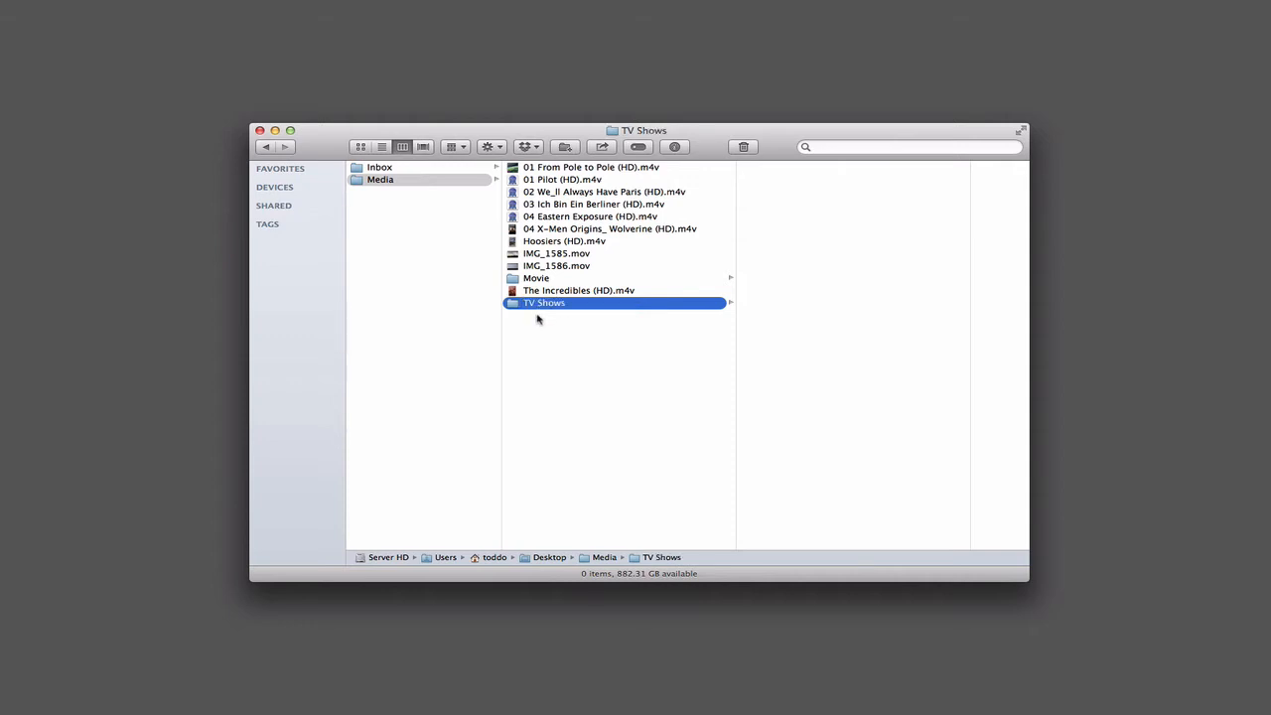
left_click(564, 147)
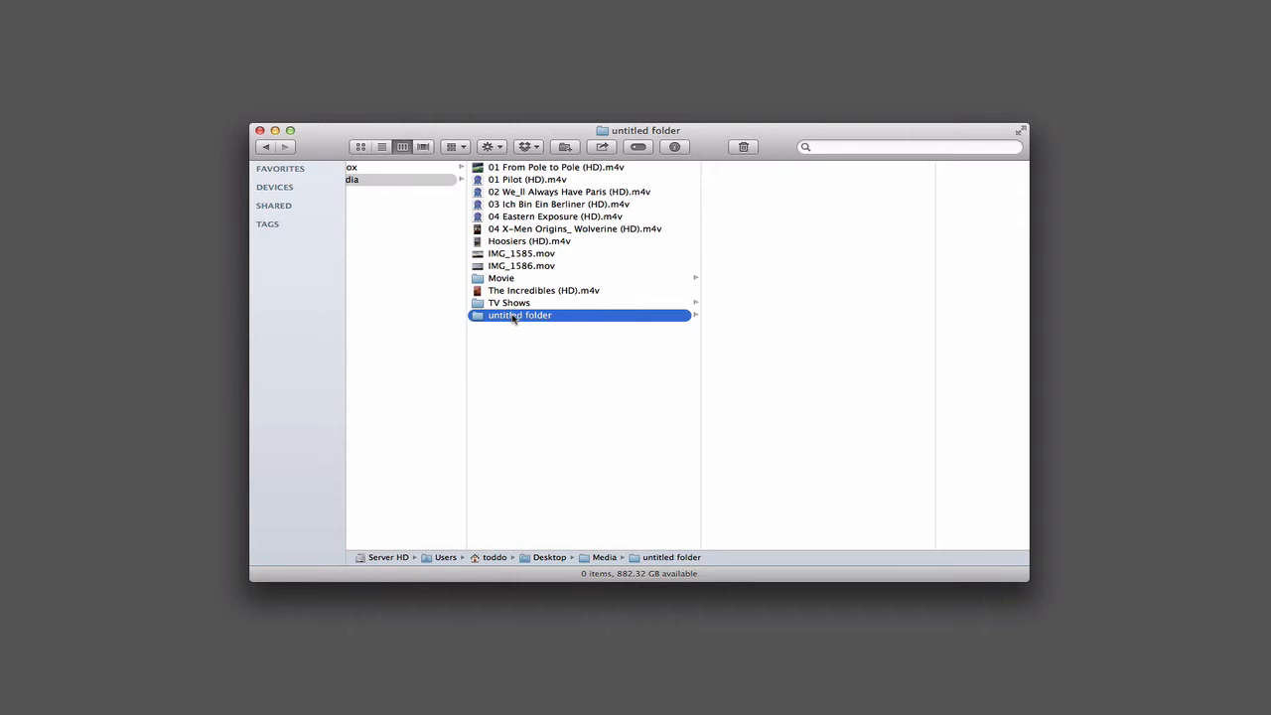
type("Home Movies")
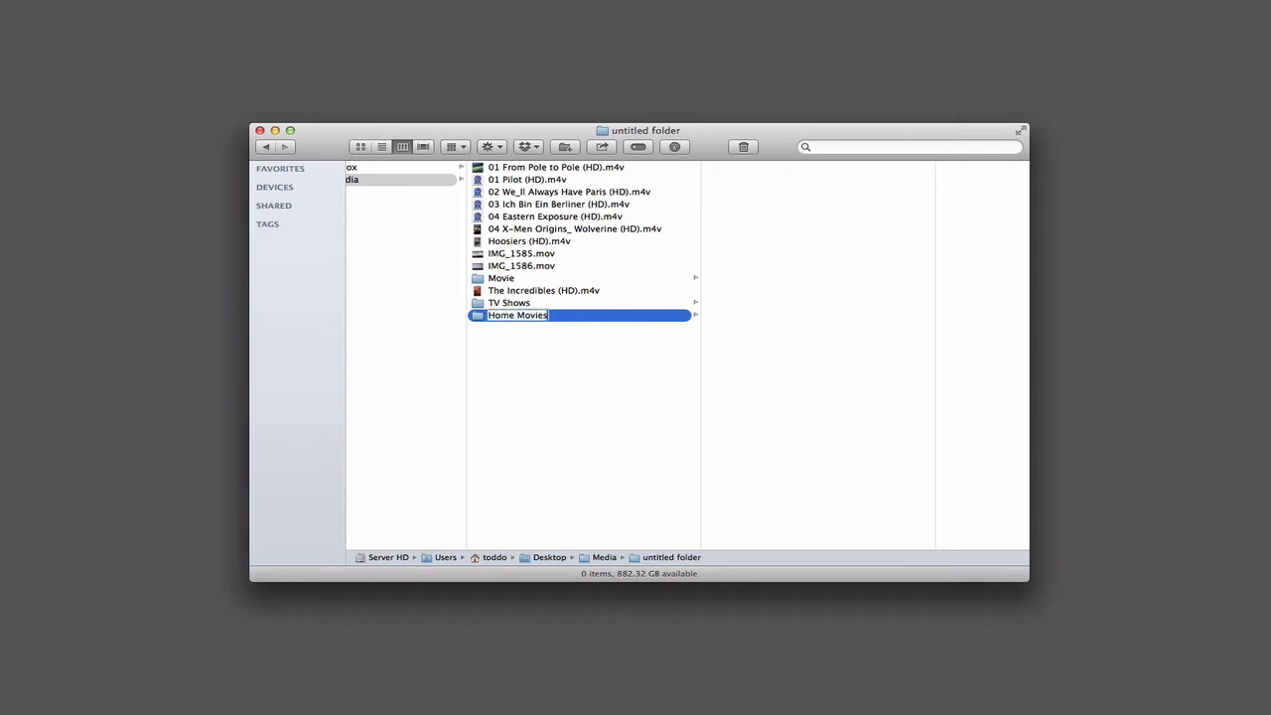
key("Return")
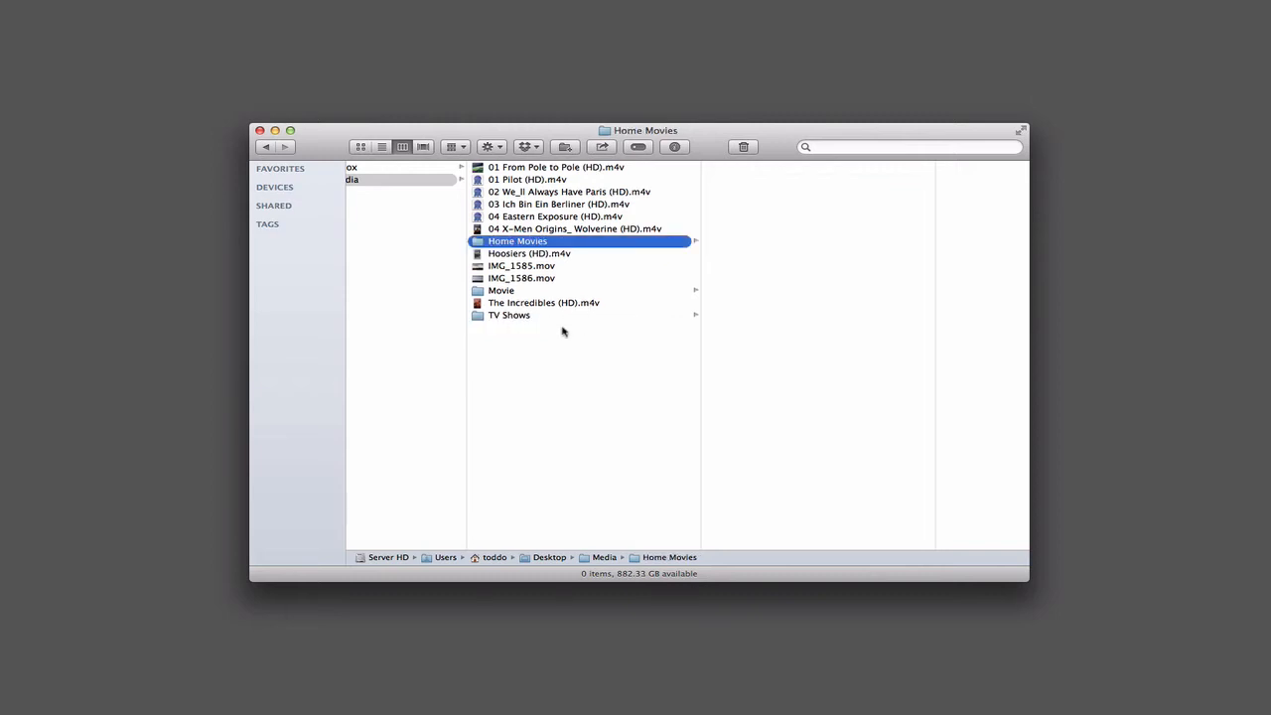
mouse_move(546, 312)
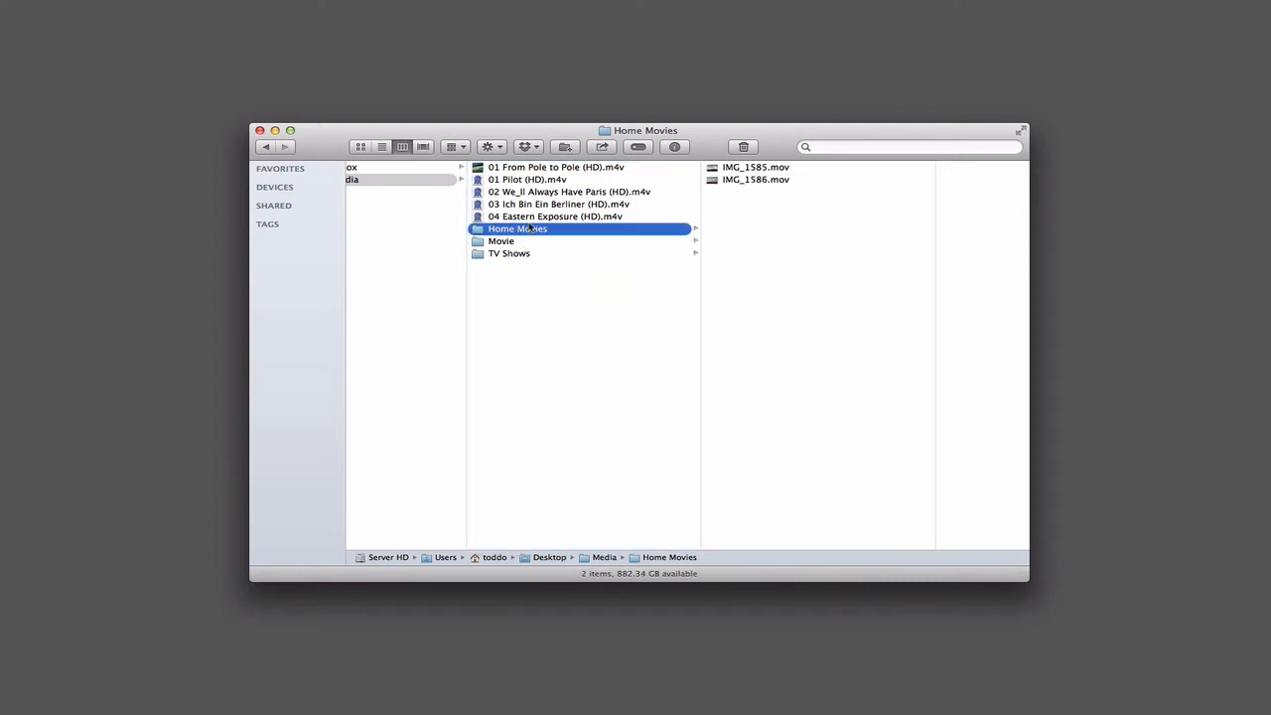
Sort the videos into TV Shows, Movie and Home Movies, then view the Movie folder's contents
left_click(556, 167)
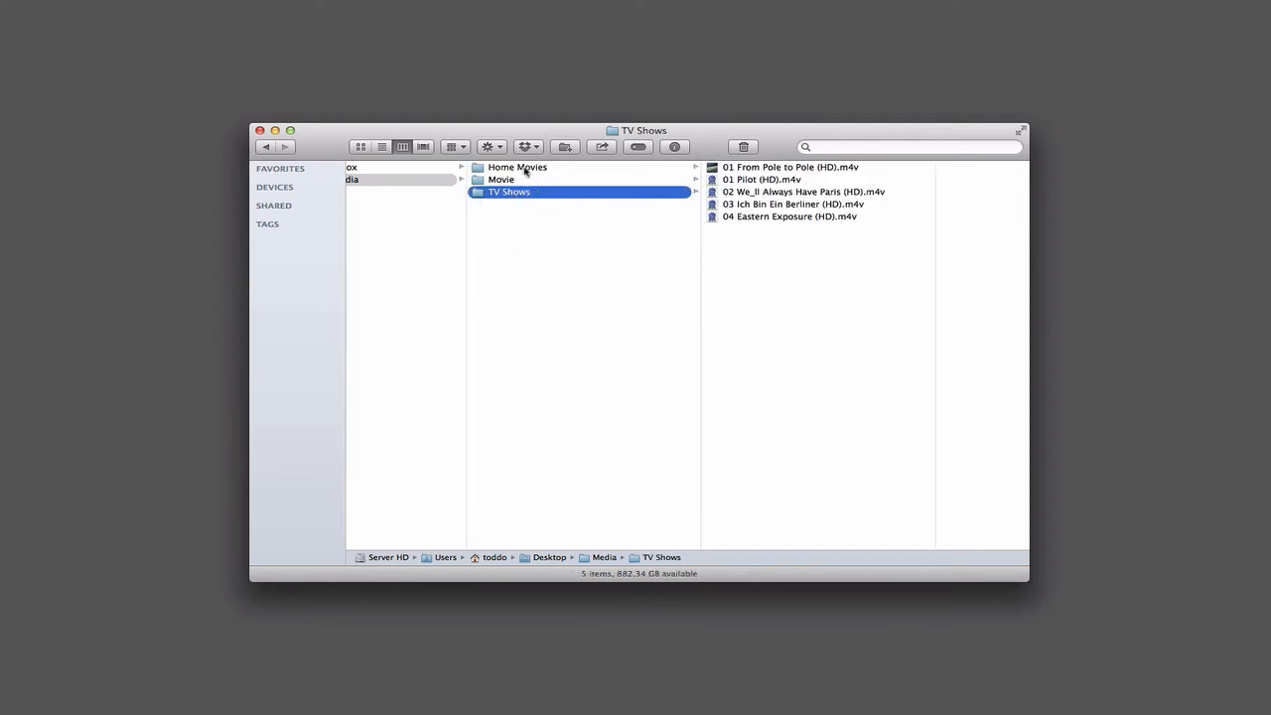
left_click(500, 179)
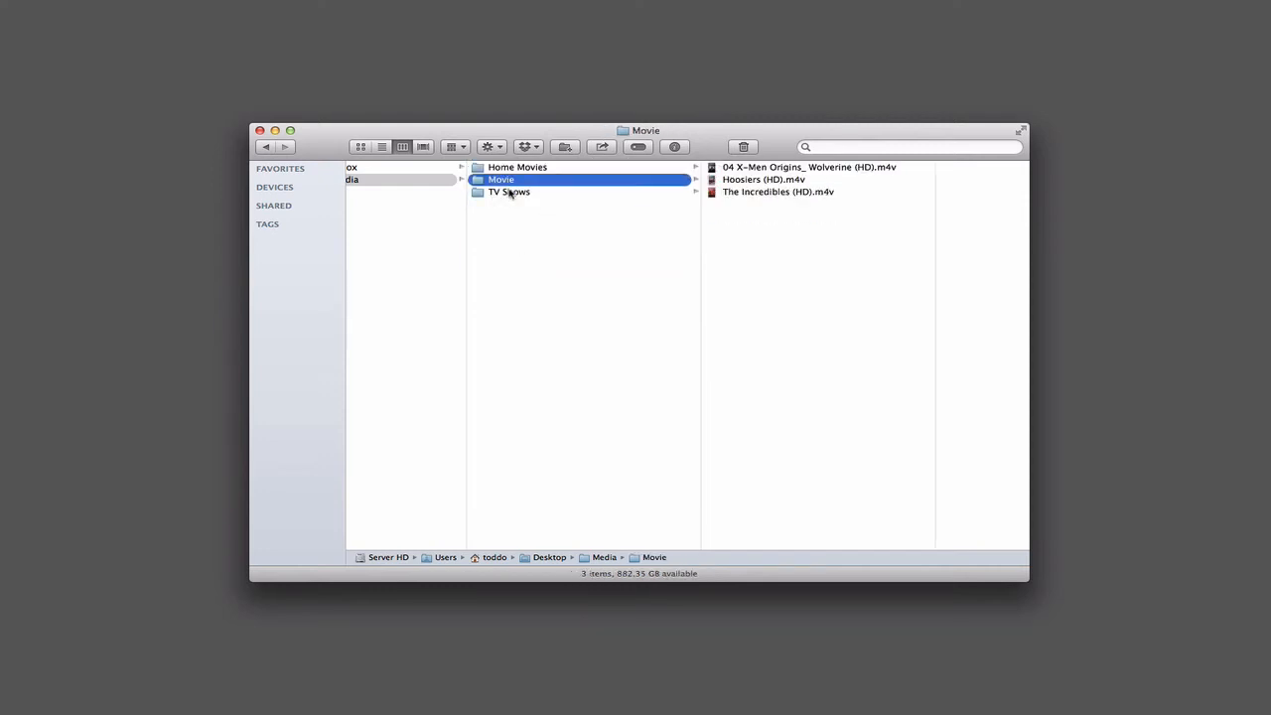
left_click(508, 190)
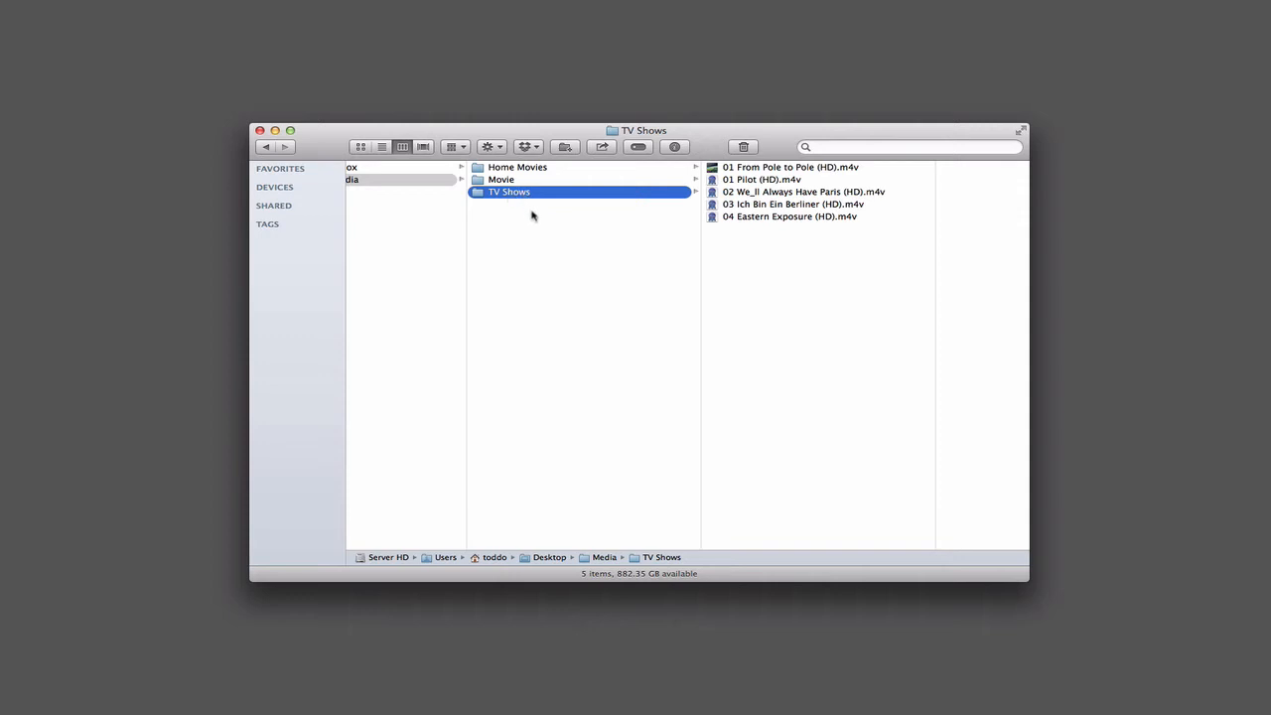
left_click(501, 179)
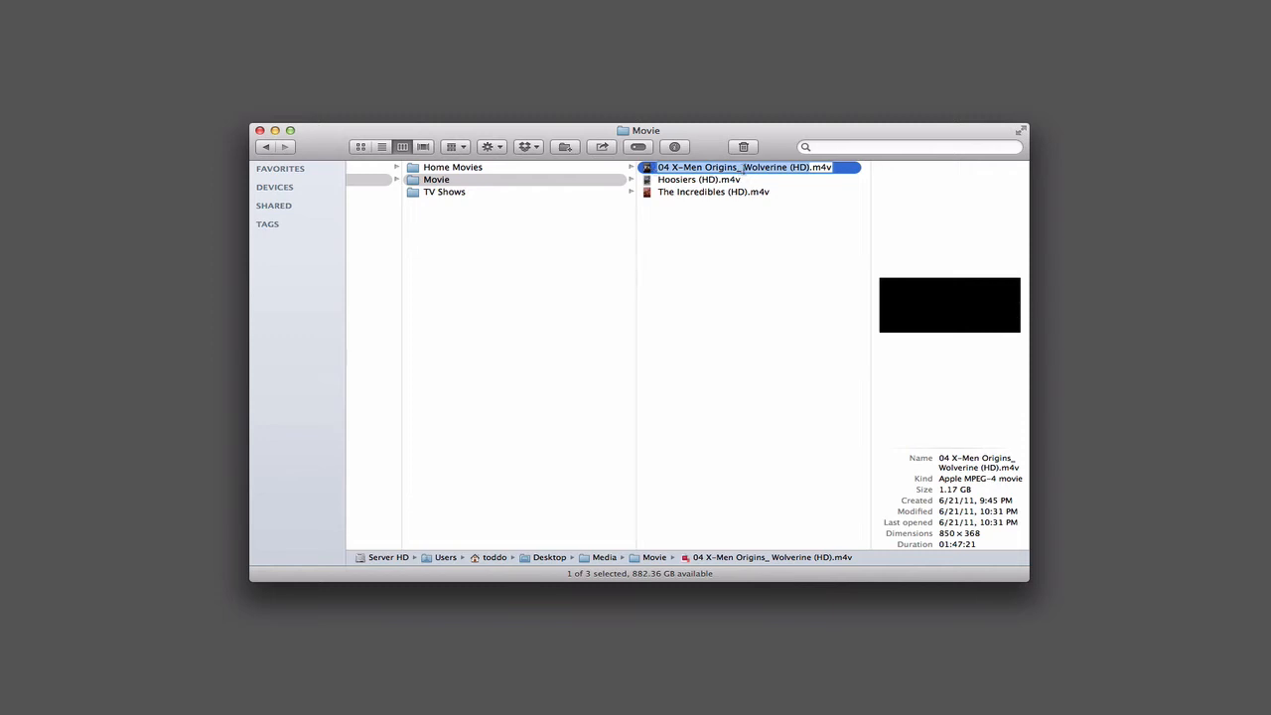
mouse_move(767, 248)
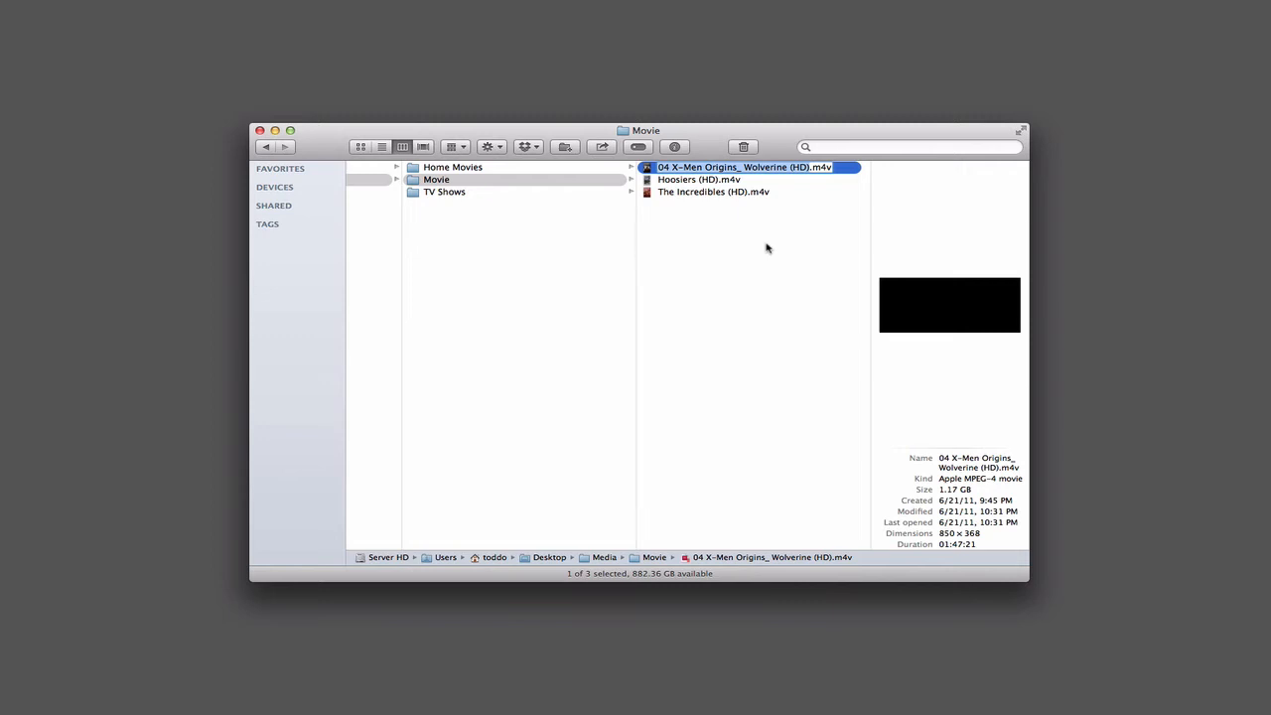
Search IMDb for 'wolverine' to confirm the X-Men Origins Wolverine release year
type("imdb")
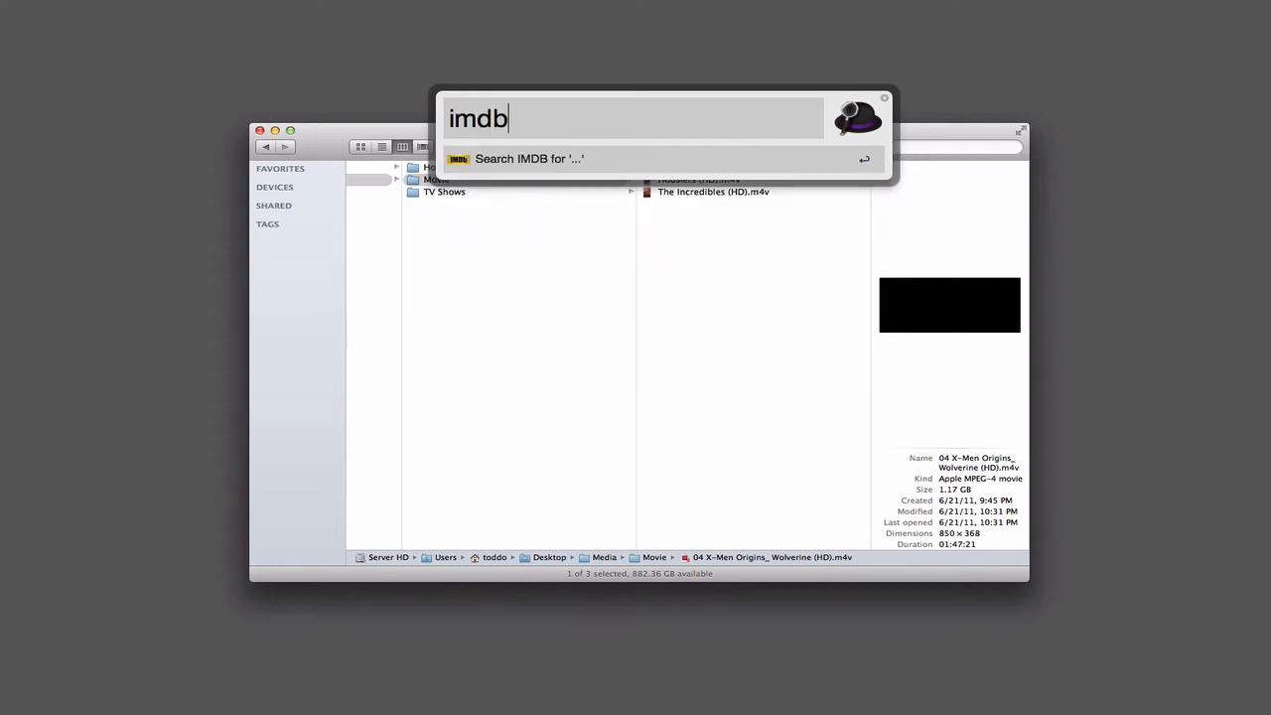
type("wolver")
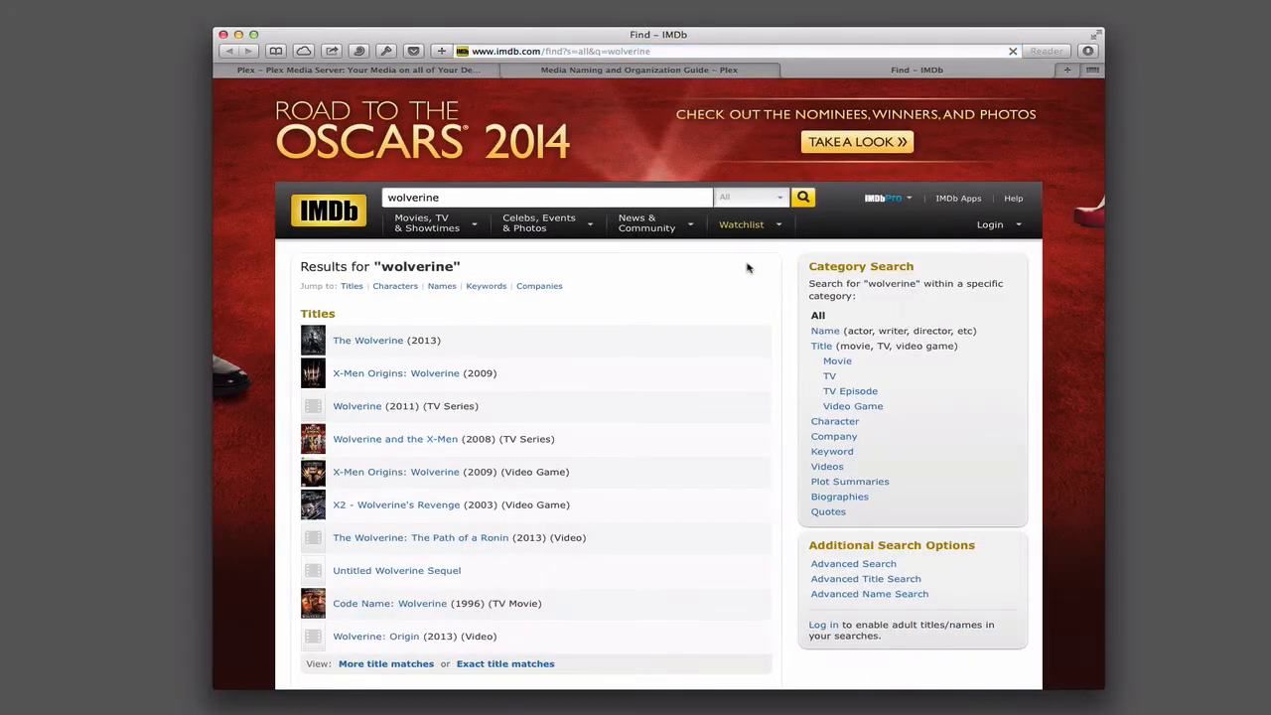
mouse_move(406, 381)
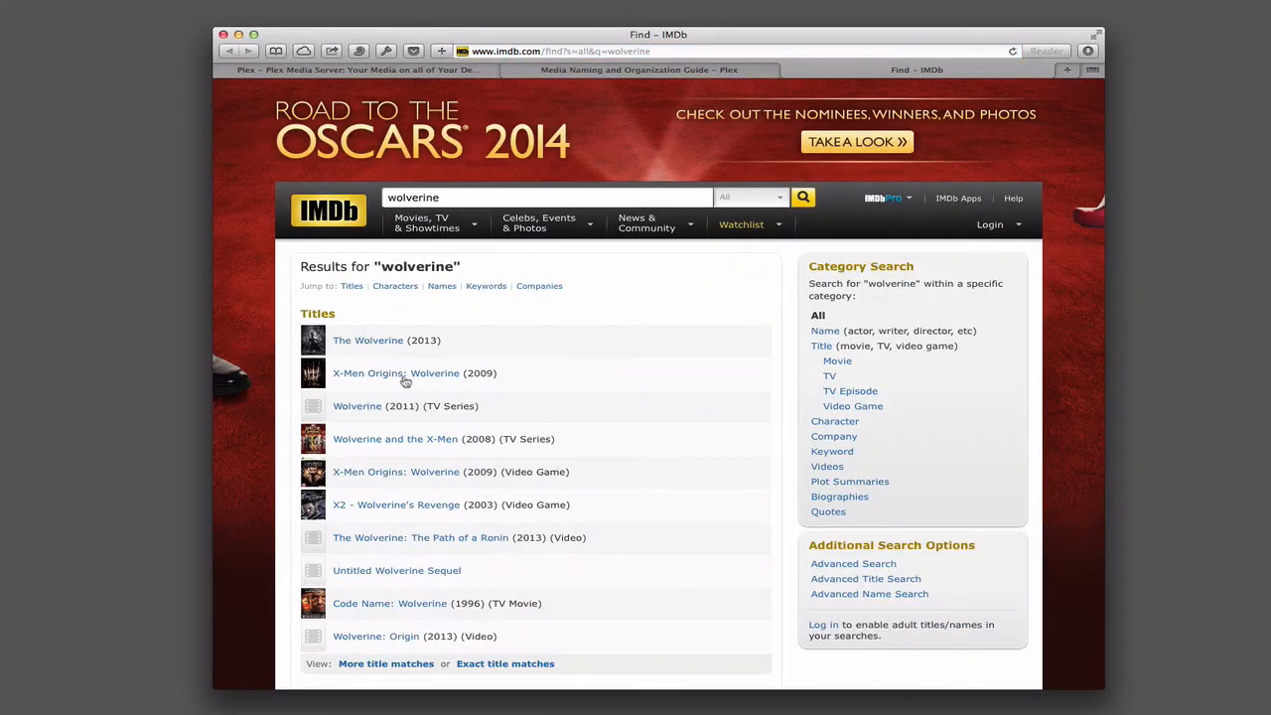
mouse_move(500, 381)
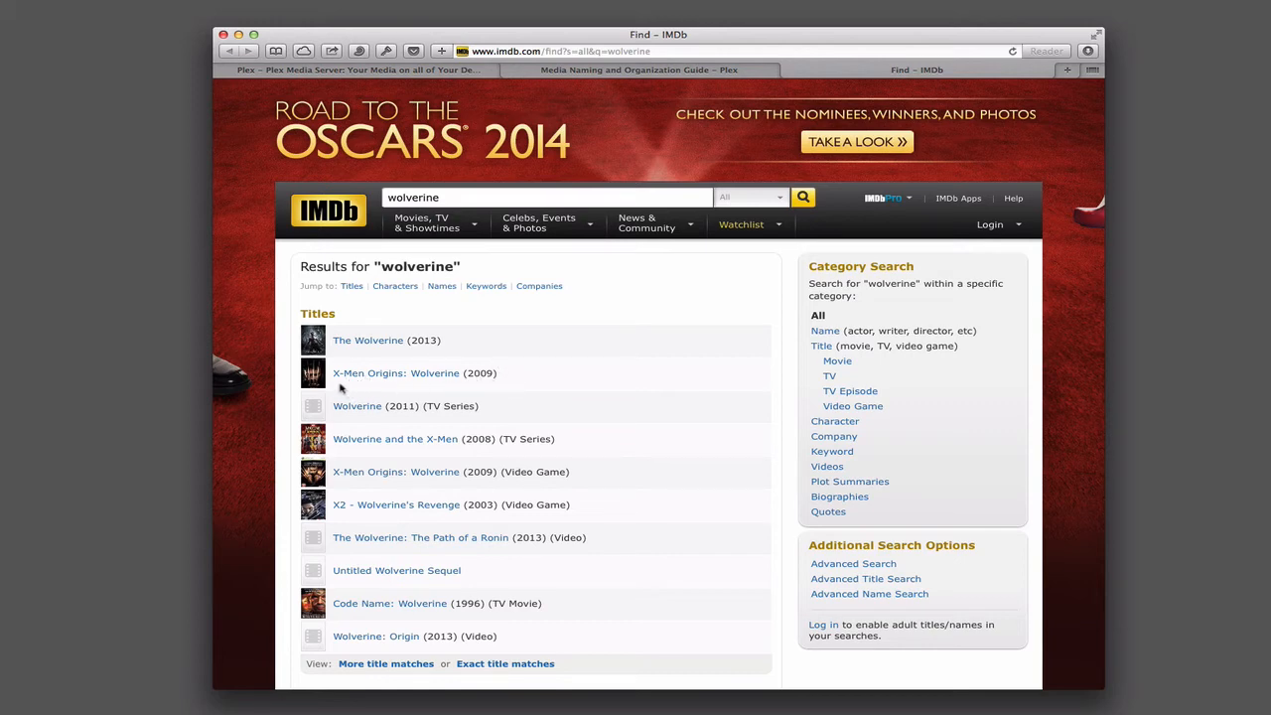
mouse_move(408, 394)
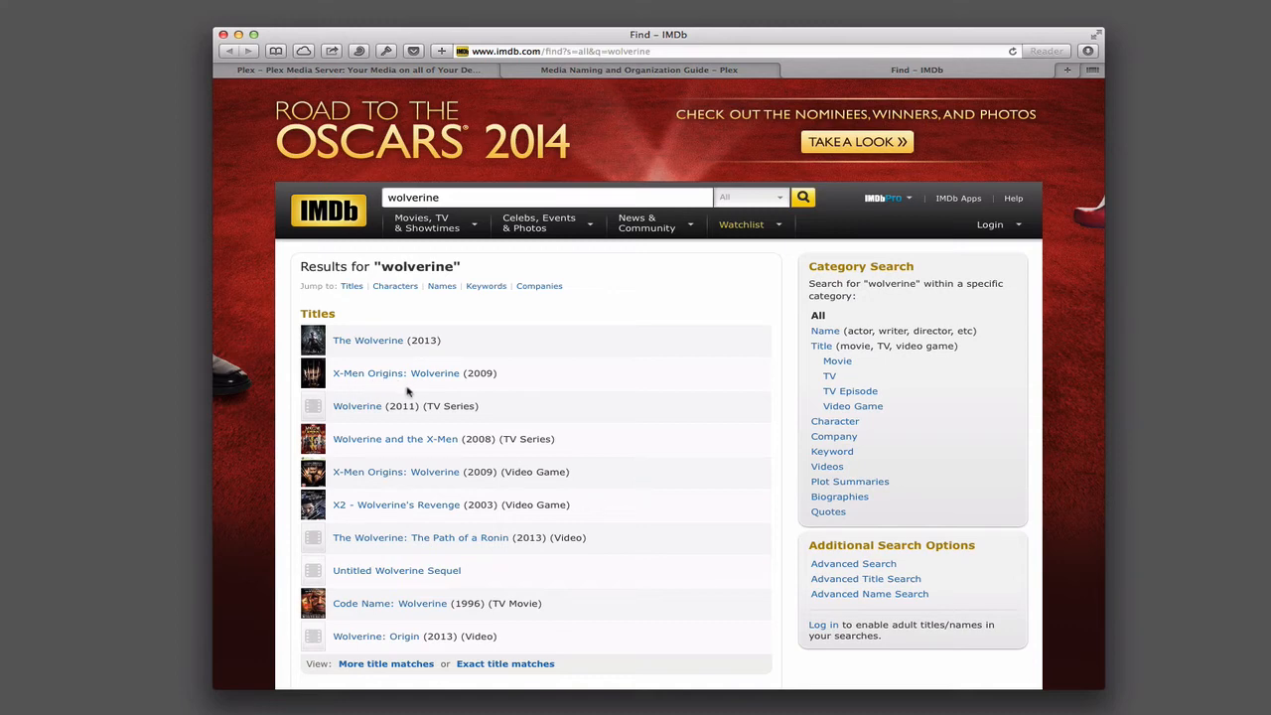
mouse_move(417, 381)
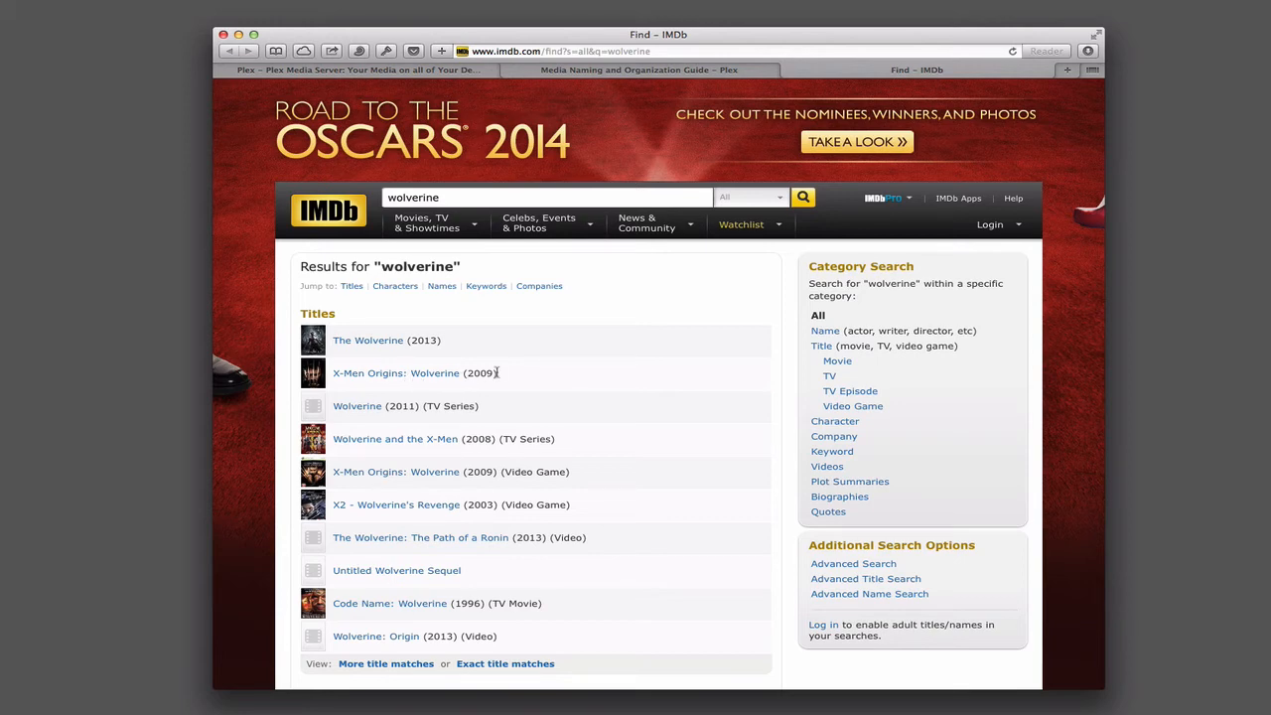
mouse_move(451, 379)
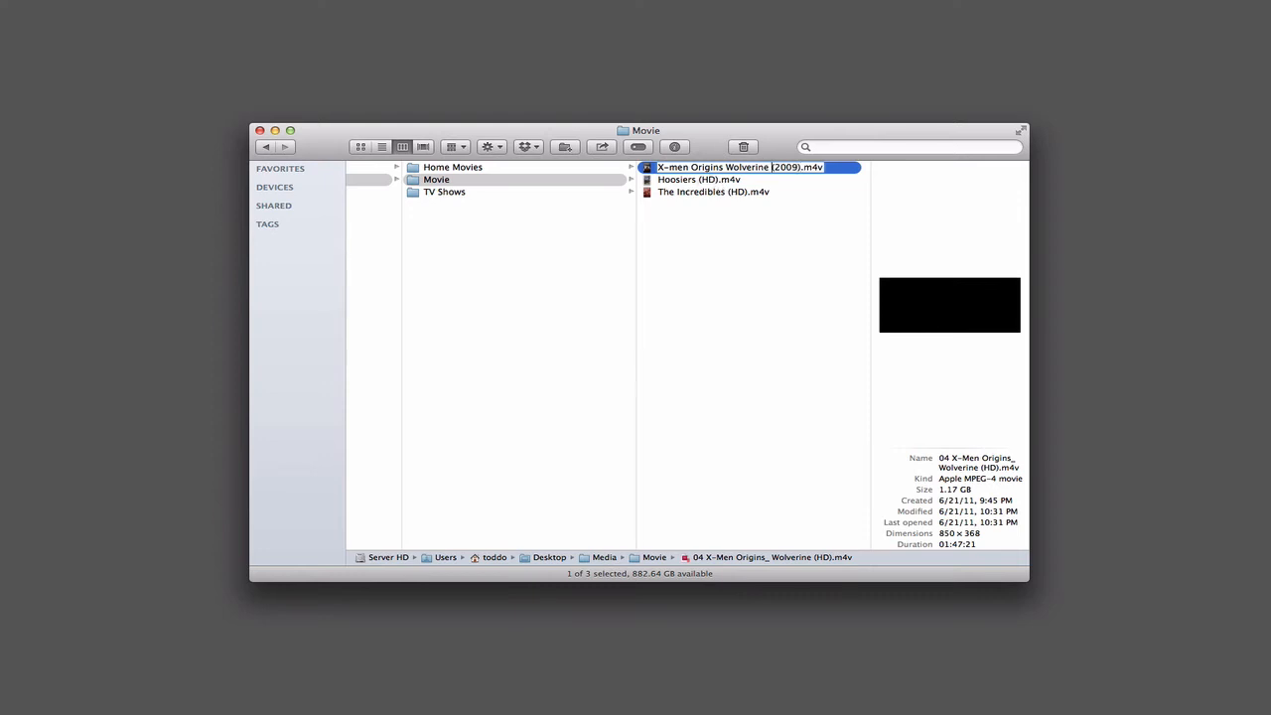
Look up Hoosiers on IMDb and rename the file to Hoosiers (1986).m4v in the Movie folder
left_click(699, 179)
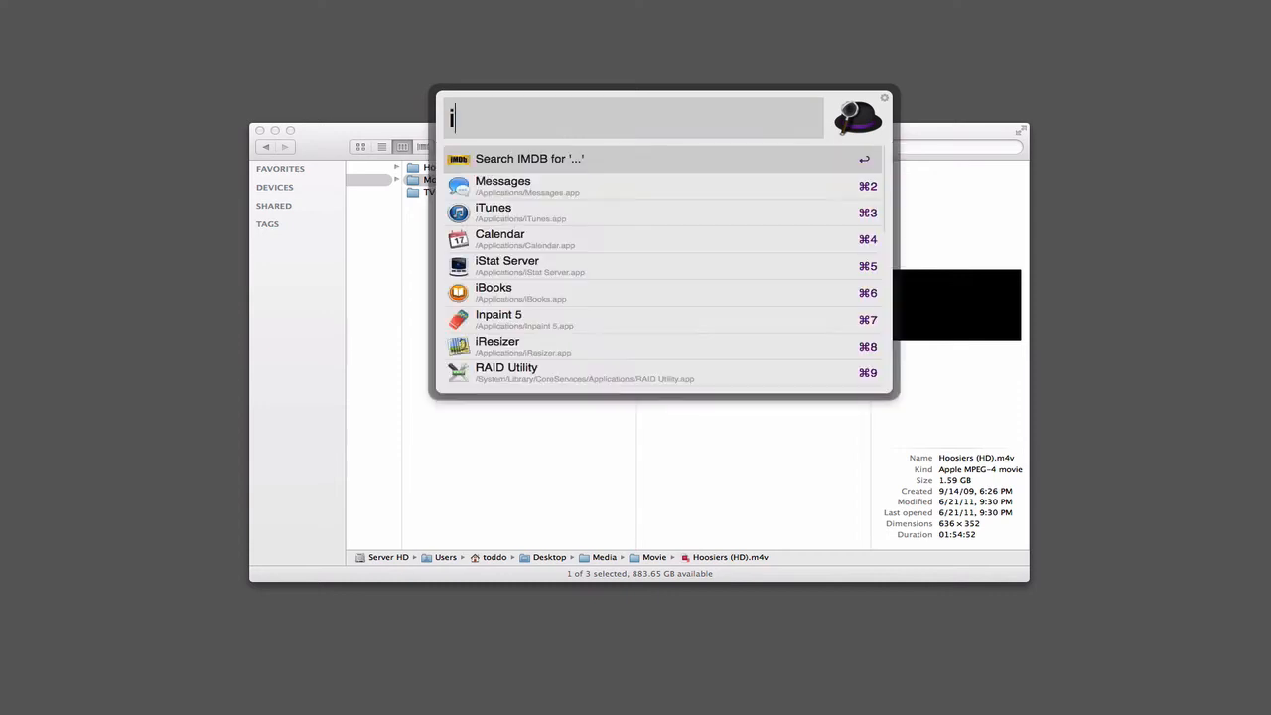
type("mdb hoo")
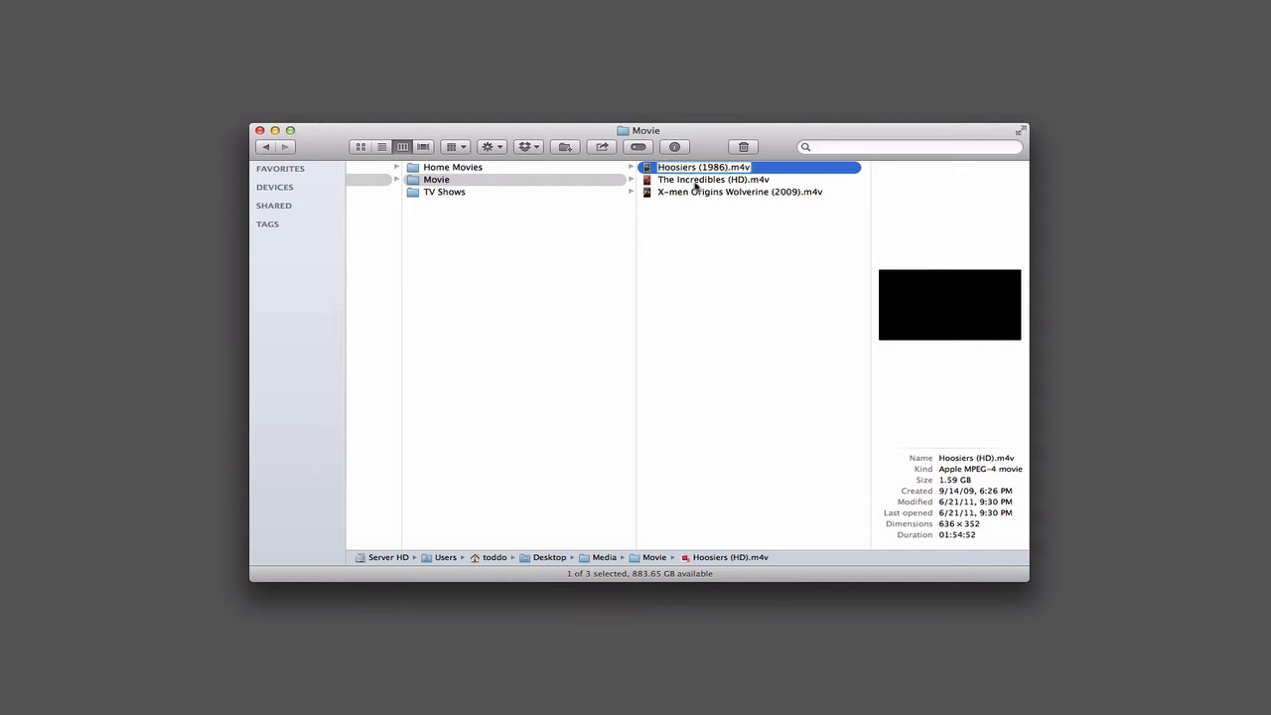
left_click(713, 179)
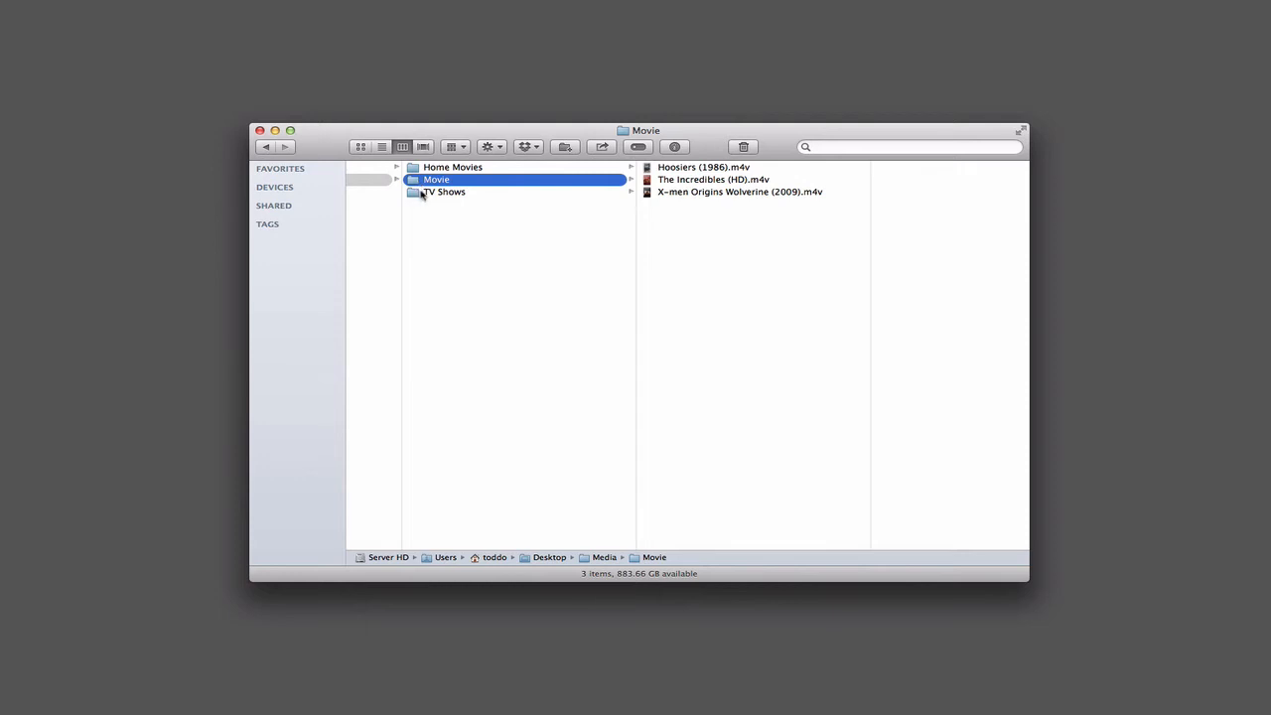
Create a Pan Am folder in TV Shows holding the four Pan Am episode files
left_click(445, 191)
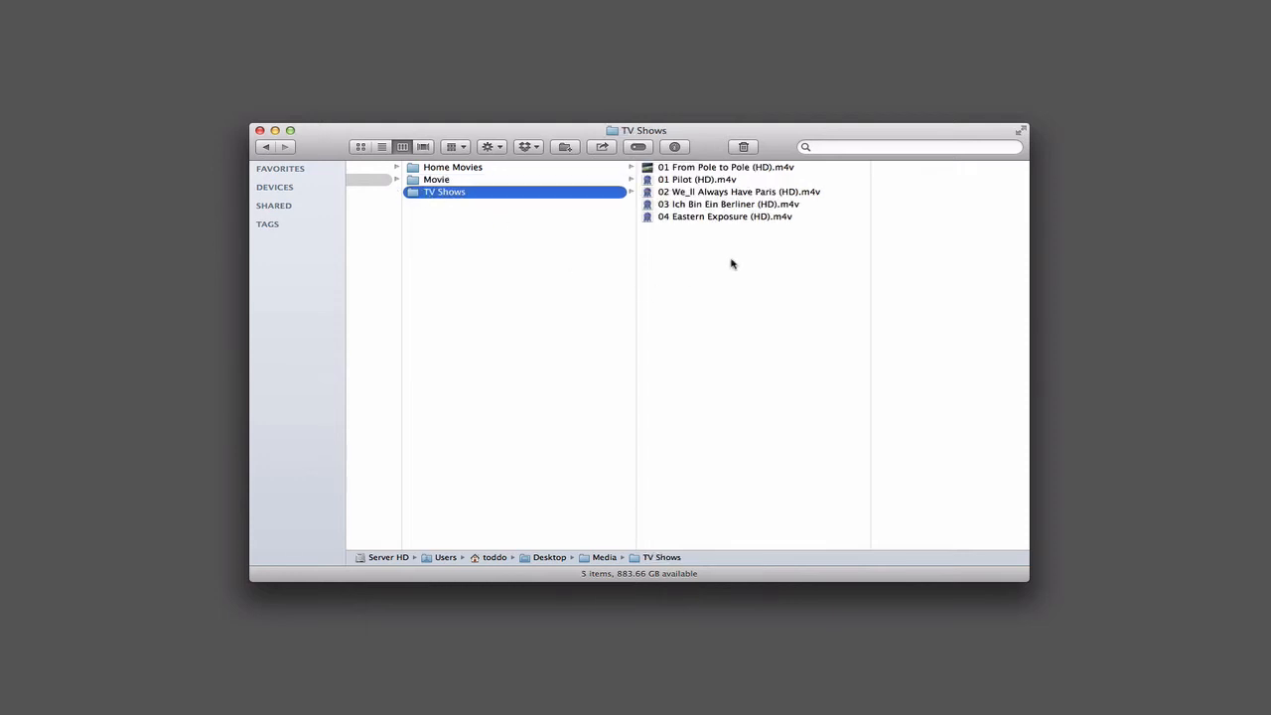
mouse_move(739, 238)
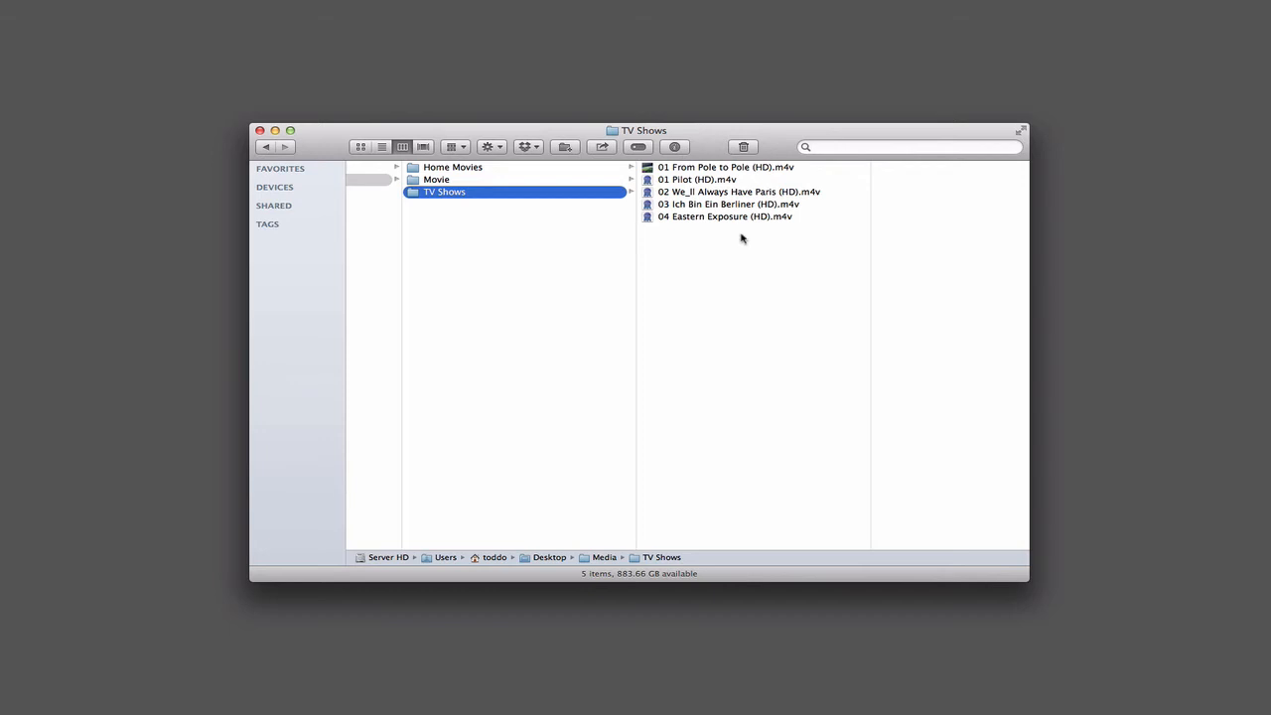
mouse_move(704, 259)
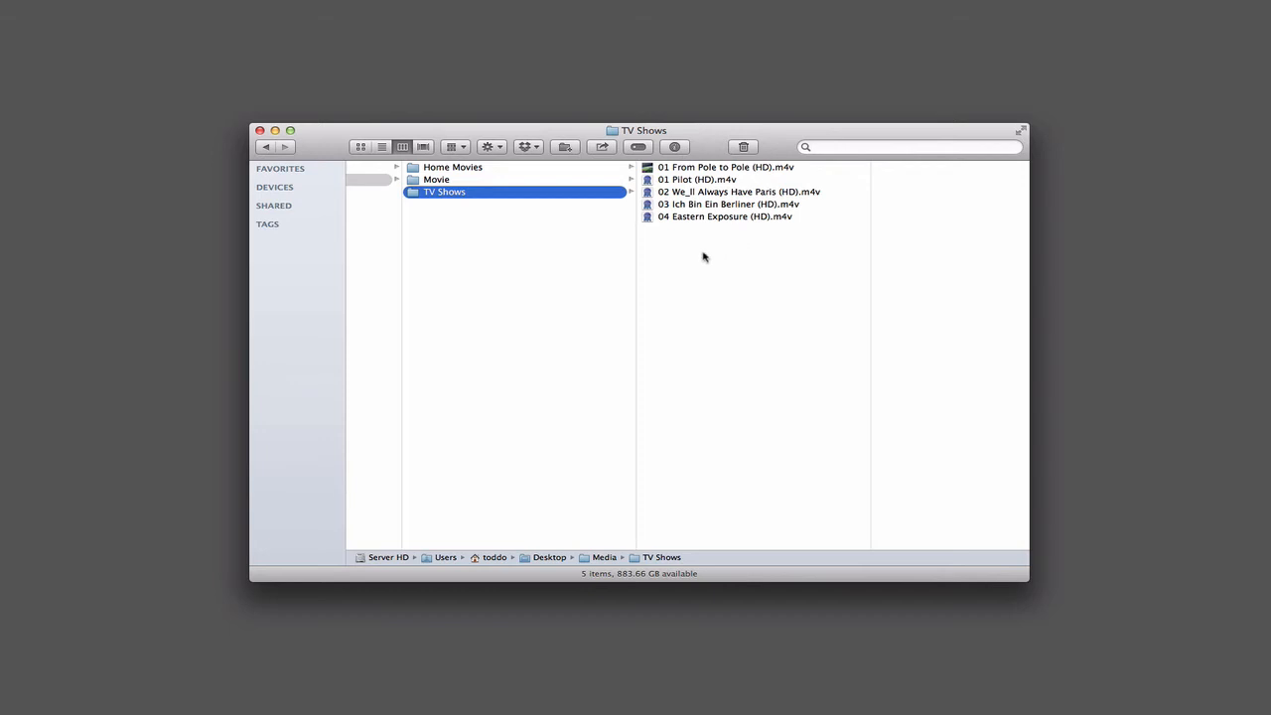
mouse_move(719, 149)
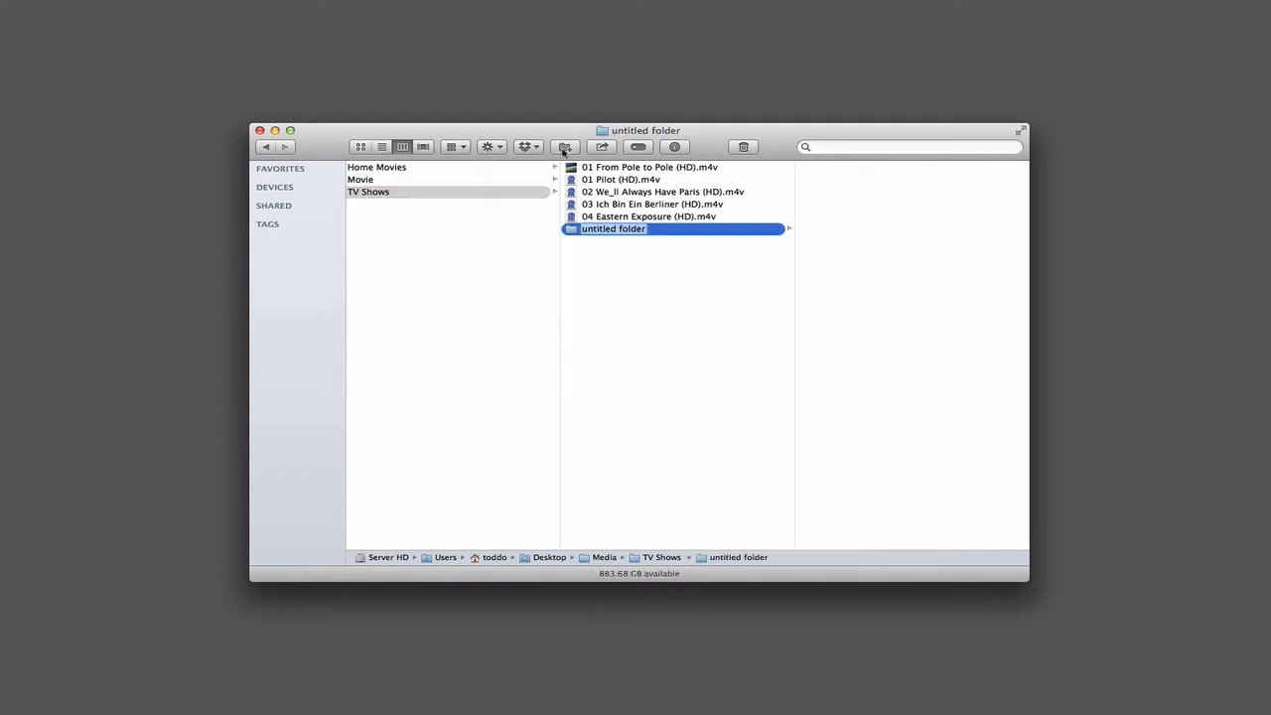
type("Paris")
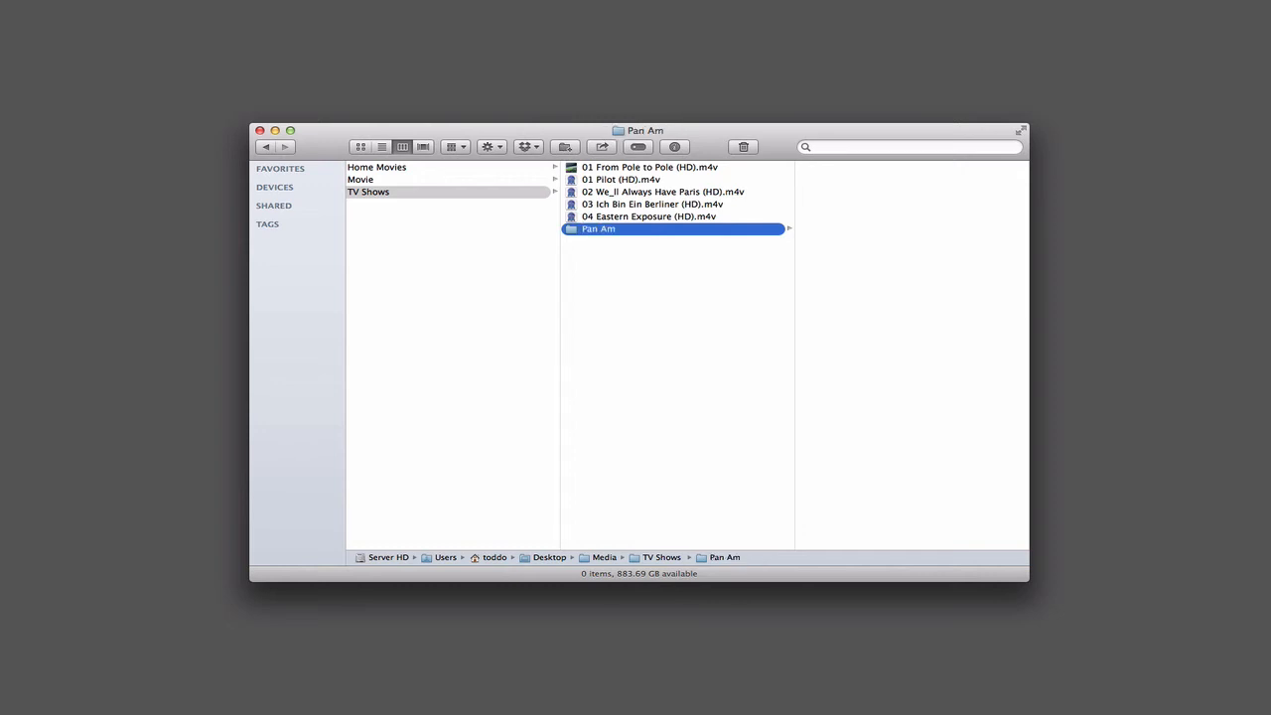
left_click(620, 178)
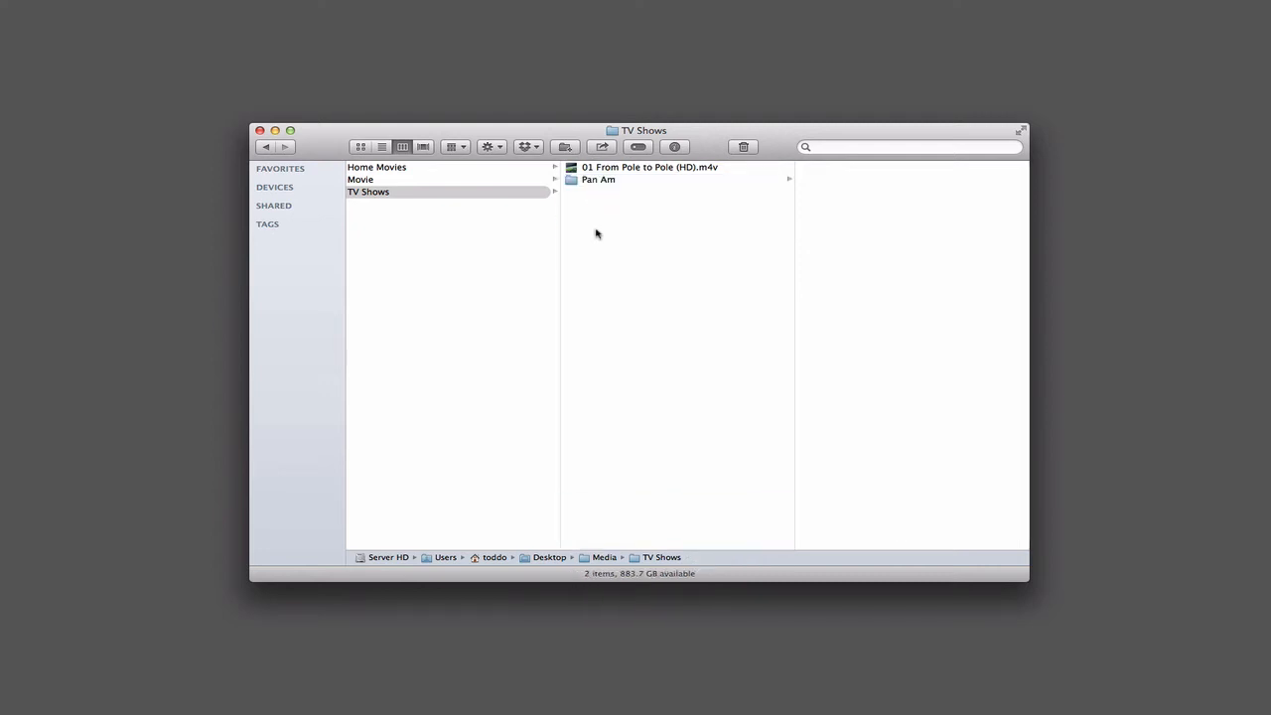
mouse_move(616, 187)
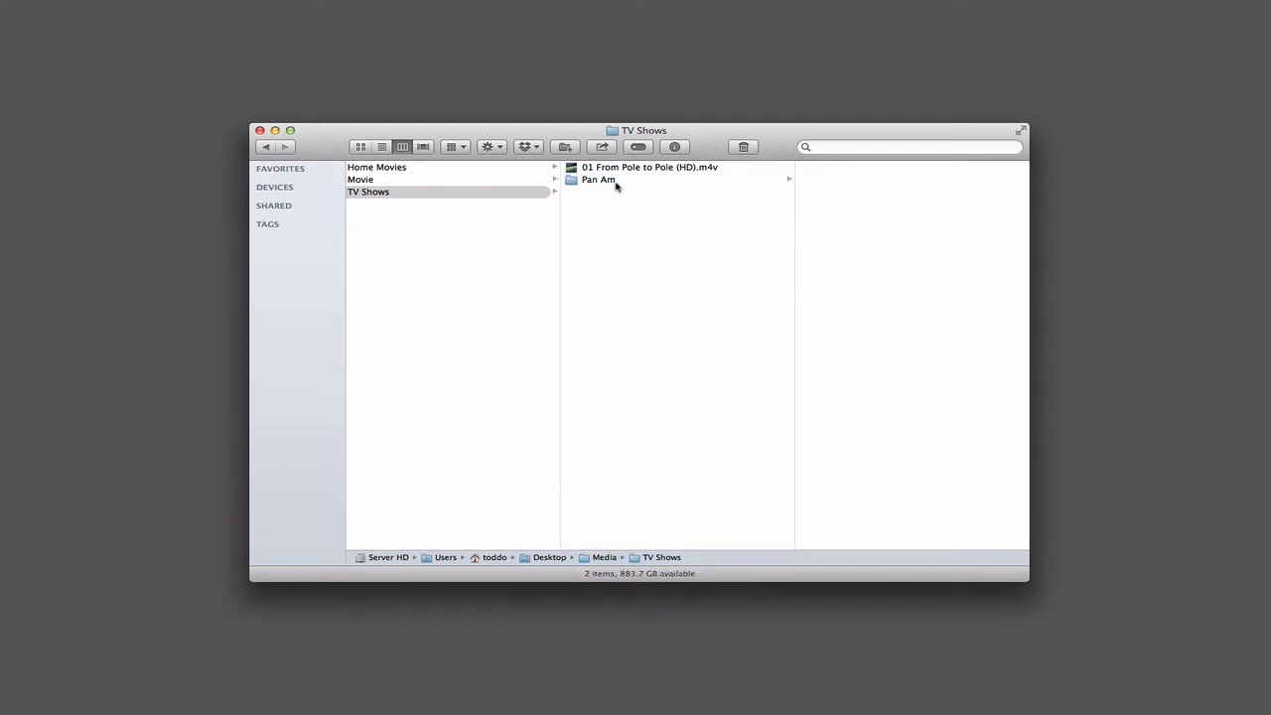
left_click(598, 178)
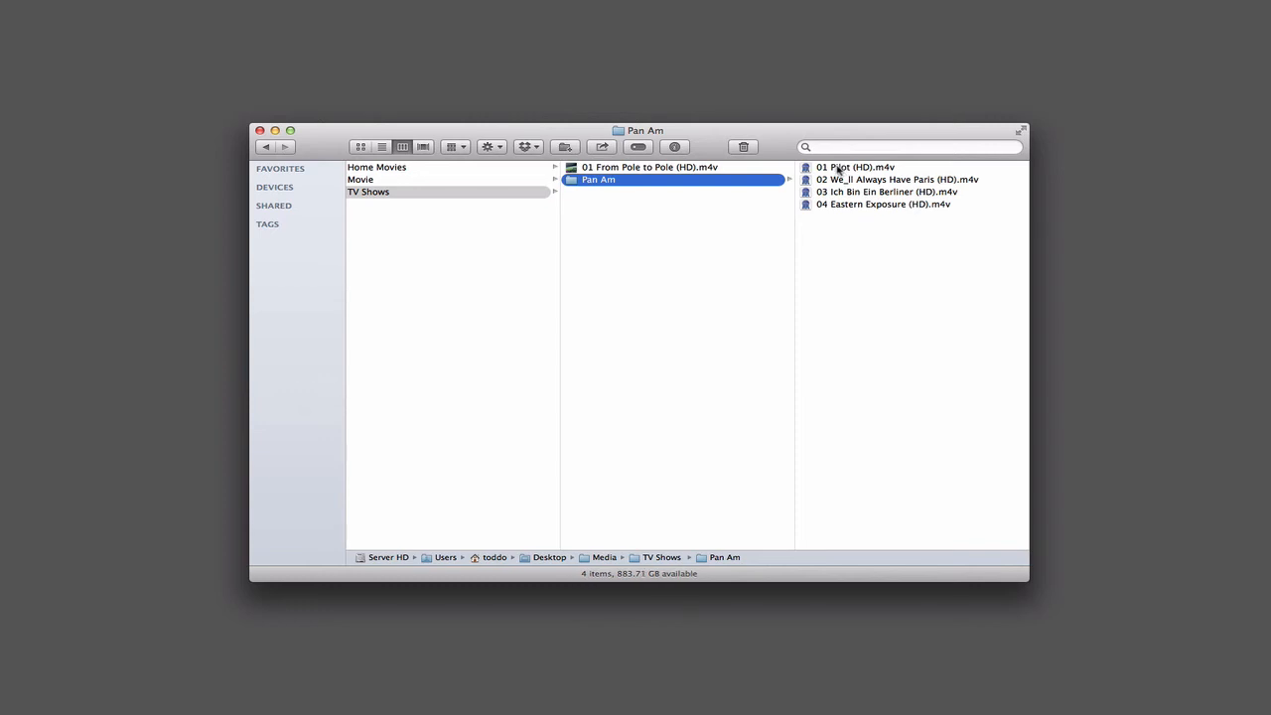
Rename the Pan Am episodes to Pan Am - s01e01.m4v through Pan Am - s01e04.m4v
left_click(856, 166)
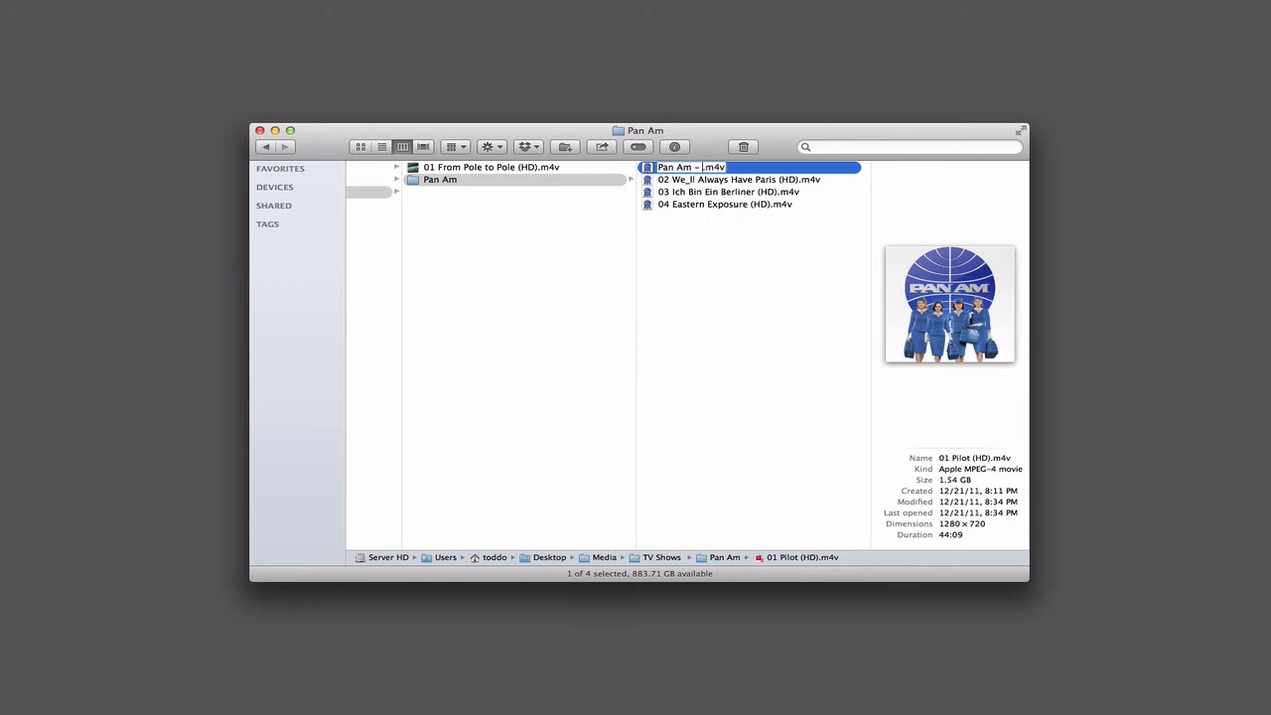
type("s01e01")
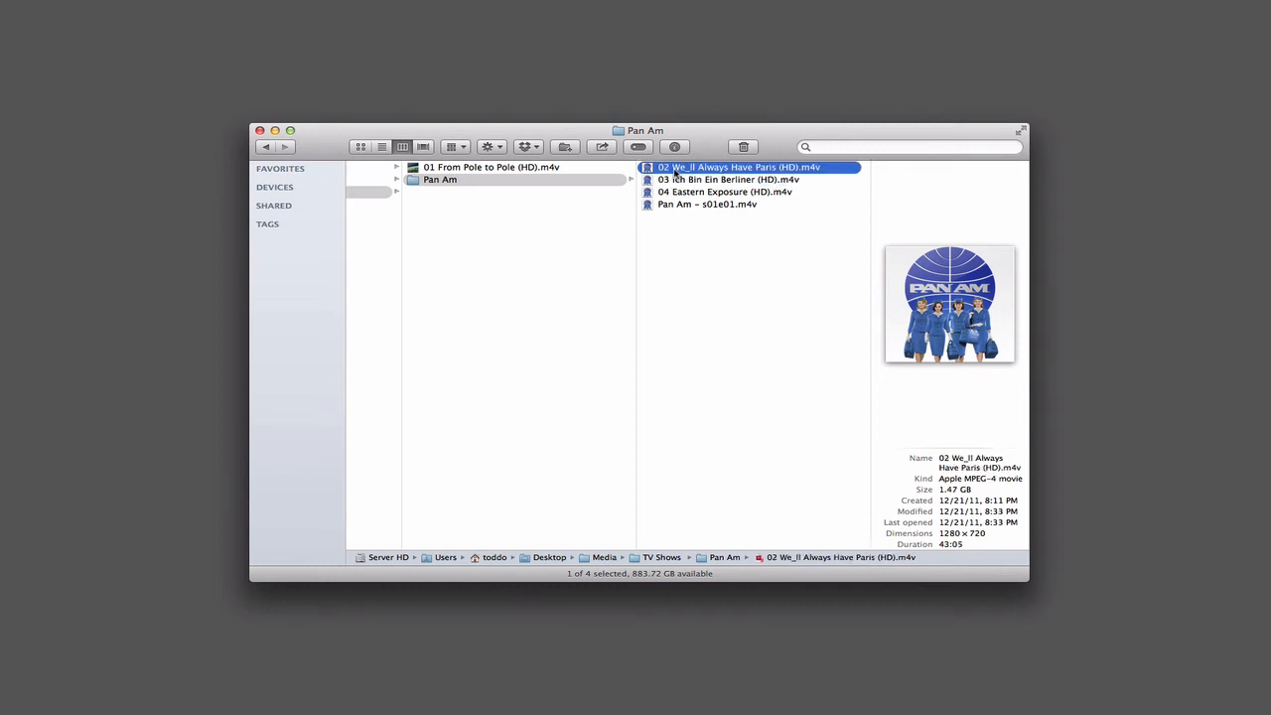
left_click(739, 167)
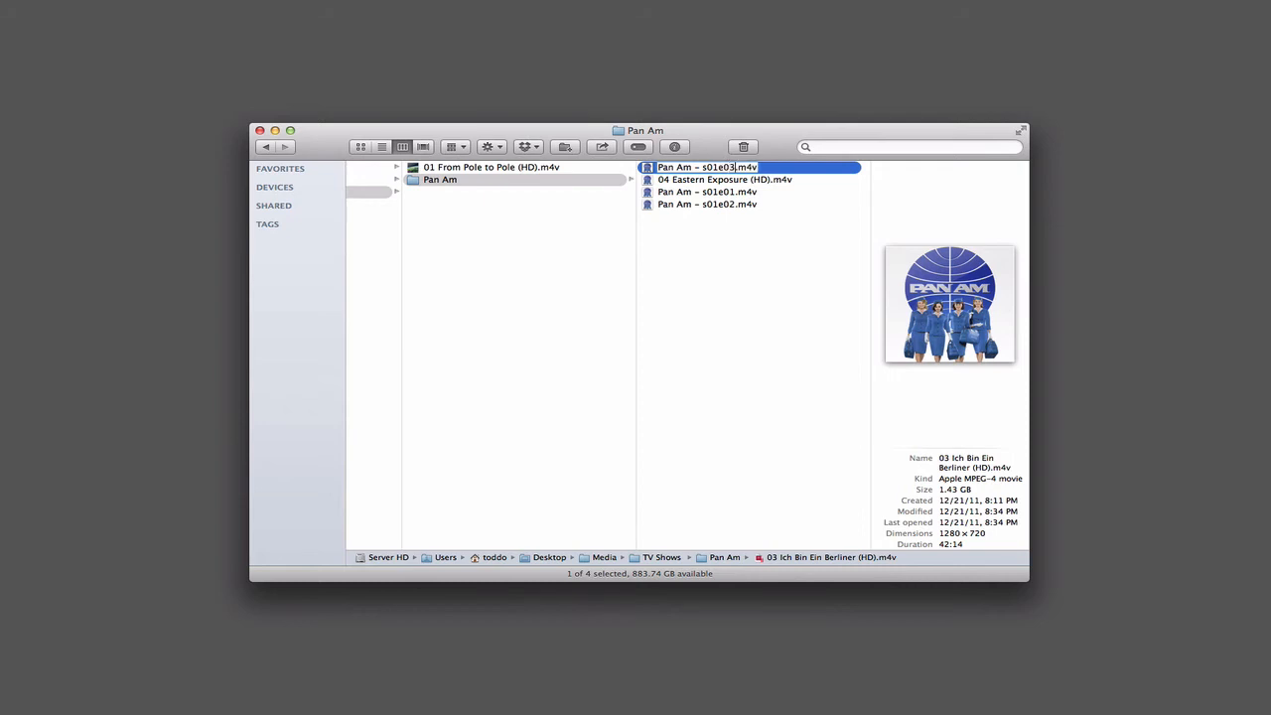
left_click(725, 178)
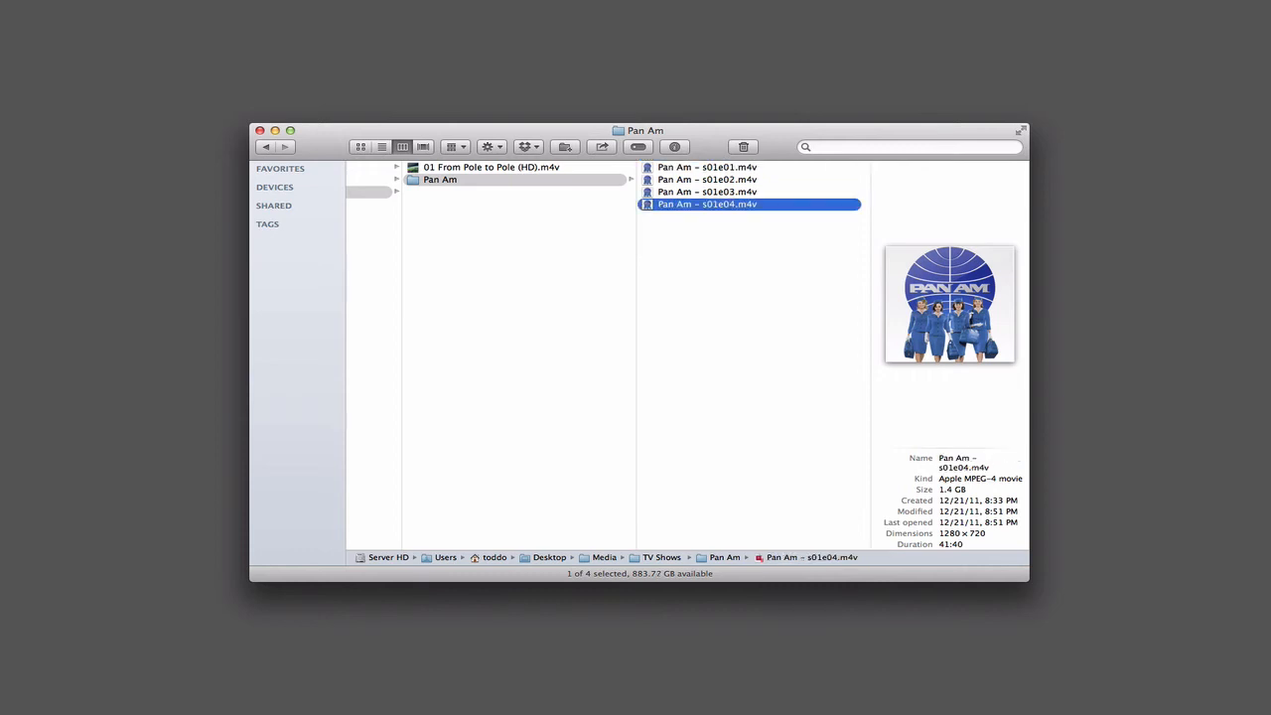
mouse_move(725, 163)
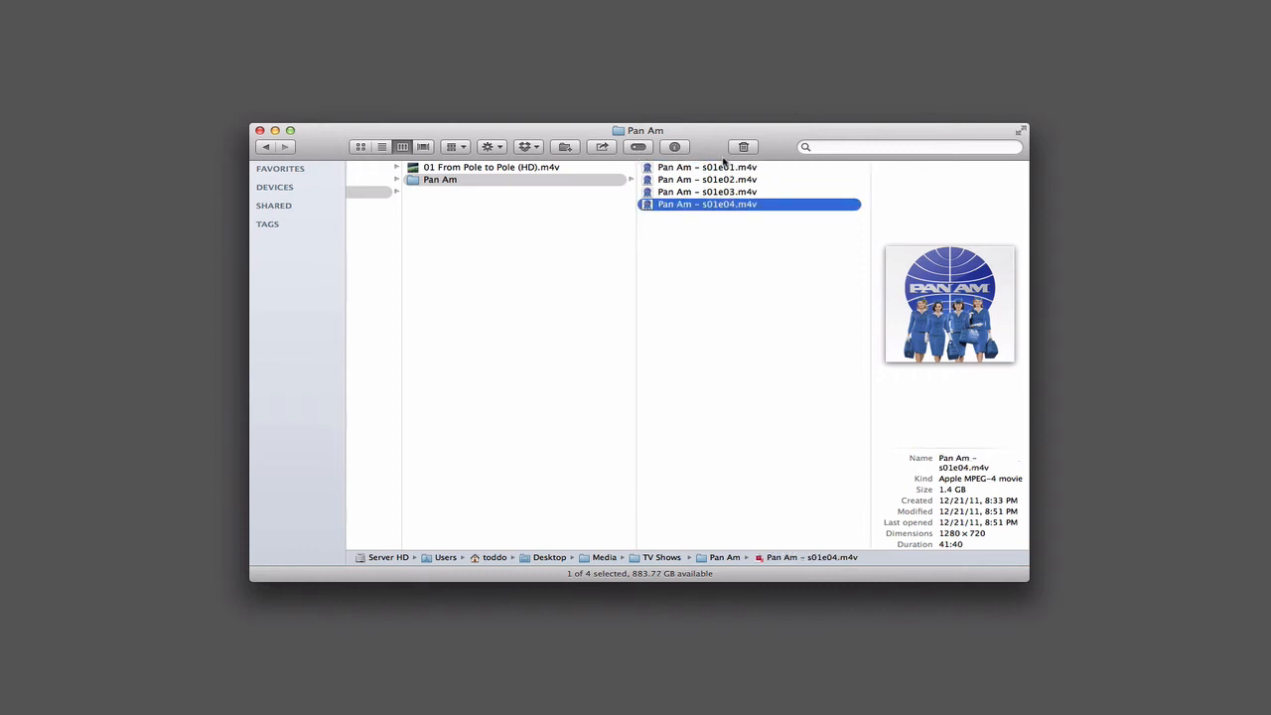
mouse_move(703, 219)
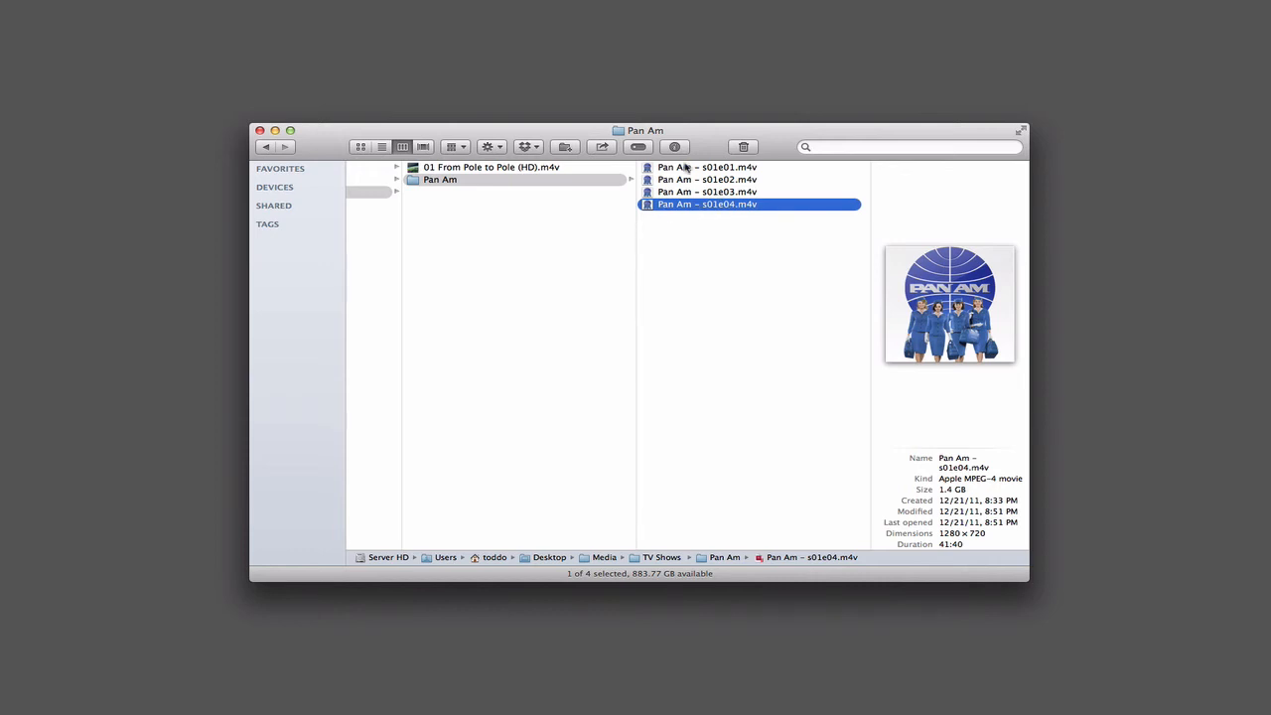
mouse_move(705, 211)
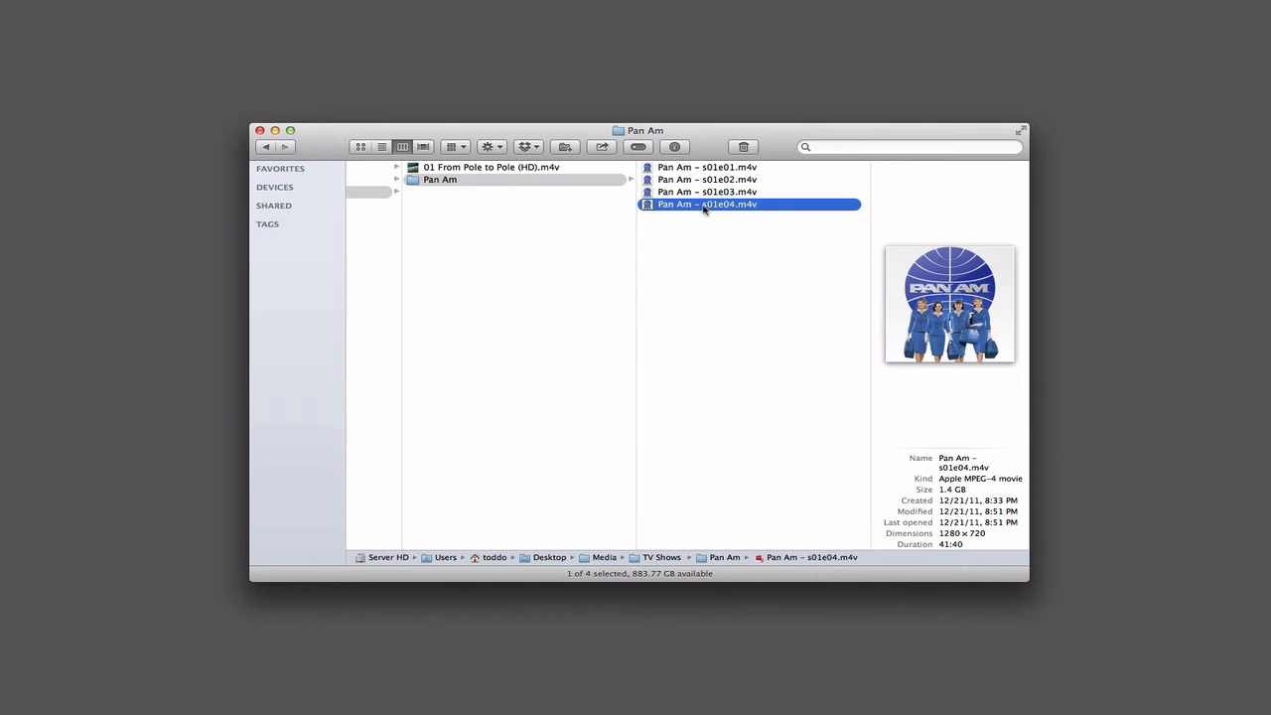
mouse_move(709, 222)
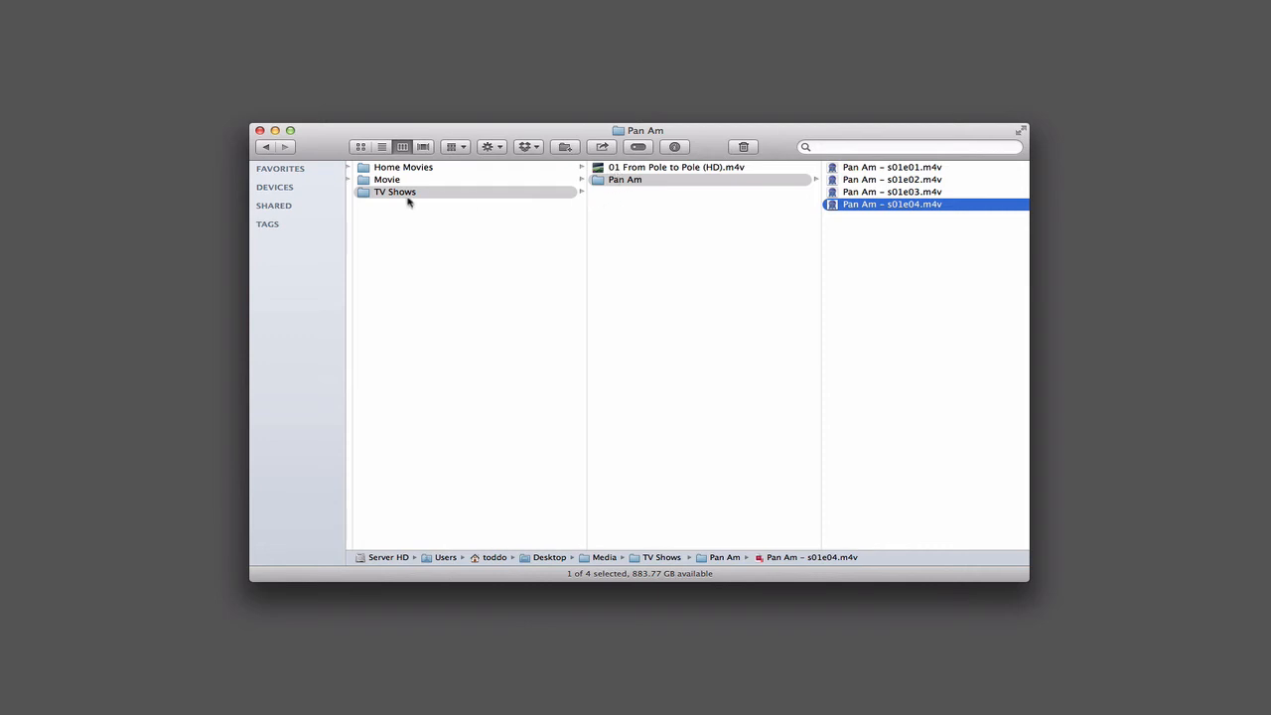
Rename the home-video clips to Cats 01.mov and Cats 02.mov, then list the Movie folder's three films
left_click(403, 167)
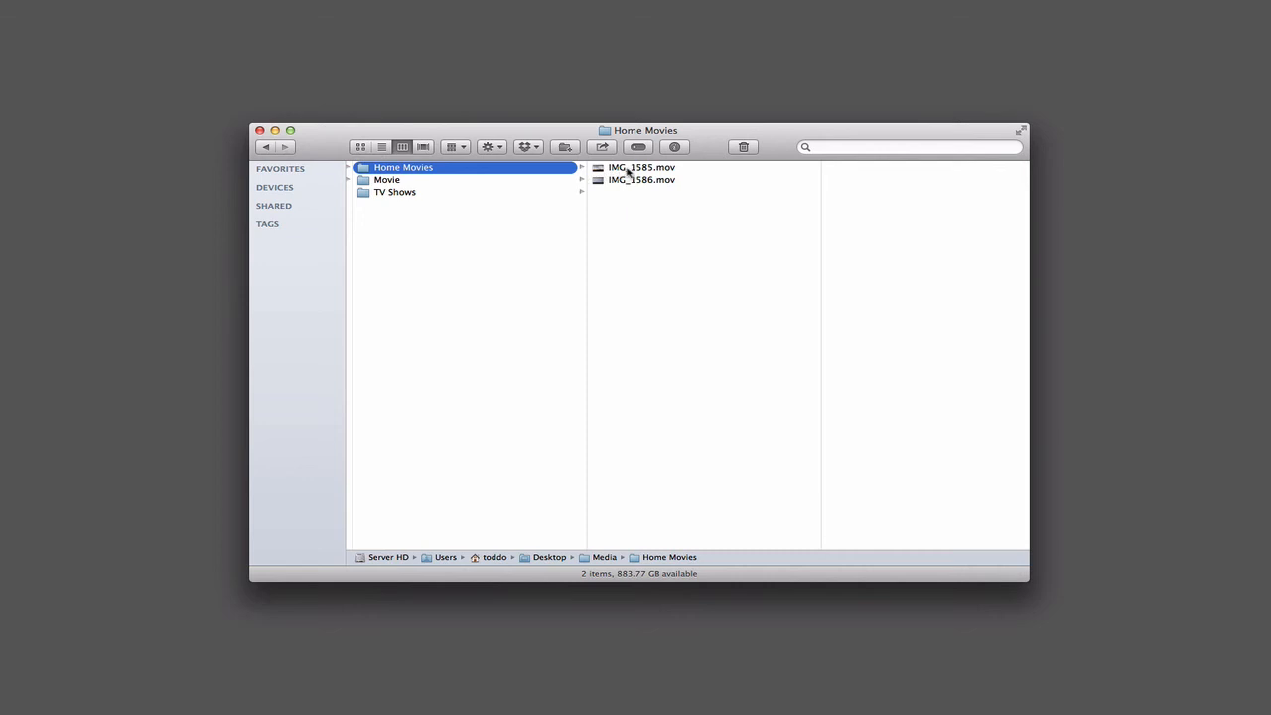
left_click(643, 167)
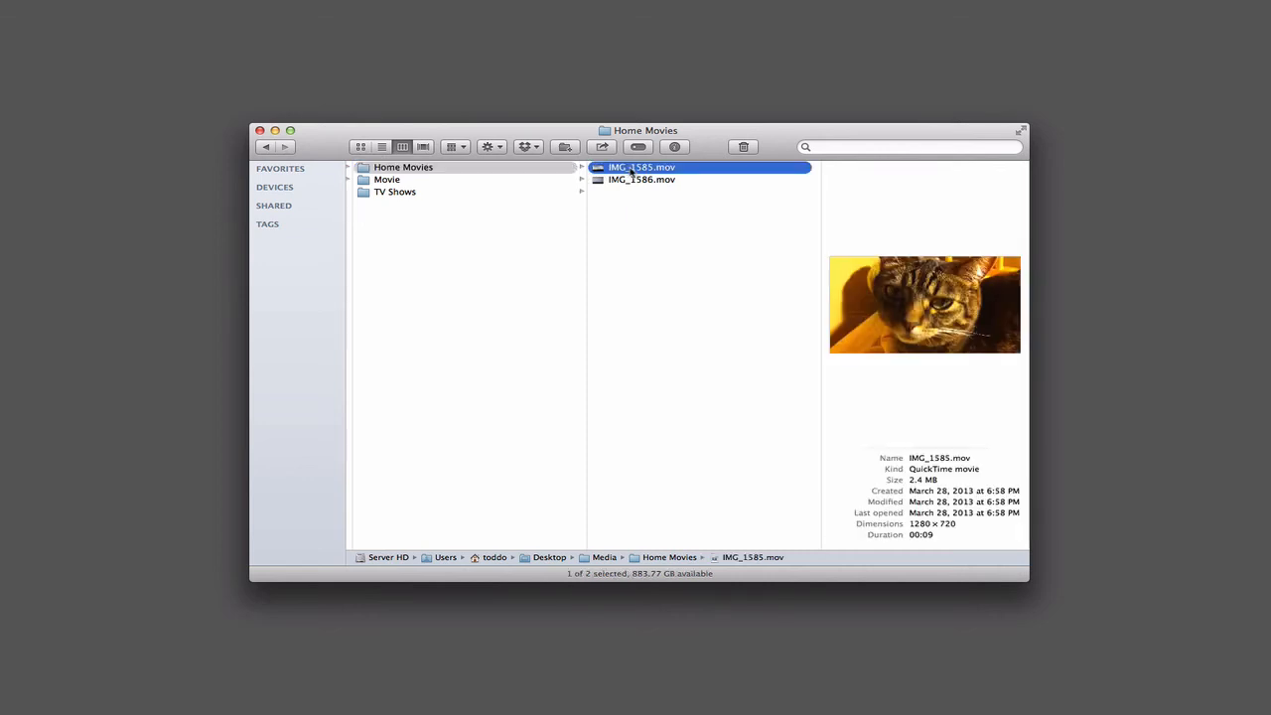
left_click(642, 167)
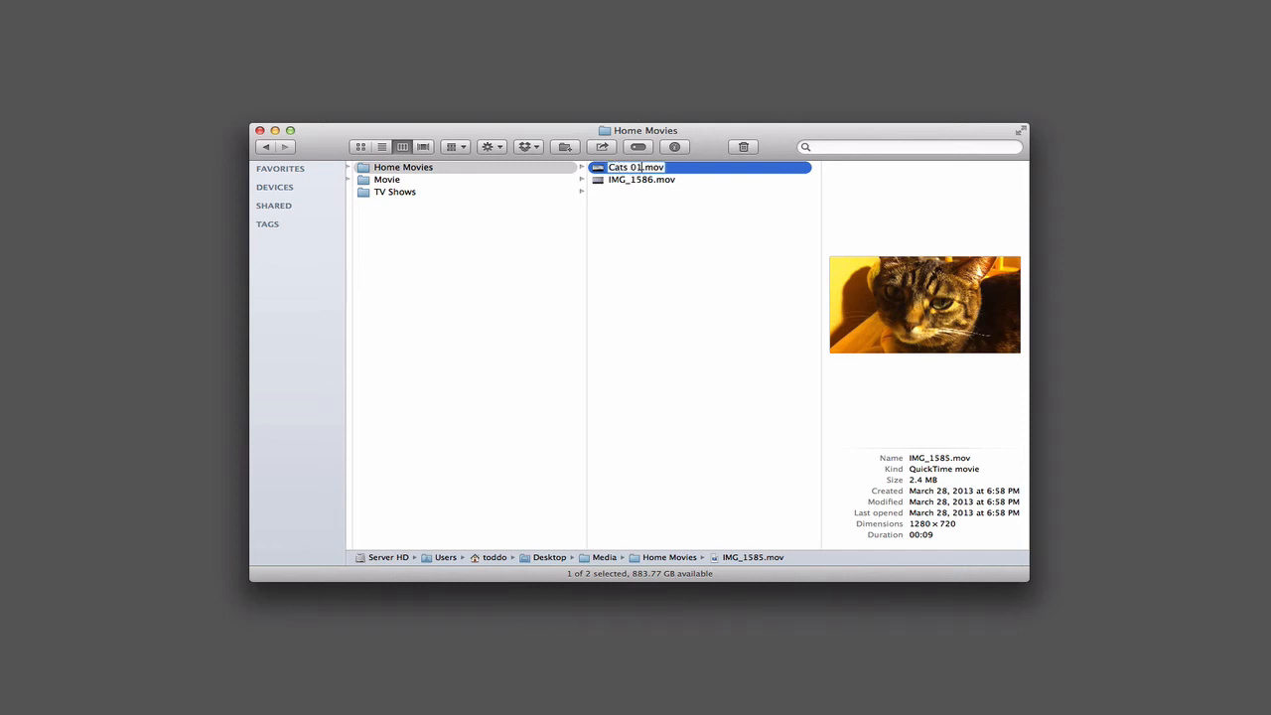
left_click(642, 179)
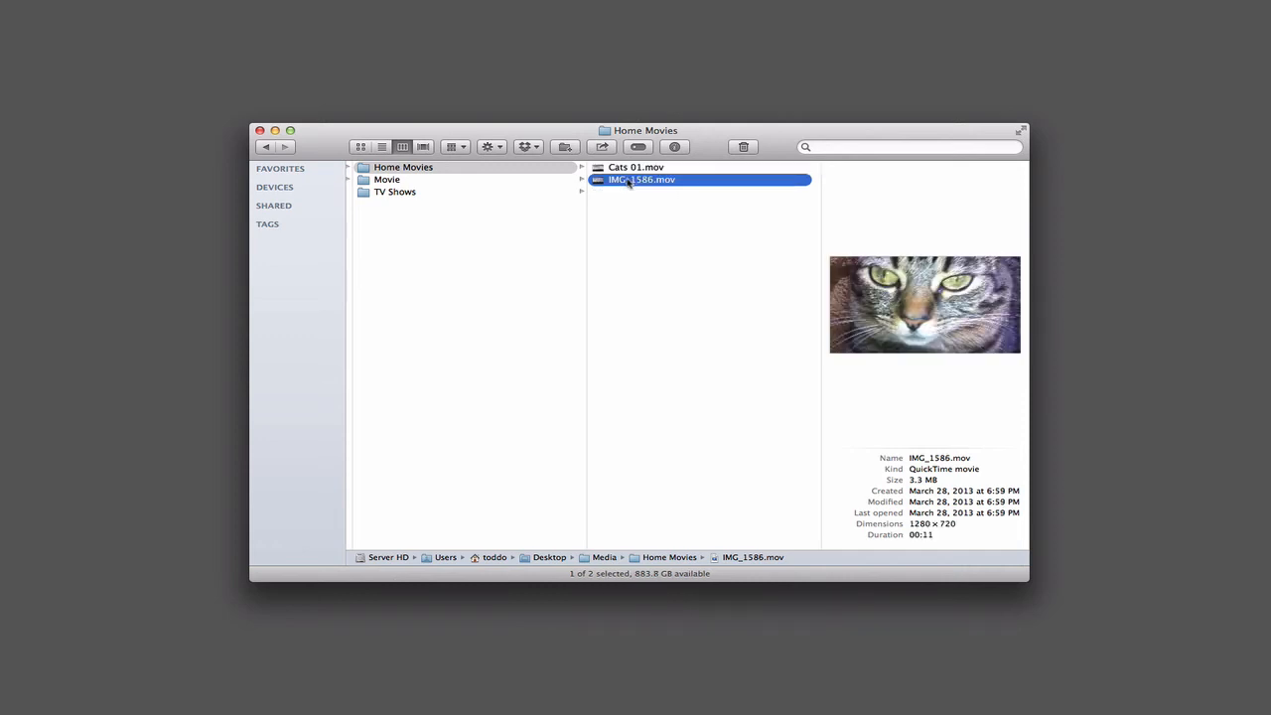
left_click(642, 179)
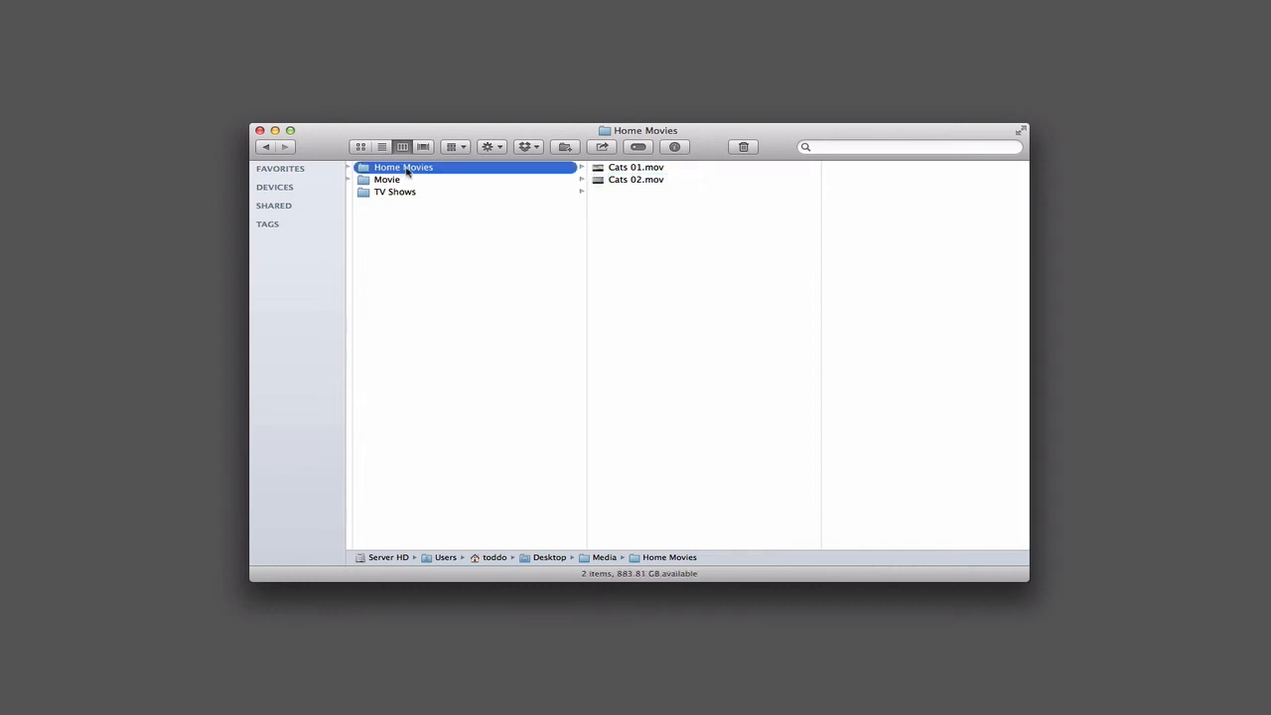
mouse_move(396, 192)
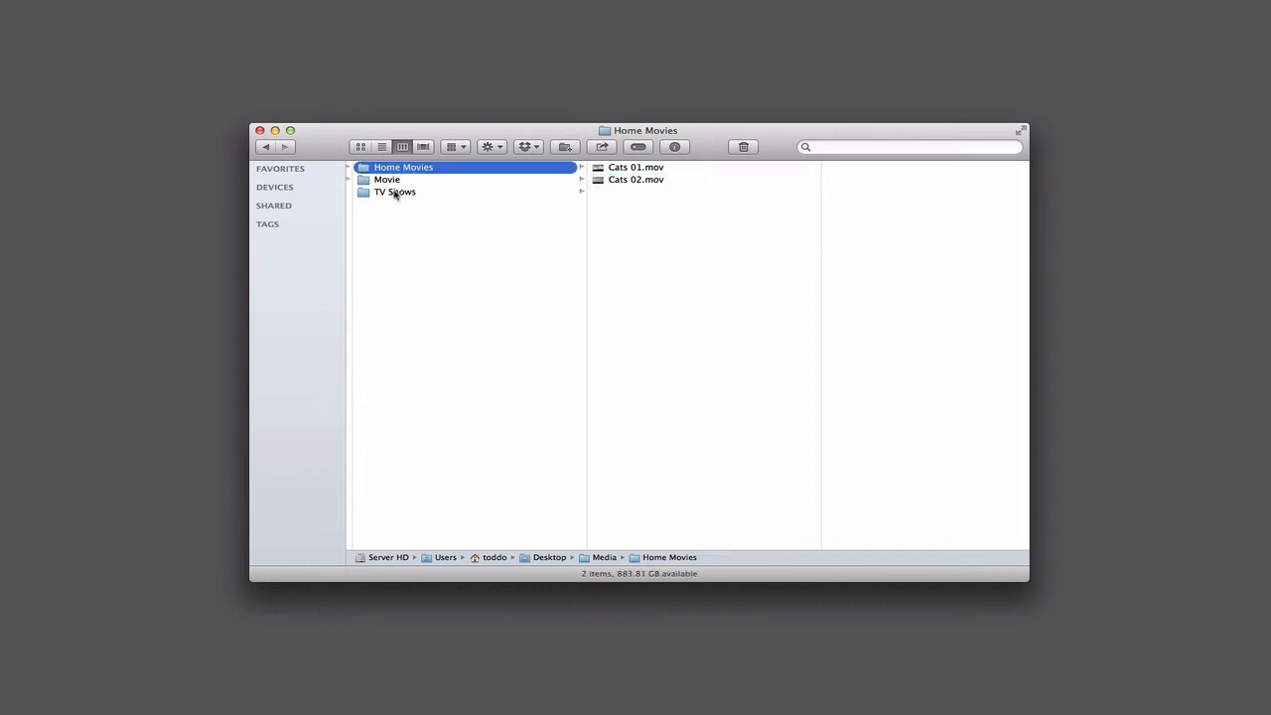
mouse_move(397, 214)
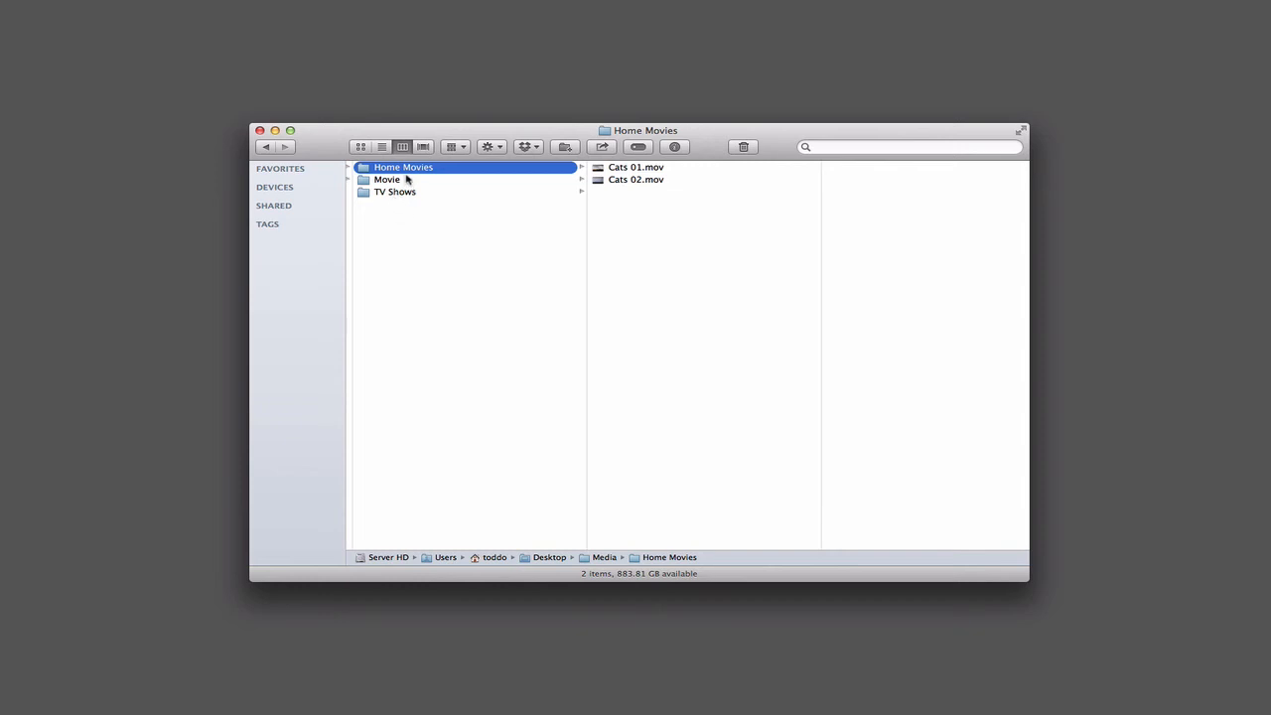
left_click(387, 179)
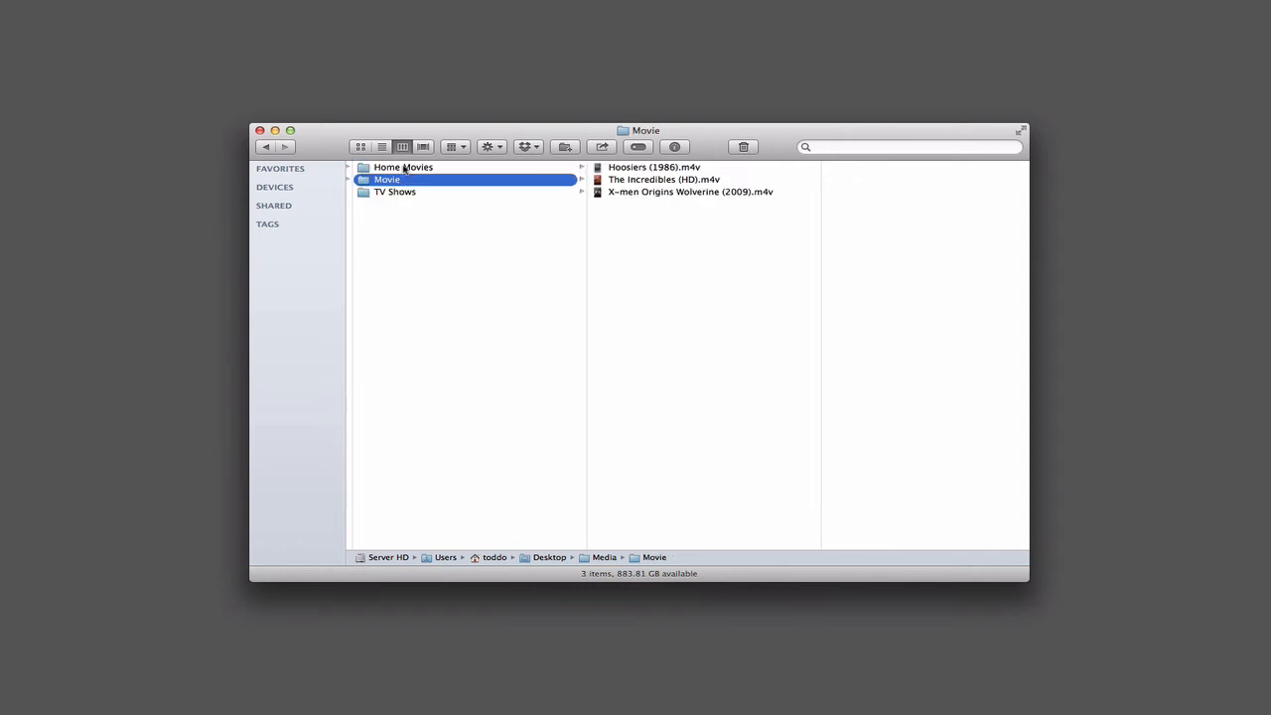
left_click(404, 167)
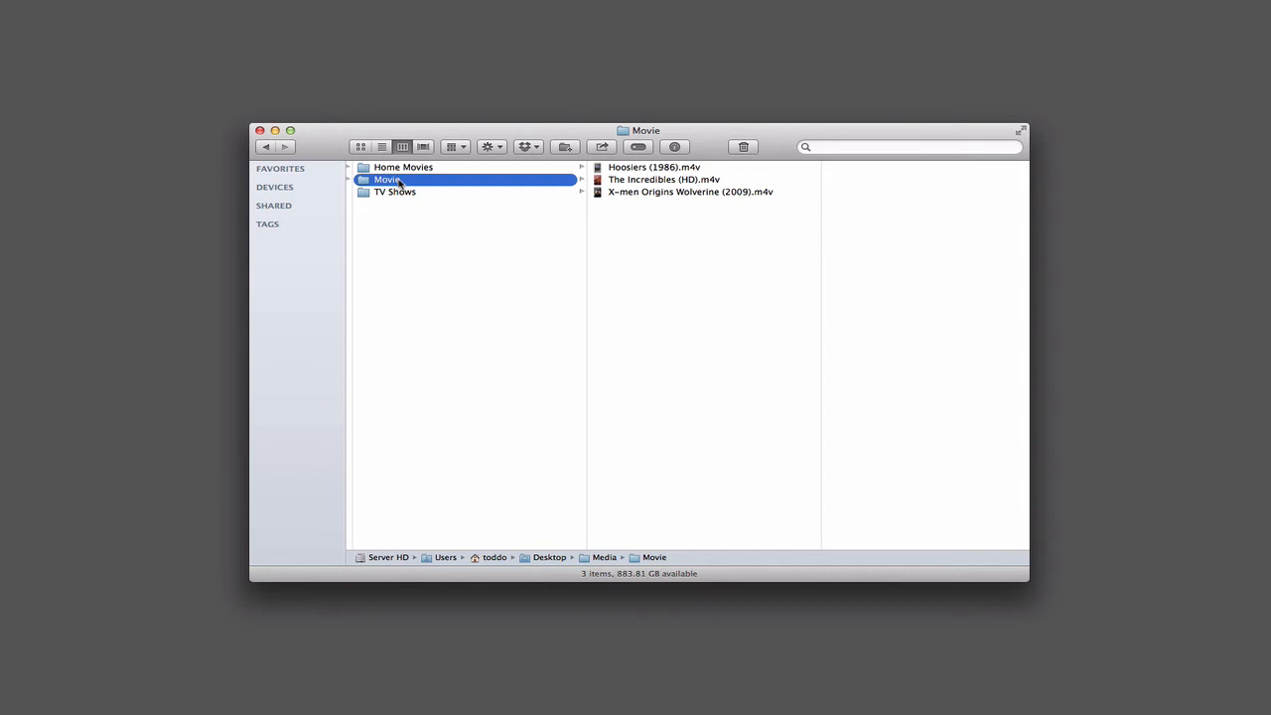
mouse_move(402, 197)
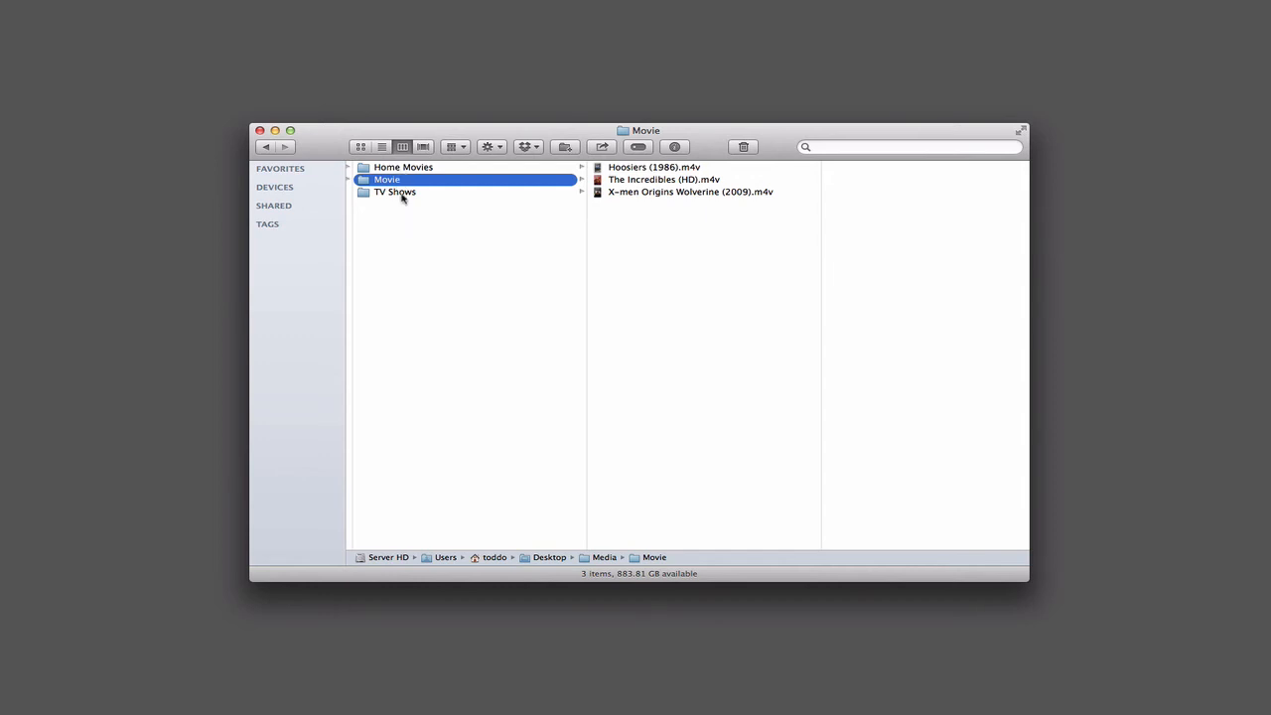
Create a Season 1 folder inside the Pan Am show folder under TV Shows
left_click(396, 191)
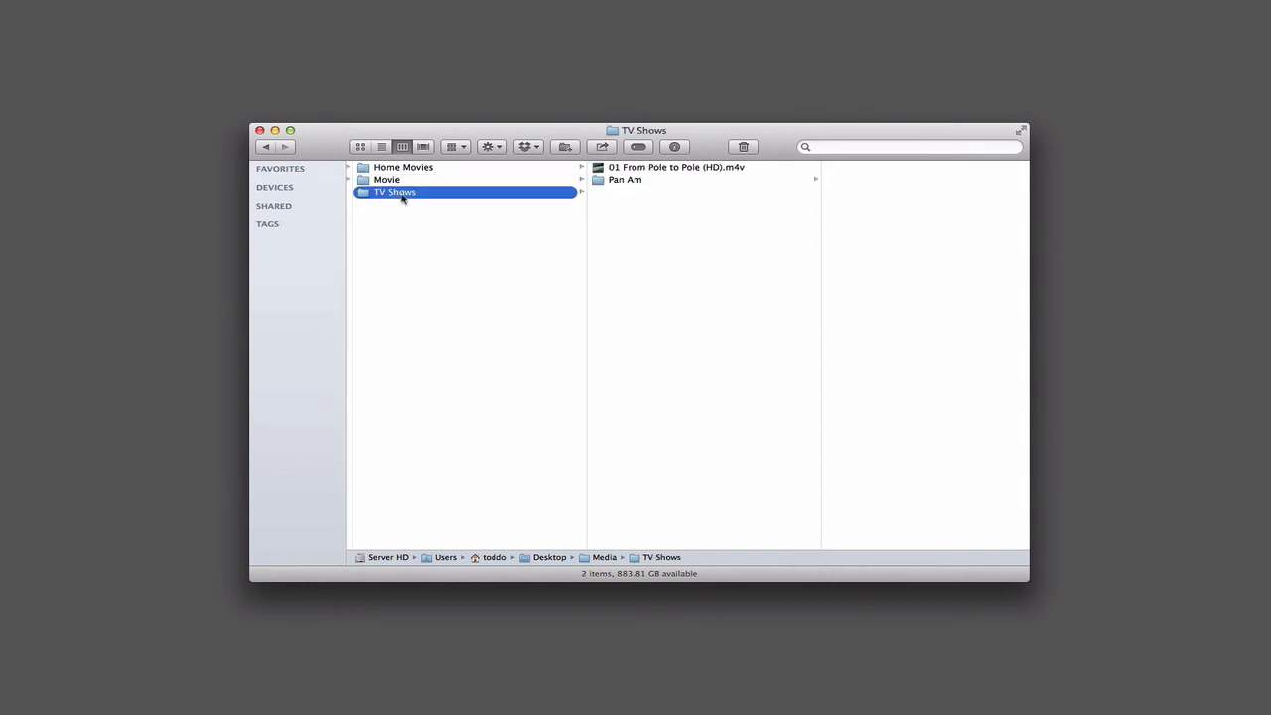
left_click(624, 179)
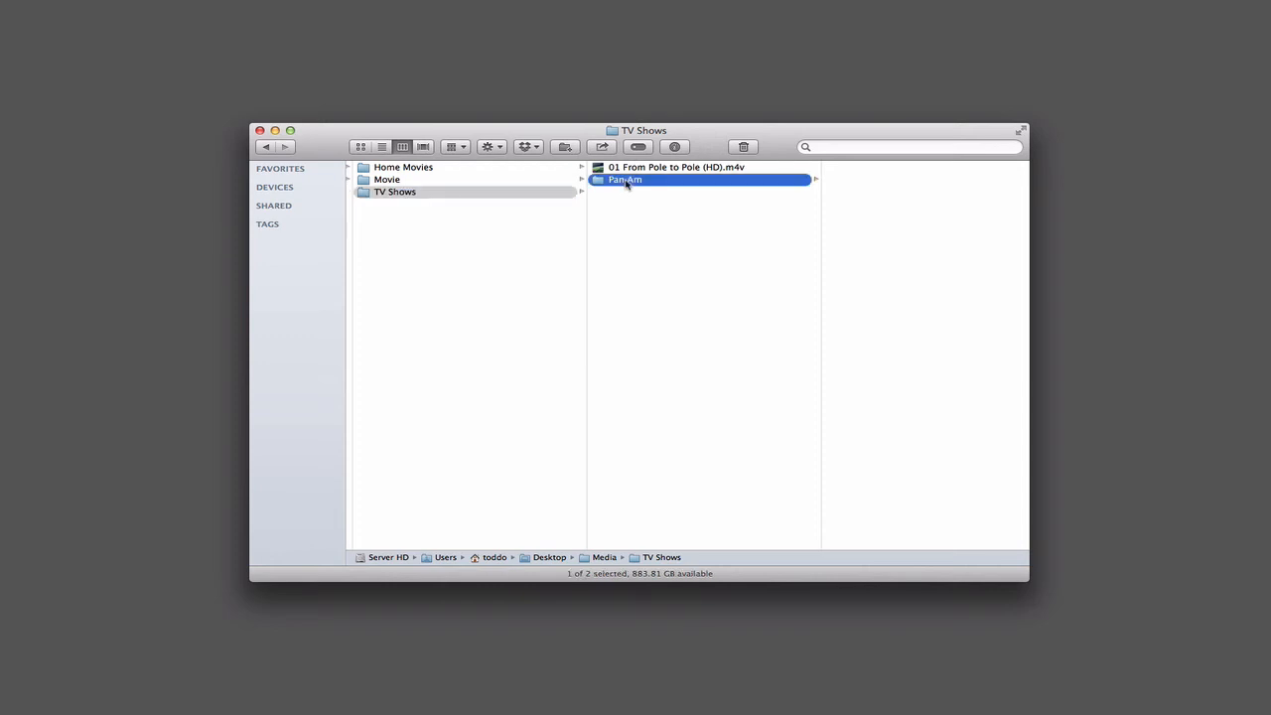
left_click(624, 179)
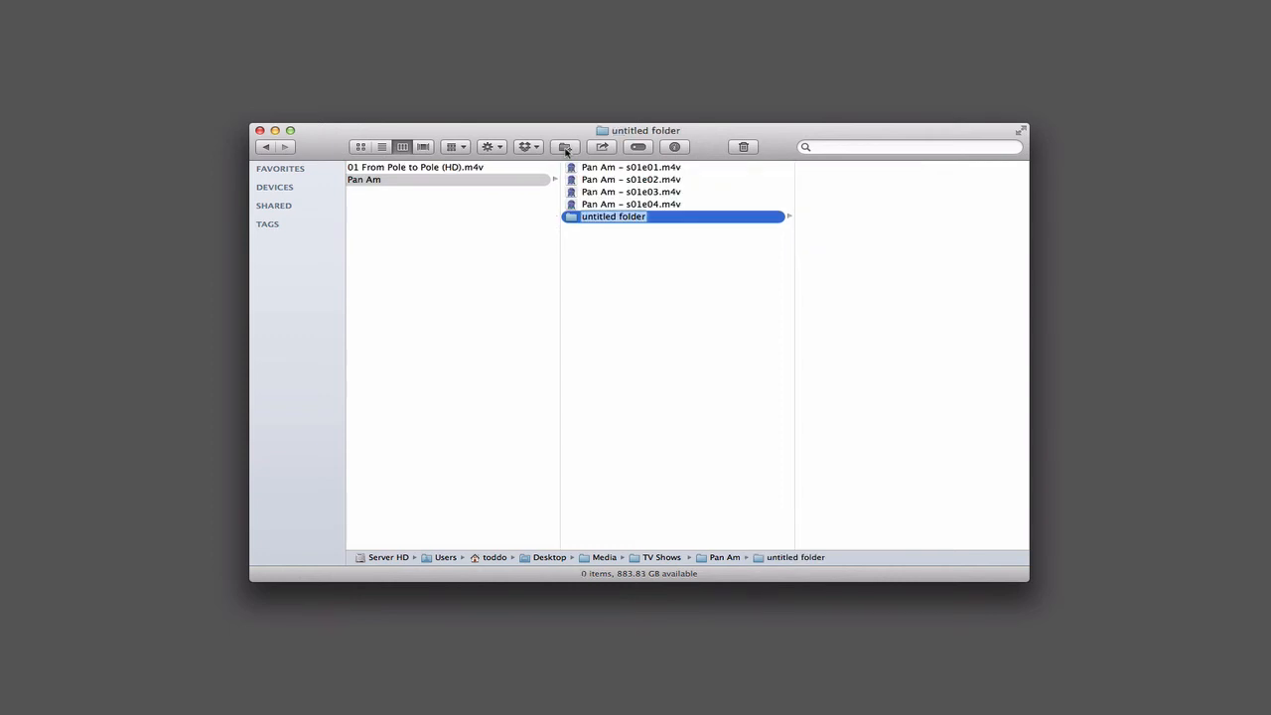
type("Season 1")
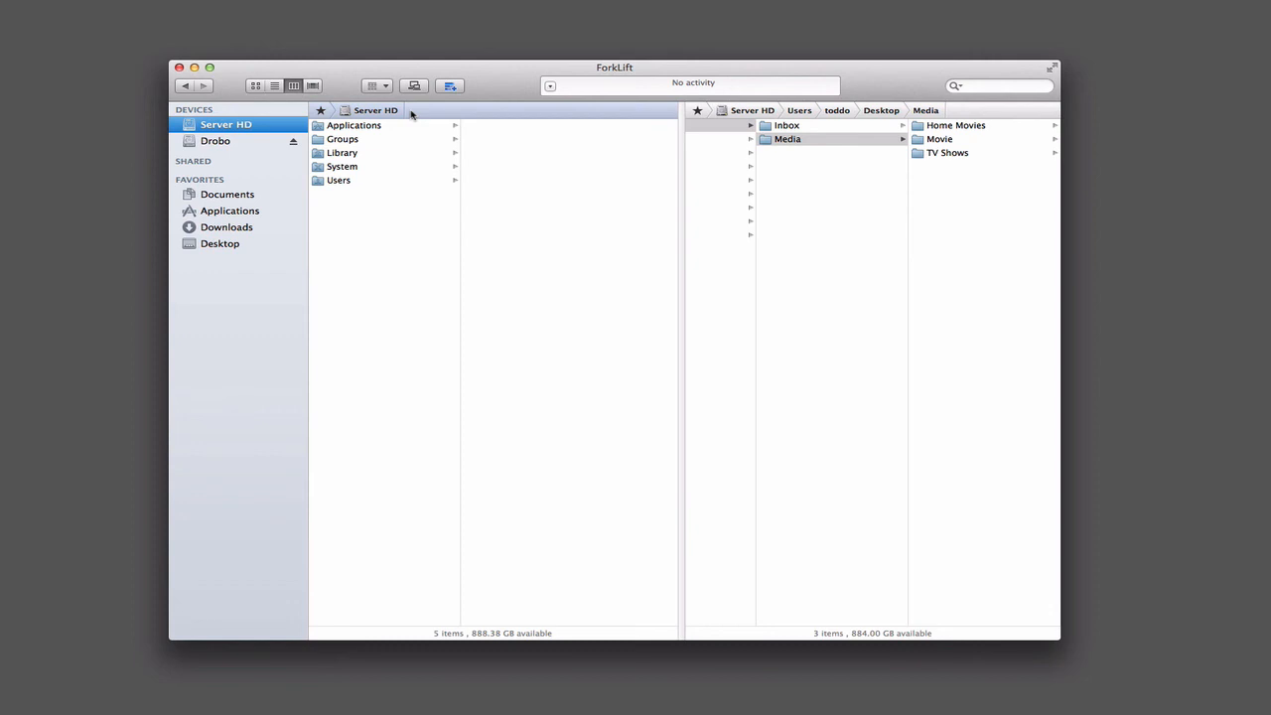
mouse_move(775, 149)
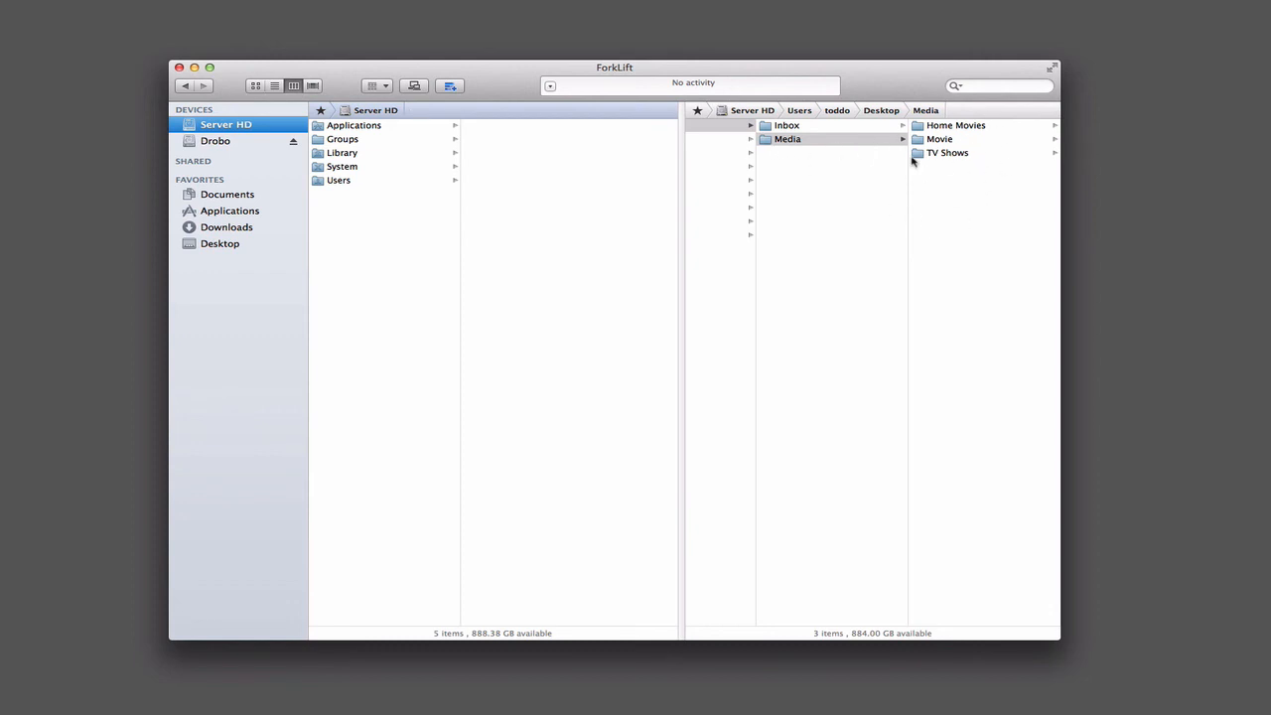
mouse_move(906, 203)
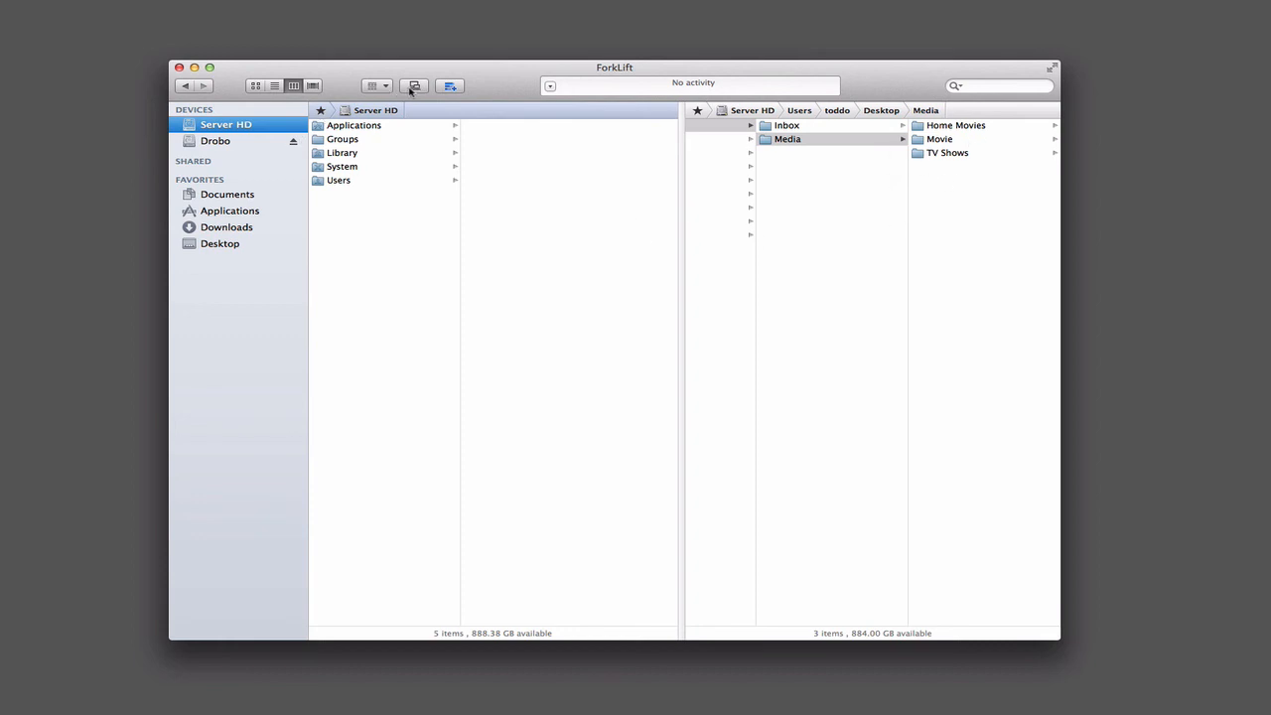
Connect to the hosted server over SFTP with the address, username and password filled in
left_click(449, 85)
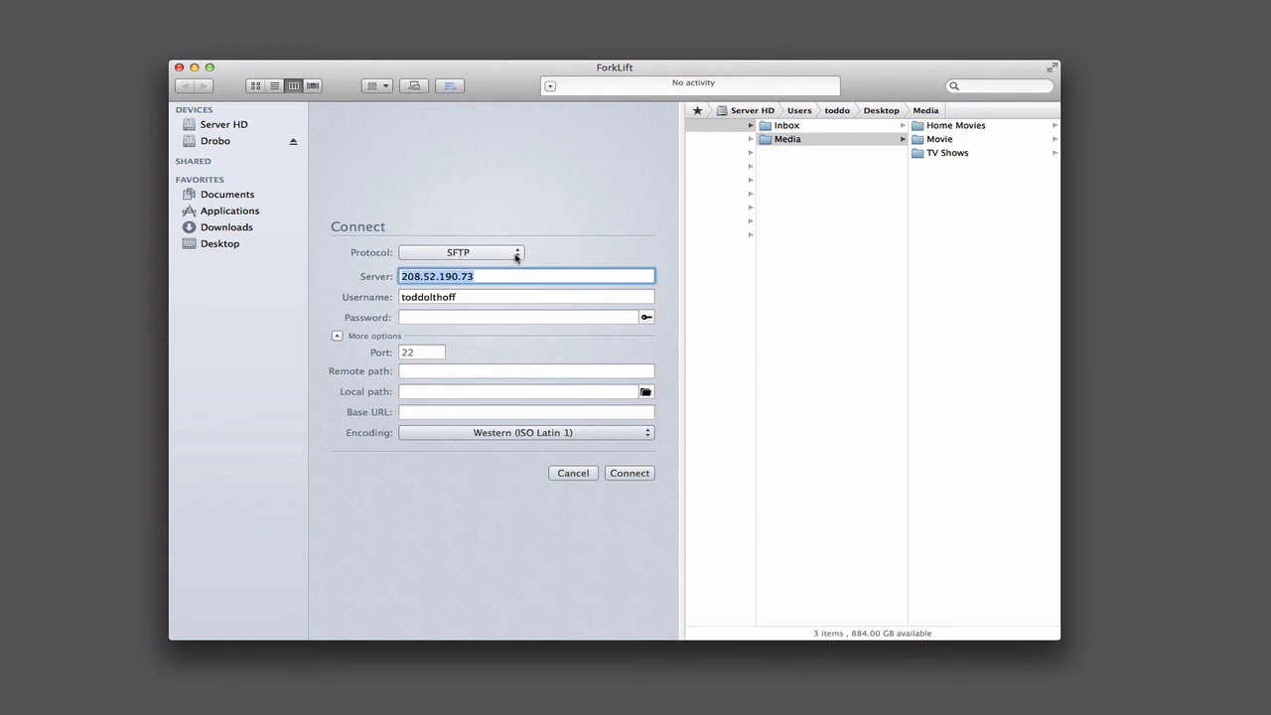
left_click(461, 252)
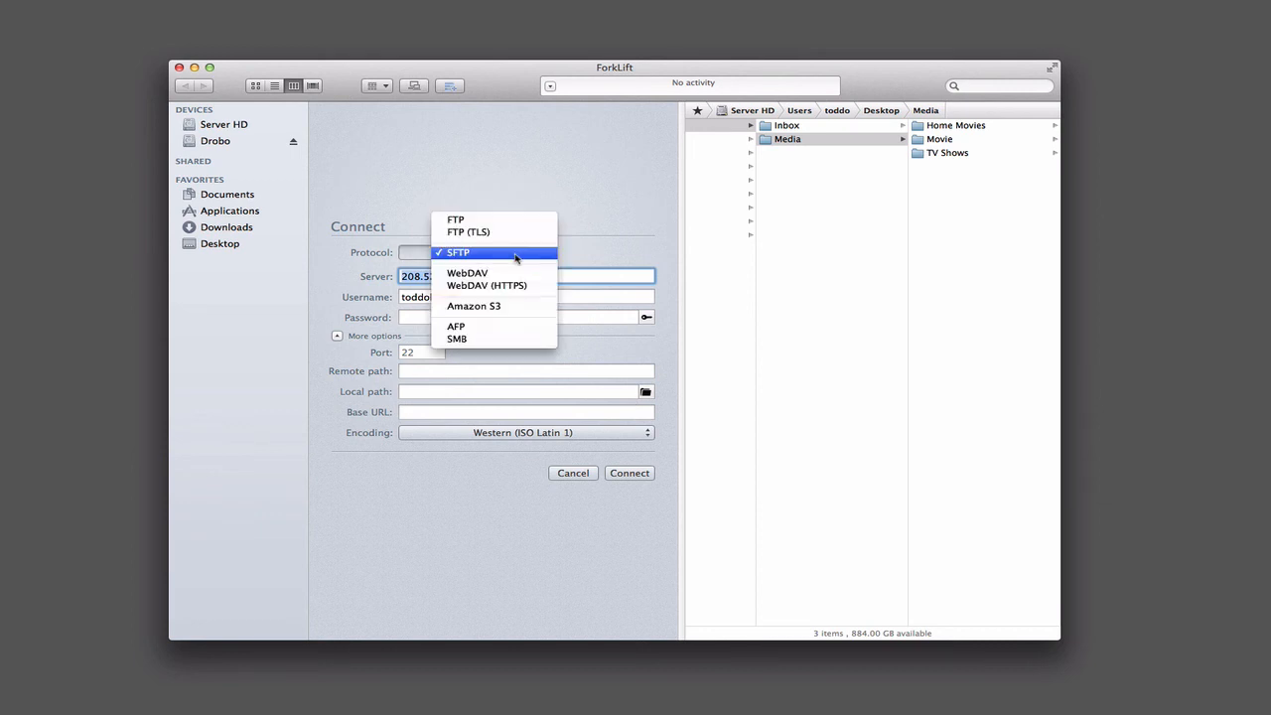
mouse_move(580, 254)
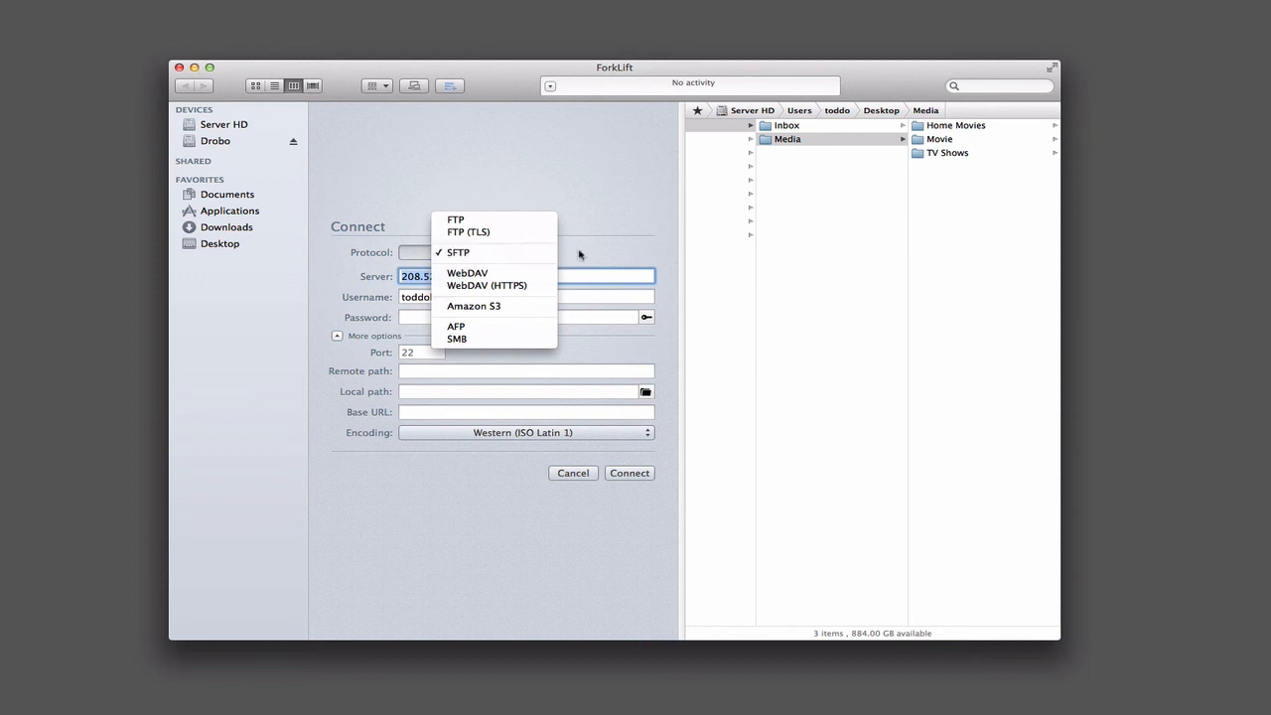
left_click(457, 250)
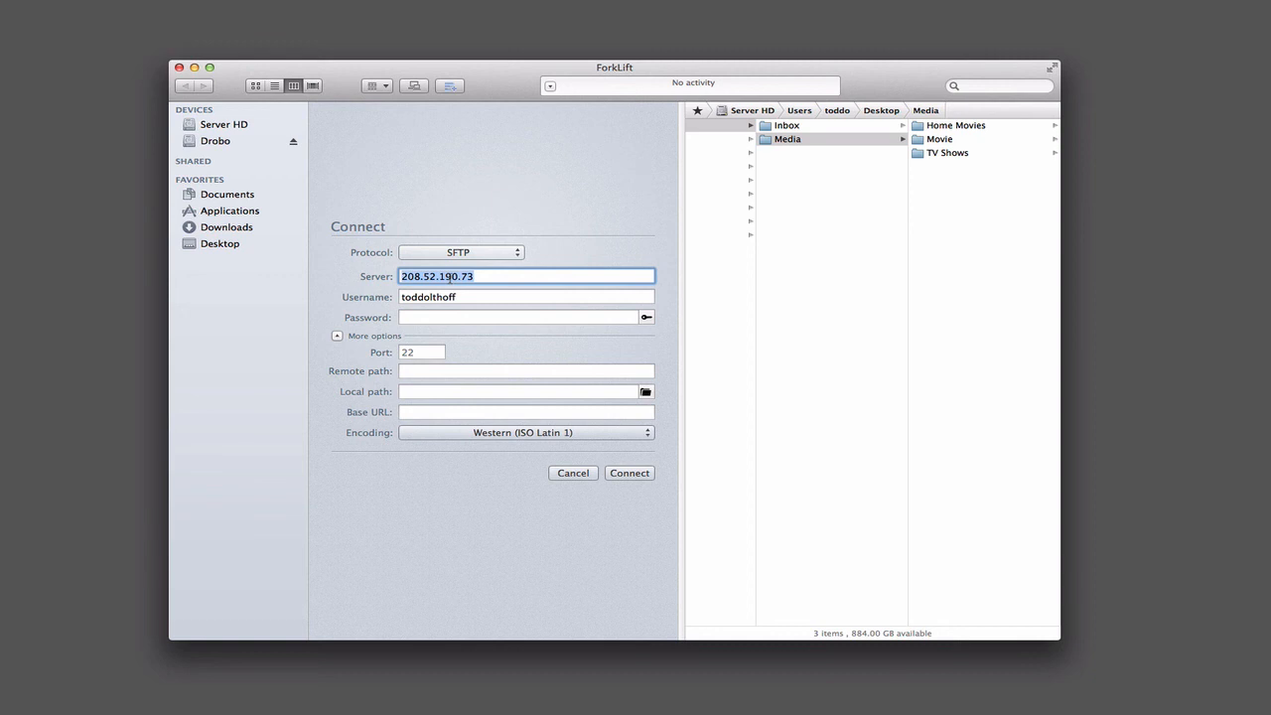
mouse_move(425, 334)
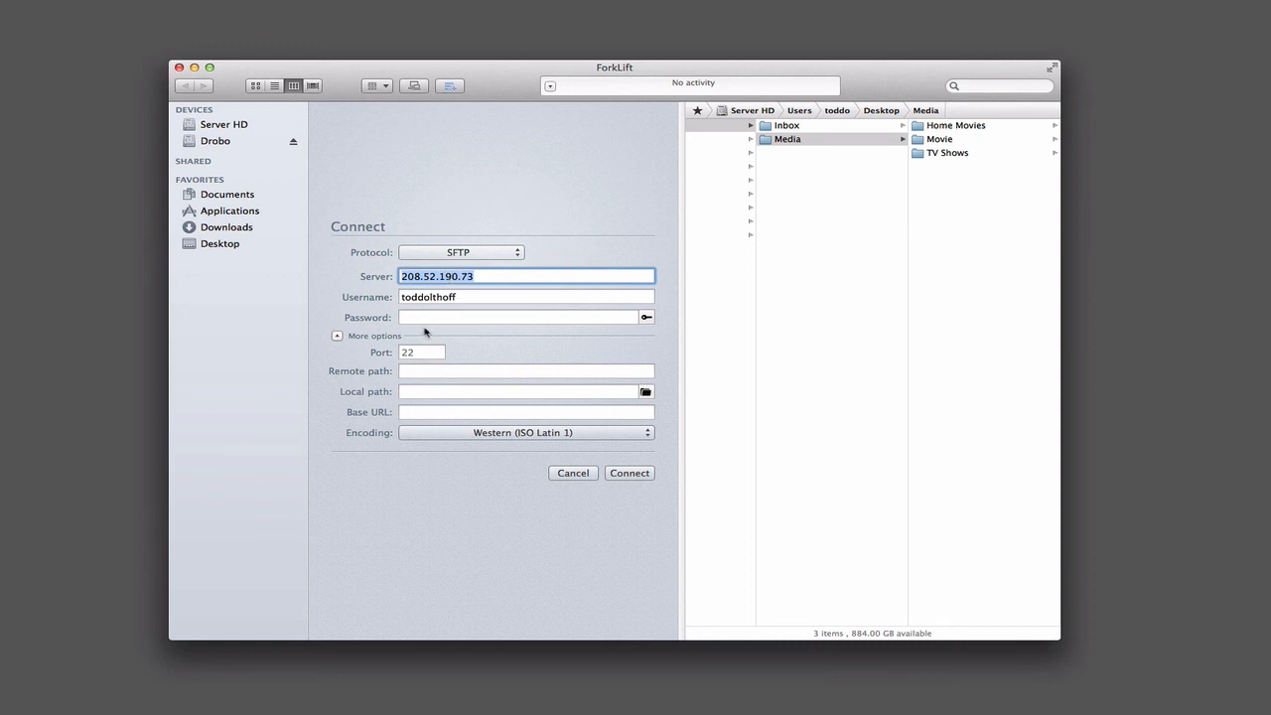
left_click(517, 318)
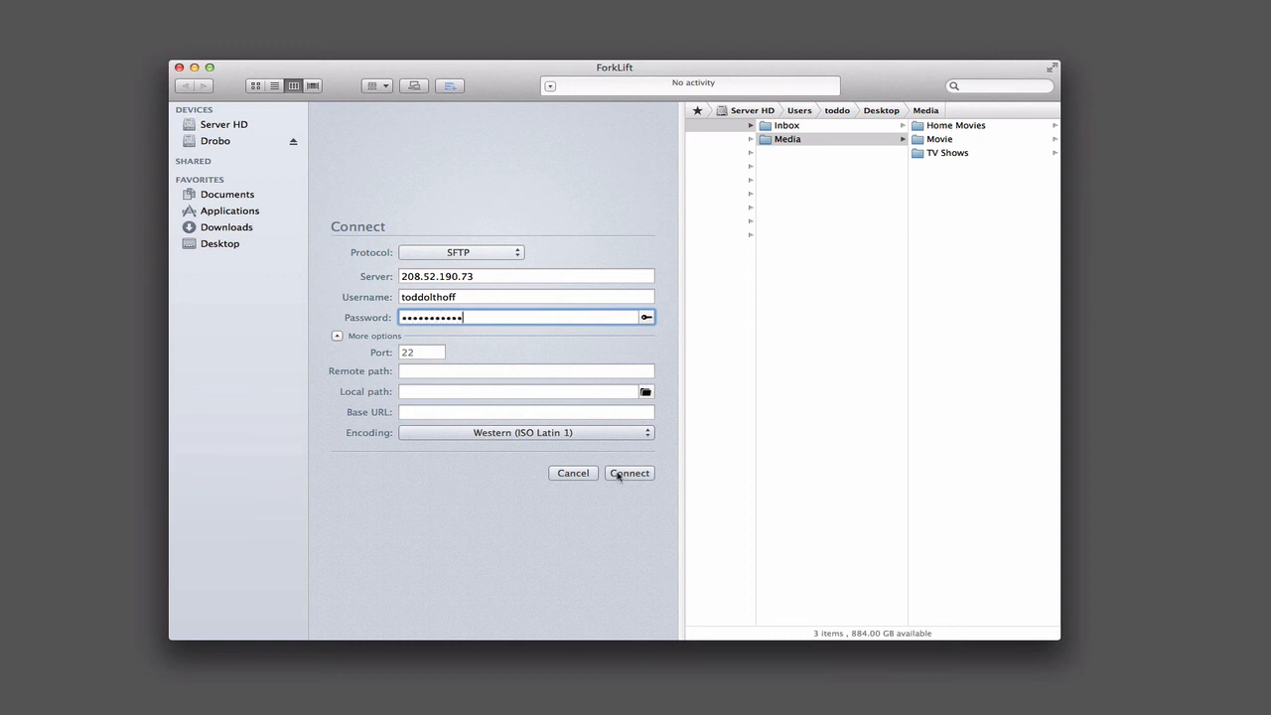
left_click(628, 473)
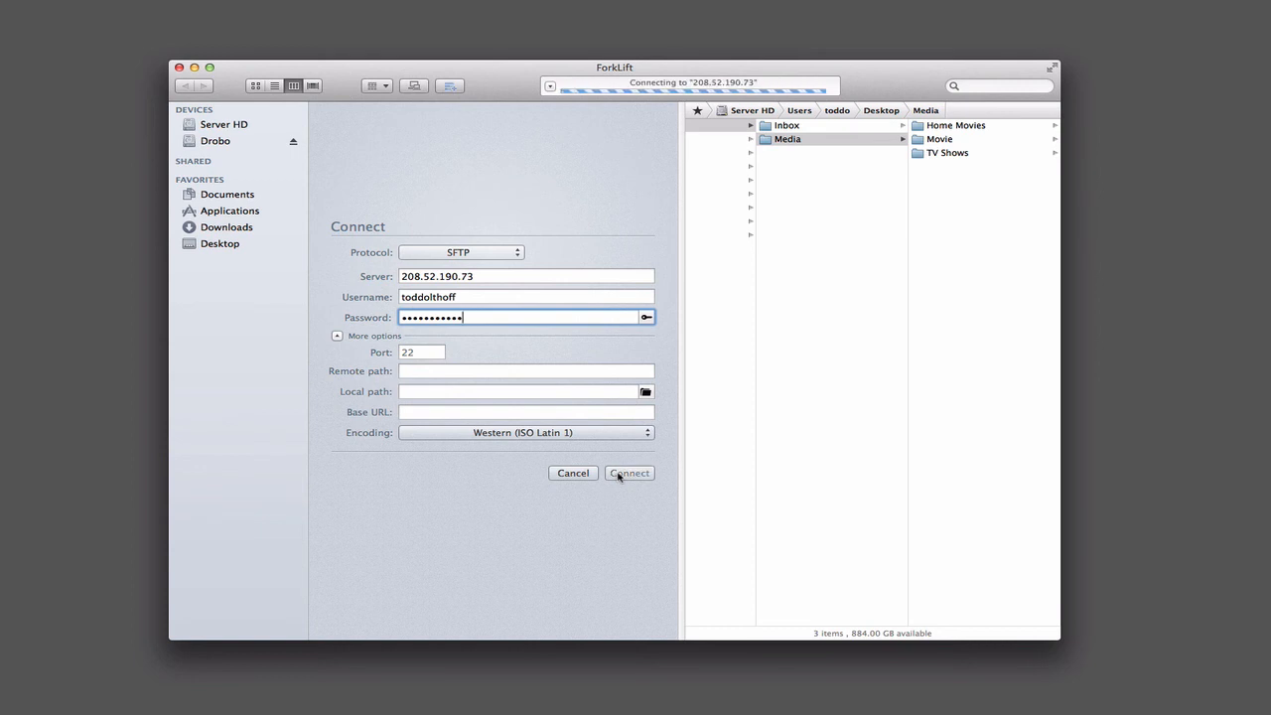
Show the remote server's Documents folder beside the local Media folder, ready for upload
left_click(630, 473)
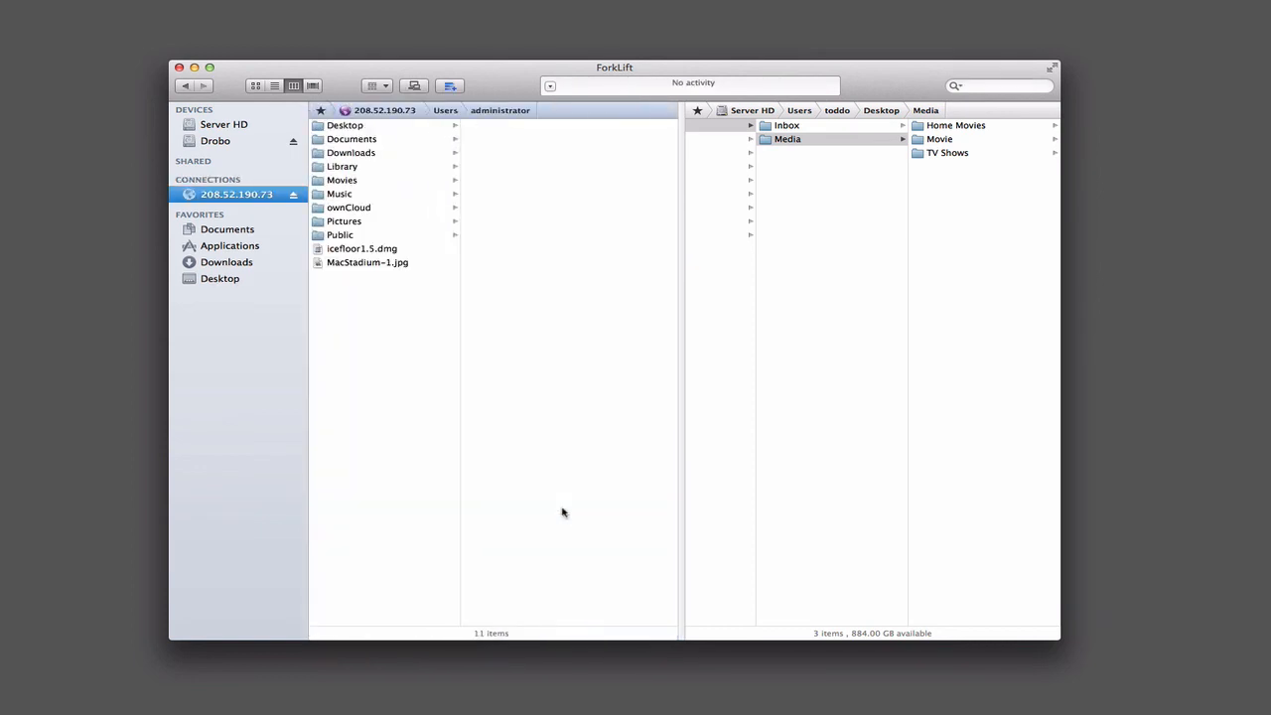
mouse_move(361, 166)
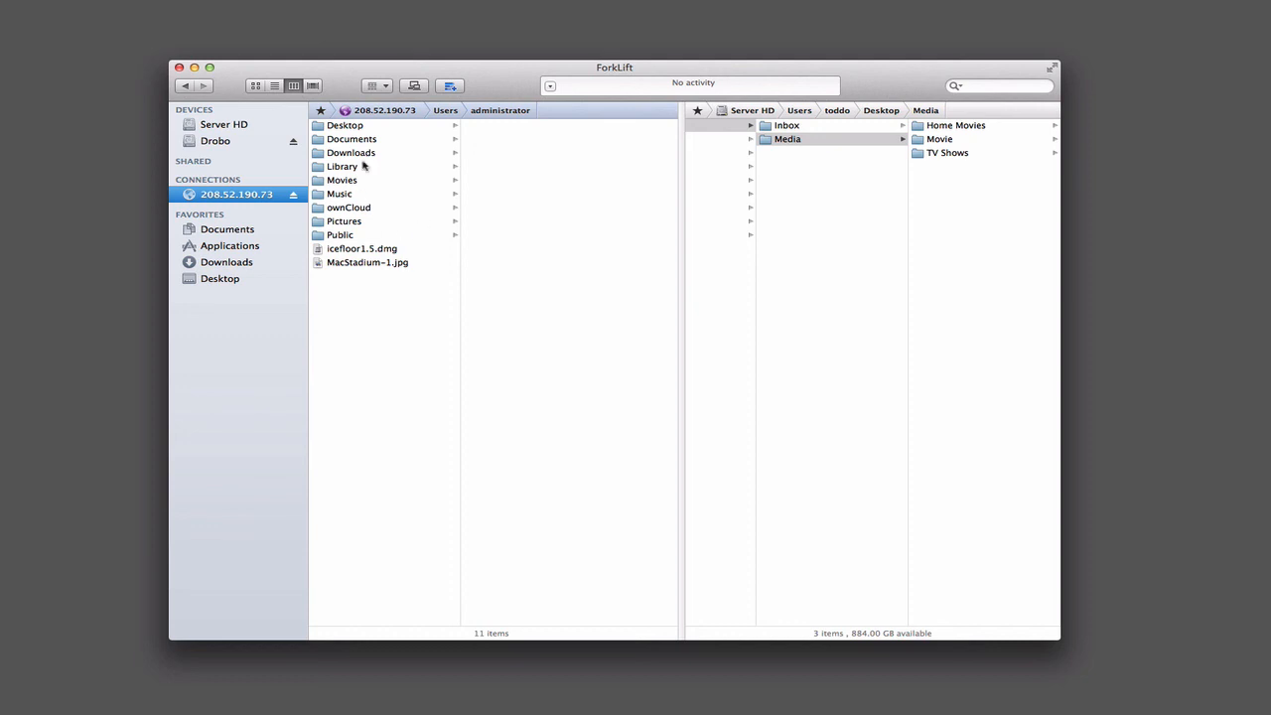
mouse_move(396, 258)
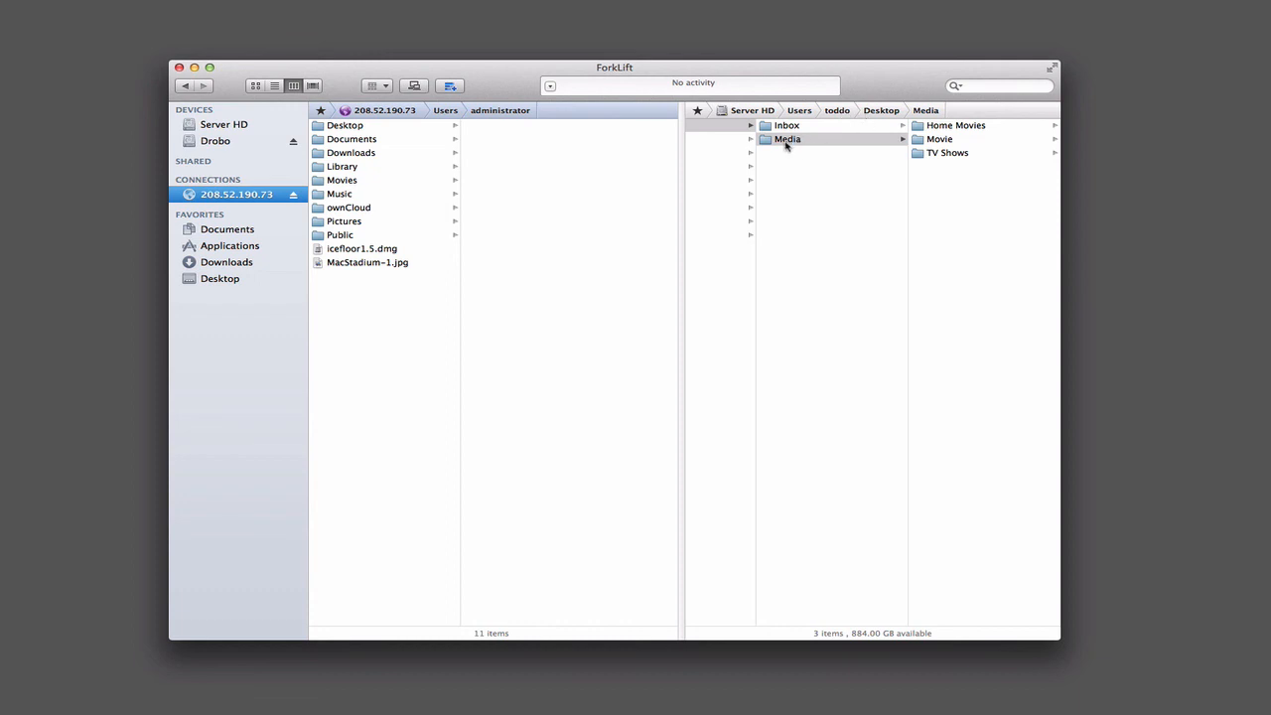
mouse_move(346, 251)
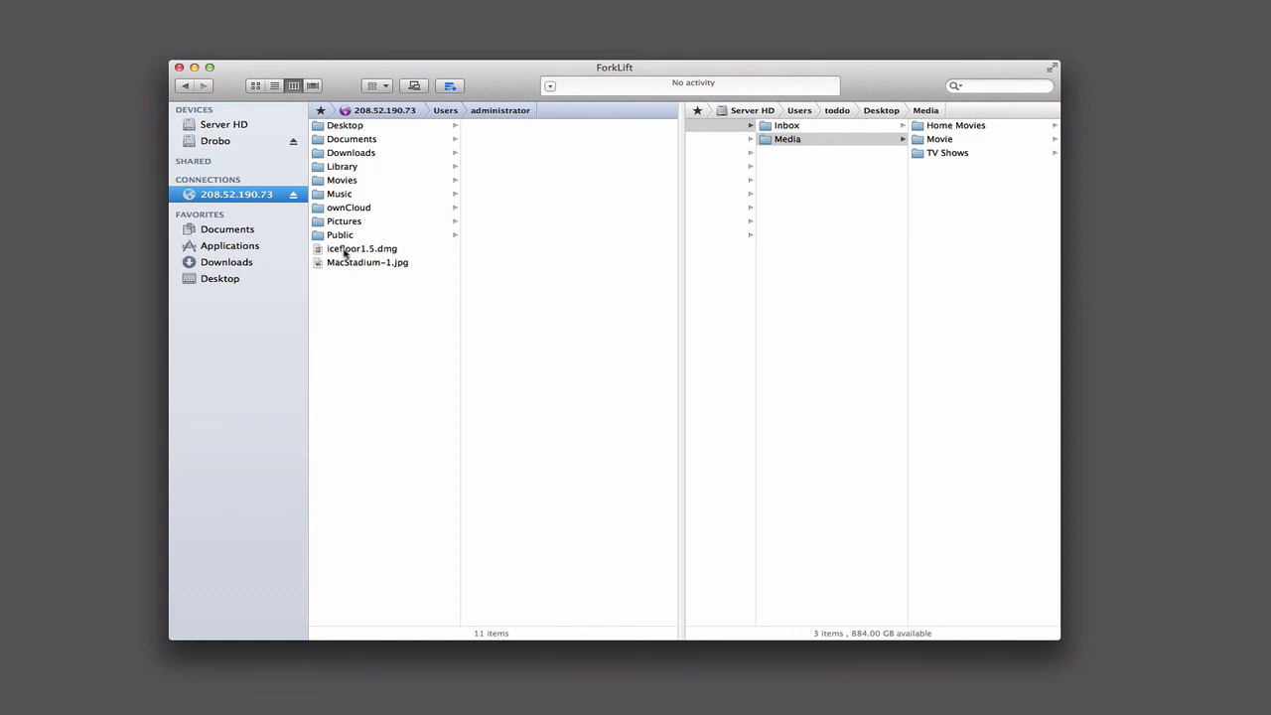
mouse_move(346, 300)
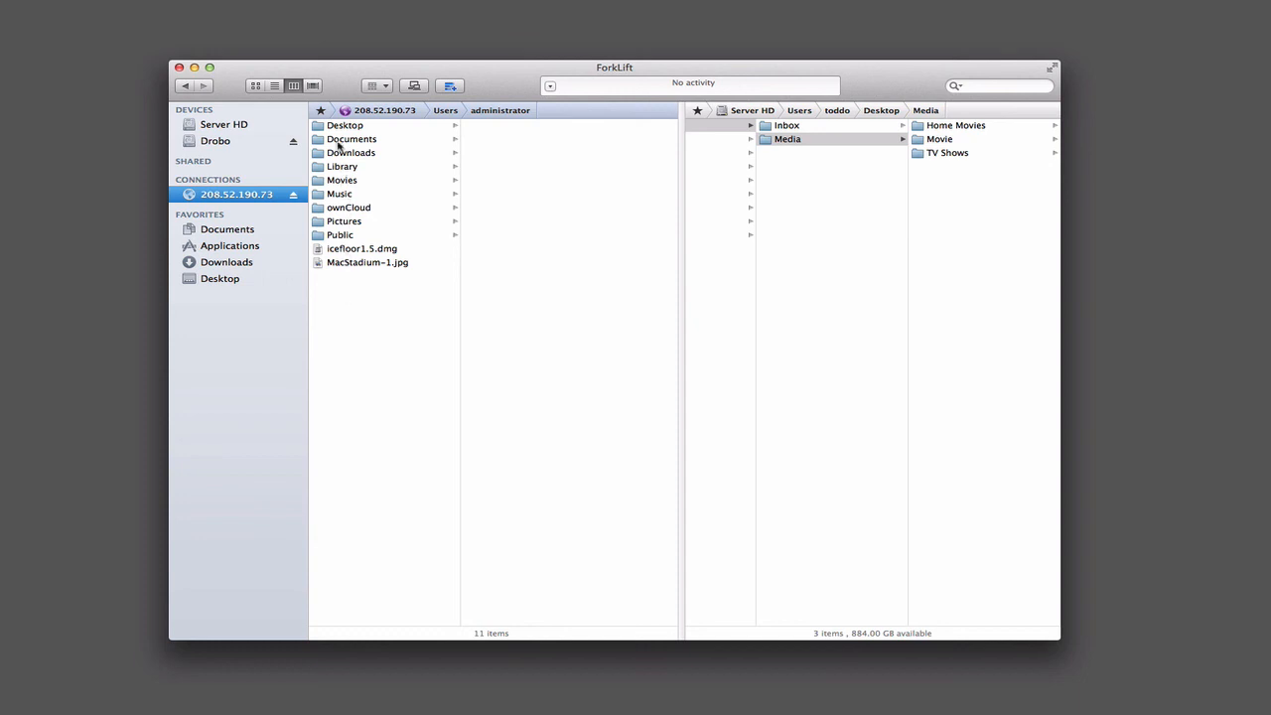
left_click(351, 139)
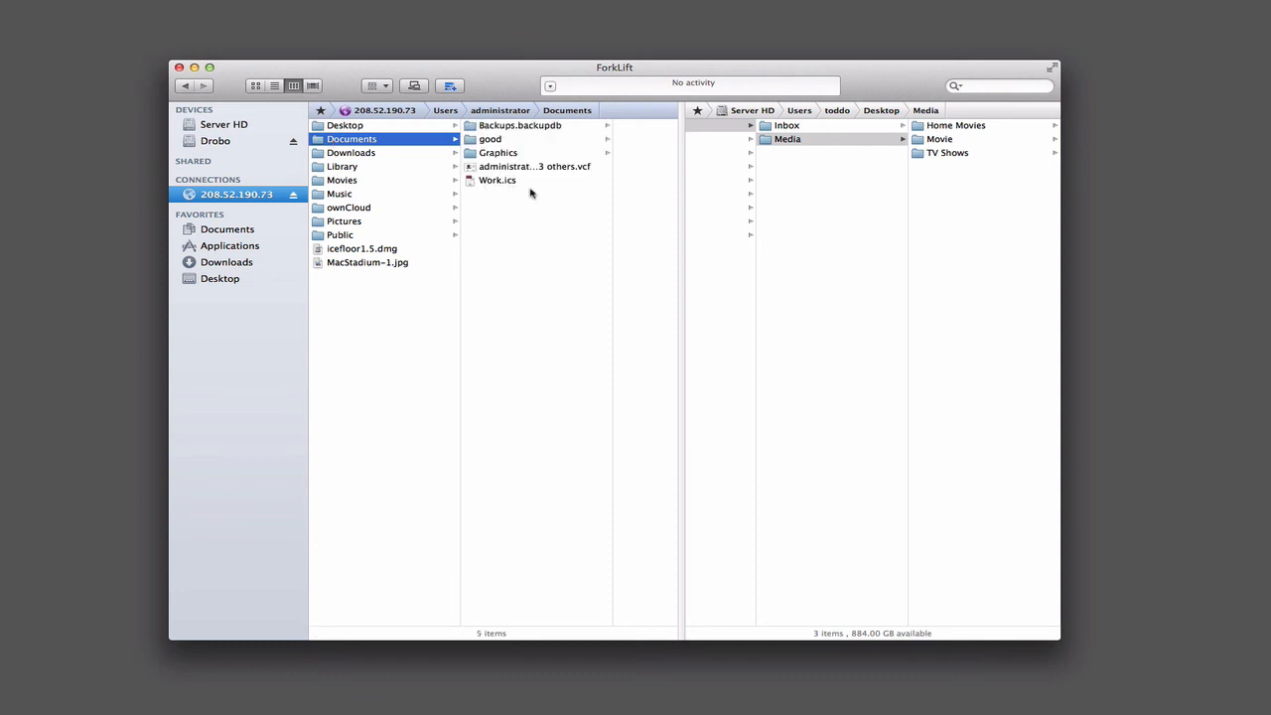
left_click(787, 139)
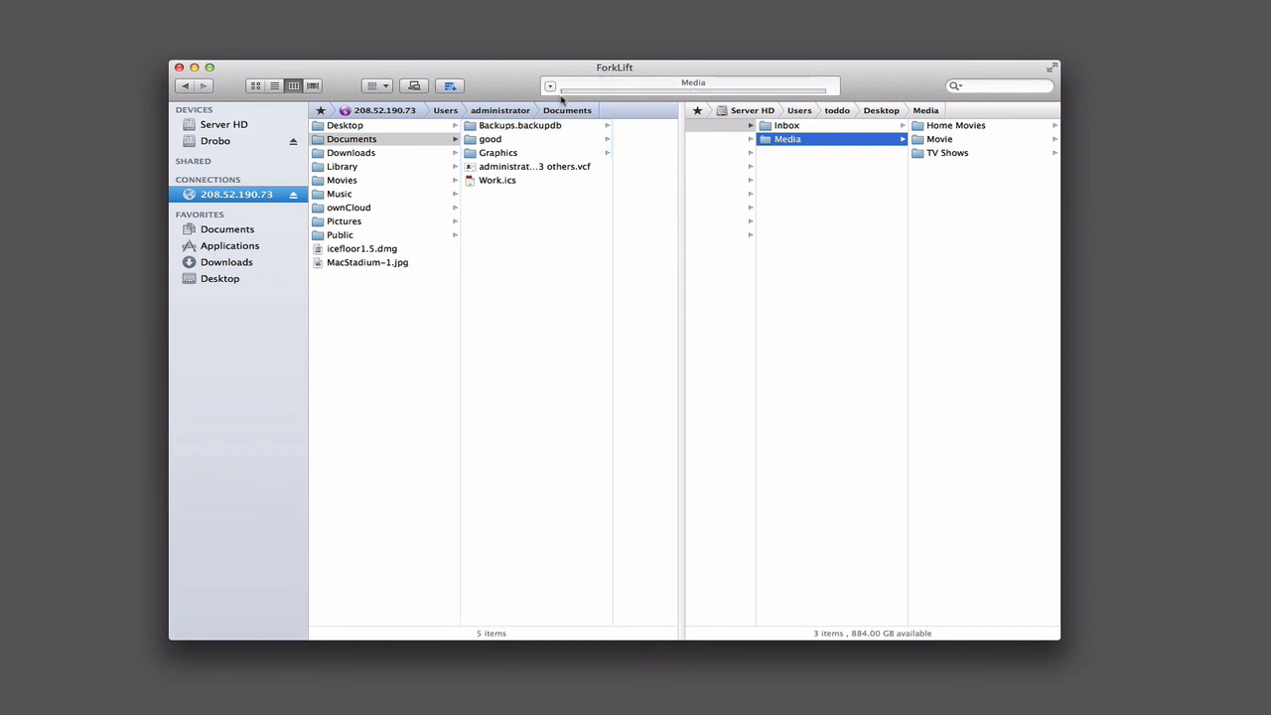
mouse_move(564, 104)
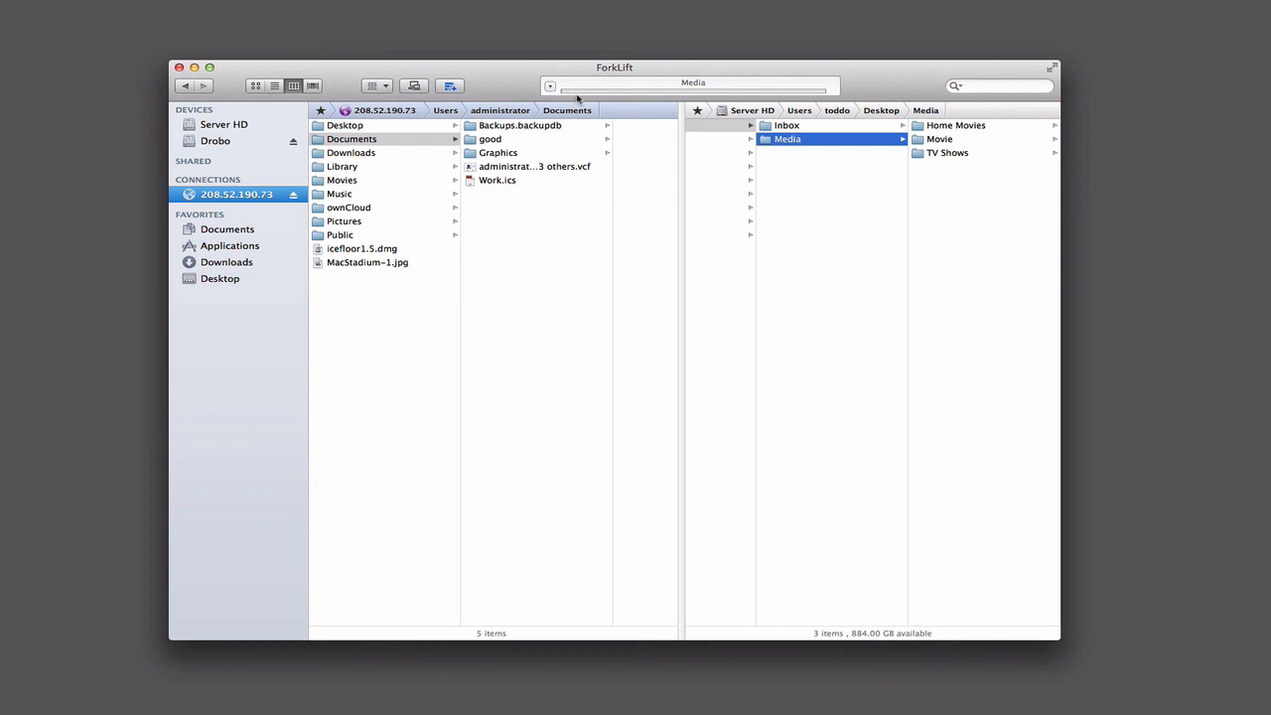
mouse_move(568, 322)
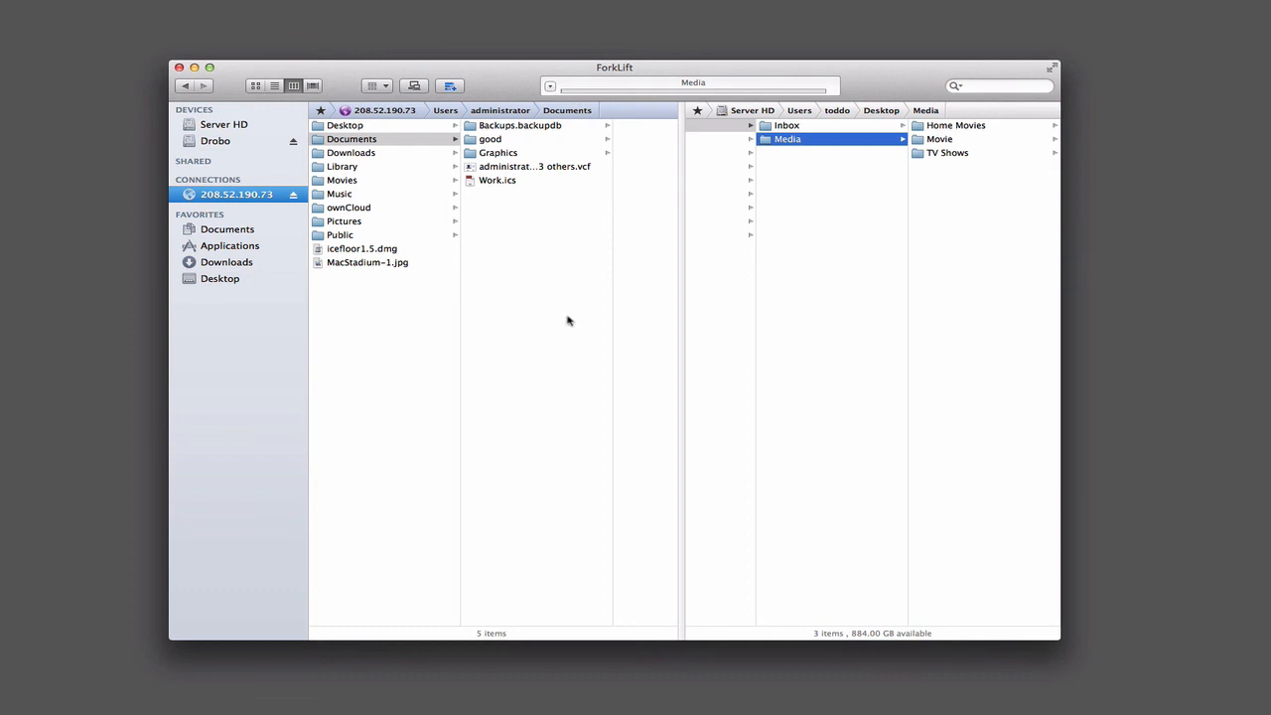
mouse_move(568, 204)
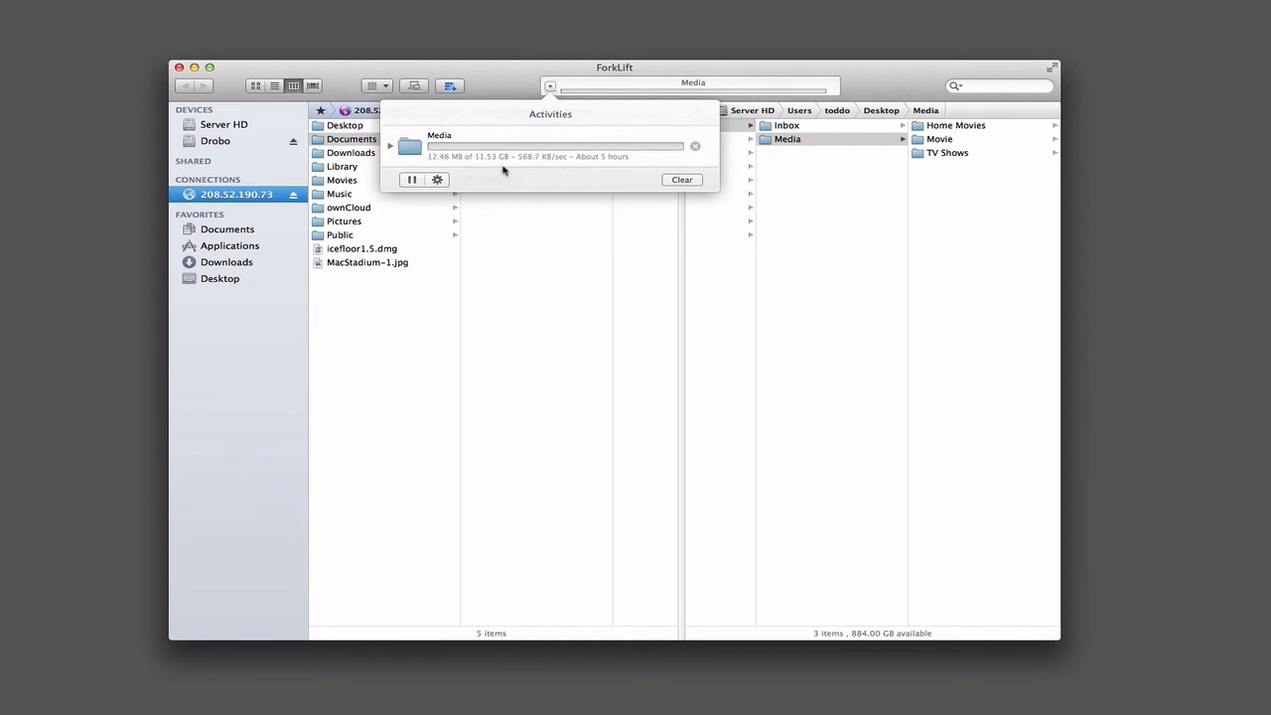
mouse_move(536, 183)
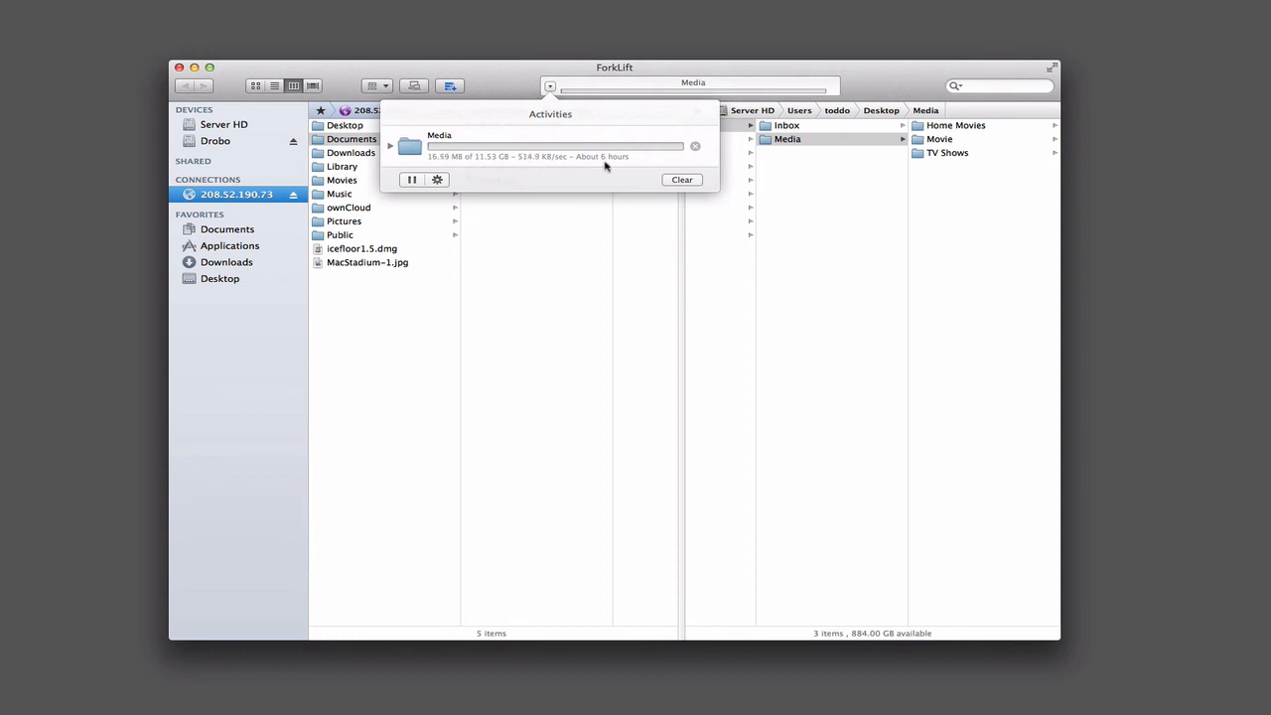
mouse_move(620, 169)
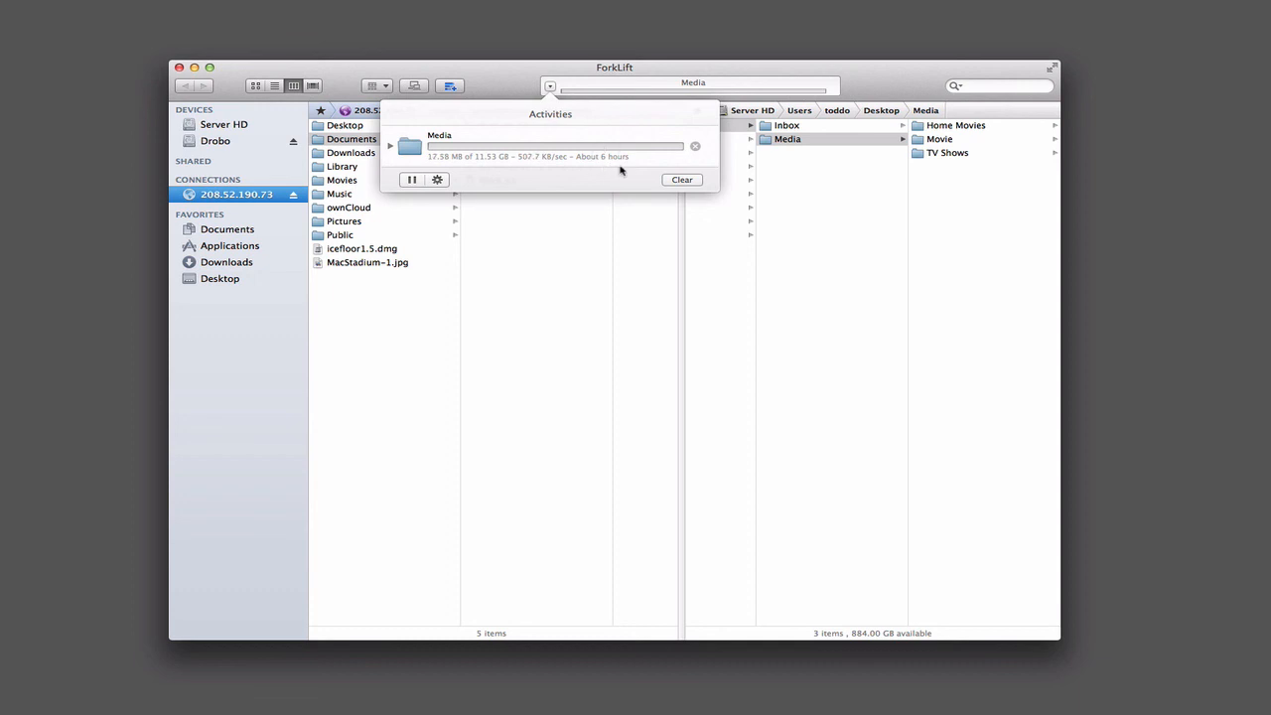